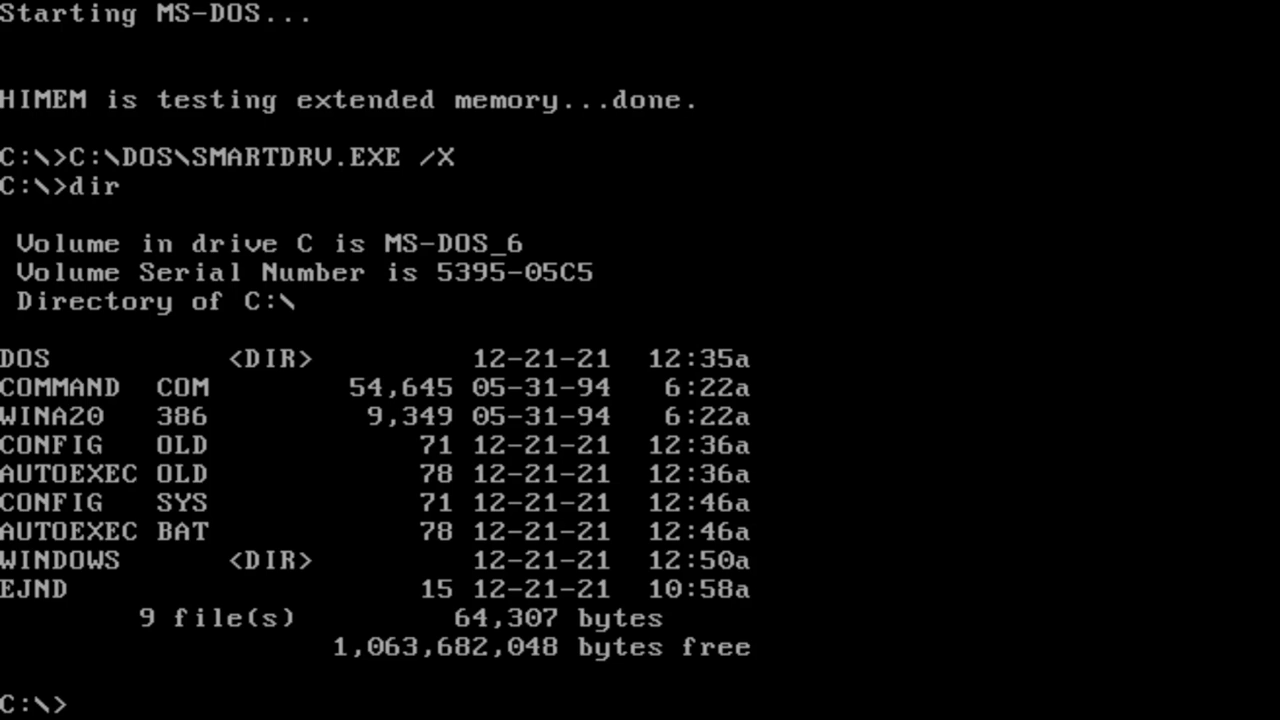
Attempt DEL CONG and DEL CONFIG at the root prompt; both are refused with File not found.
text(del)
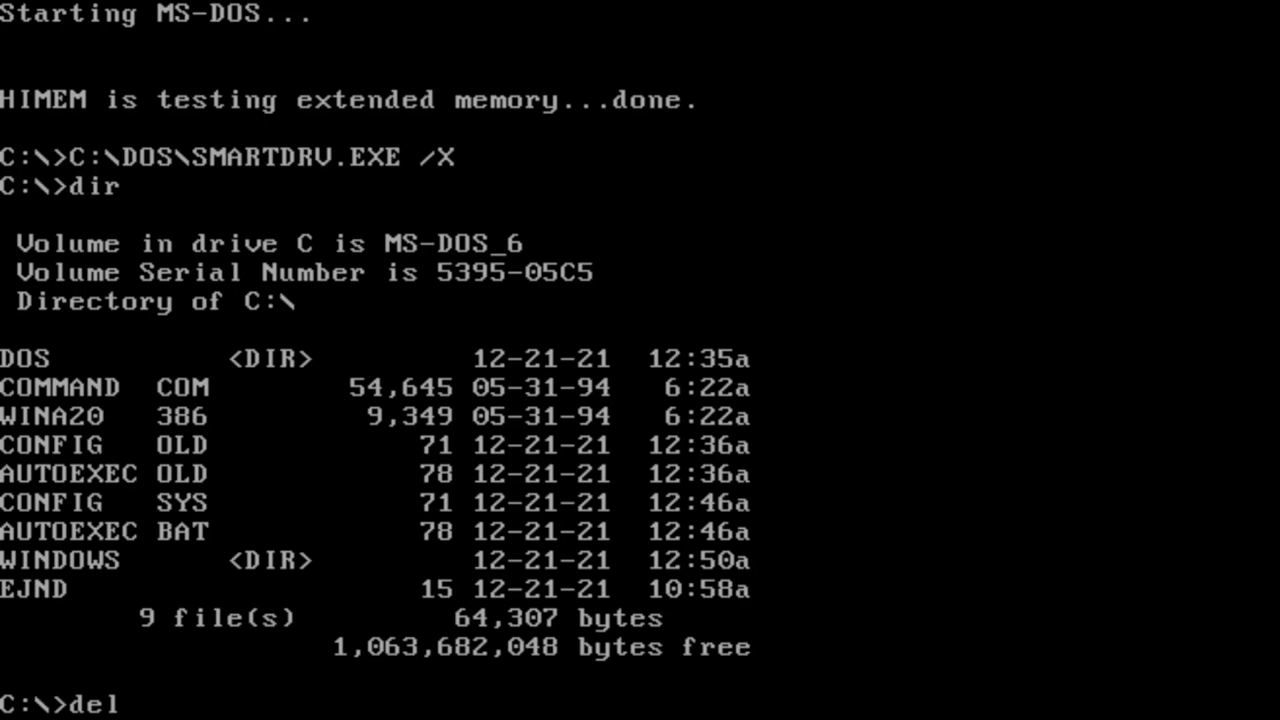
text(confi)
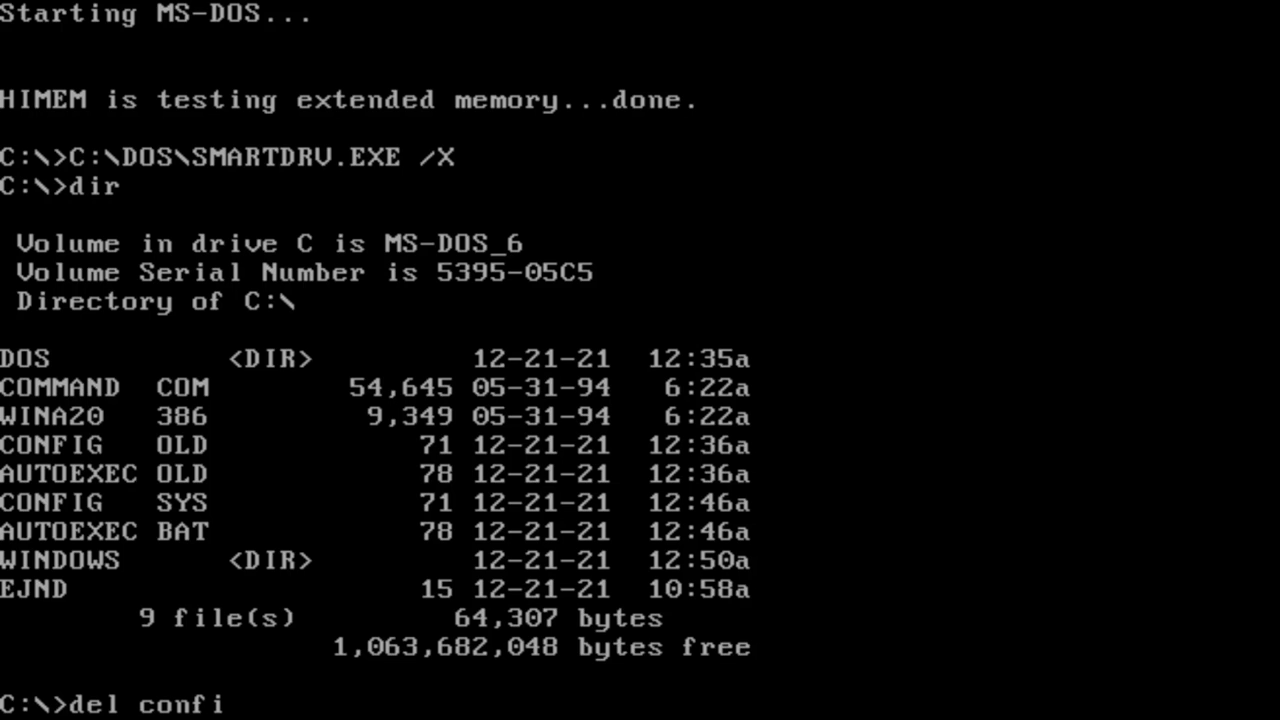
text(g)
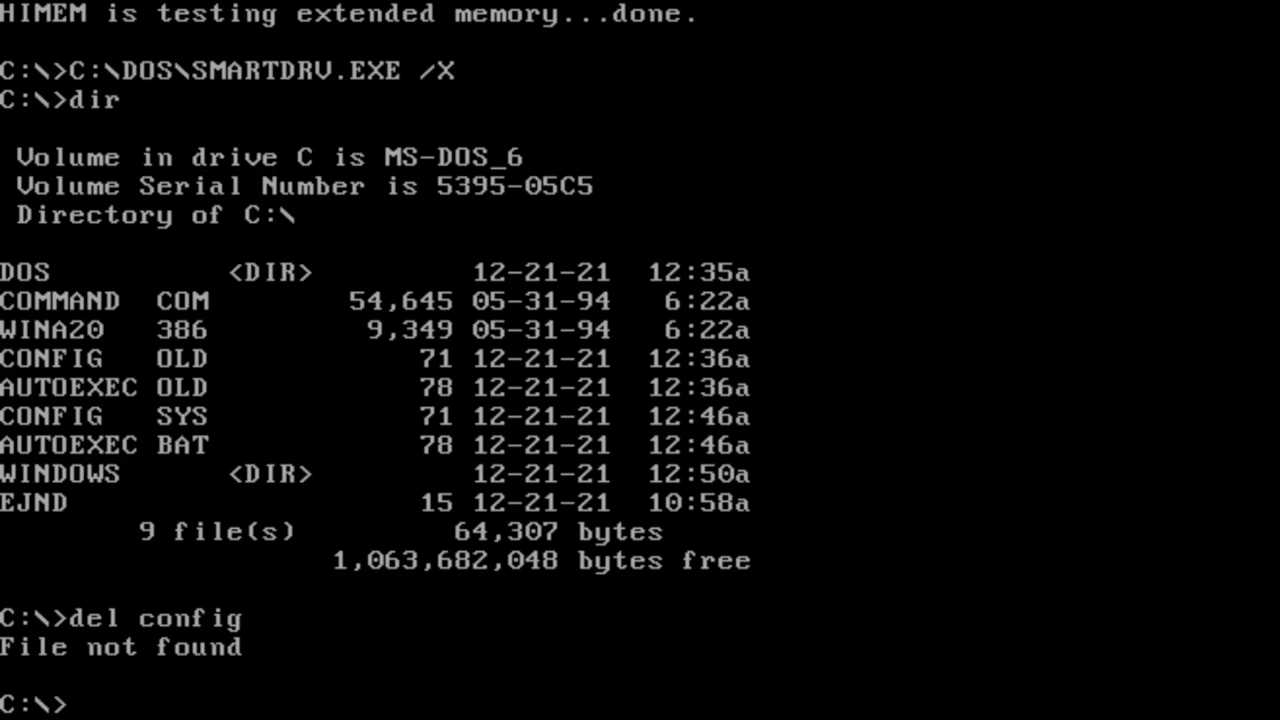
text(del)
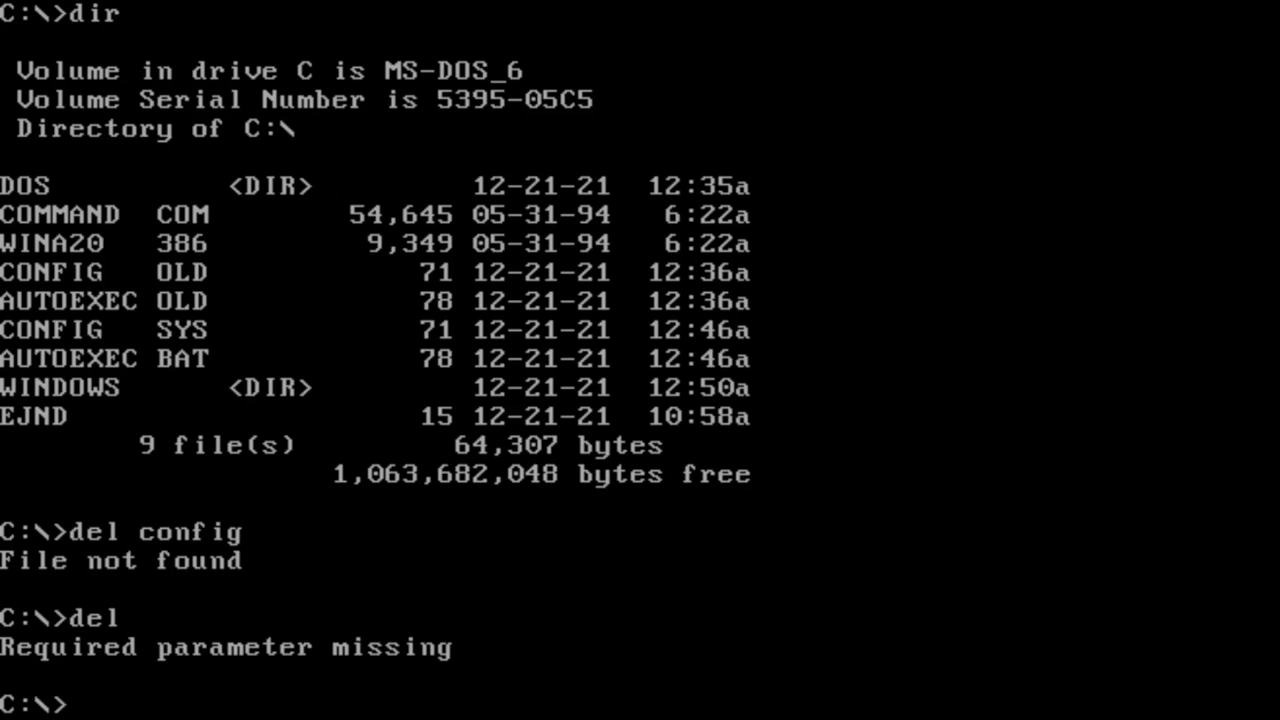
text(con)
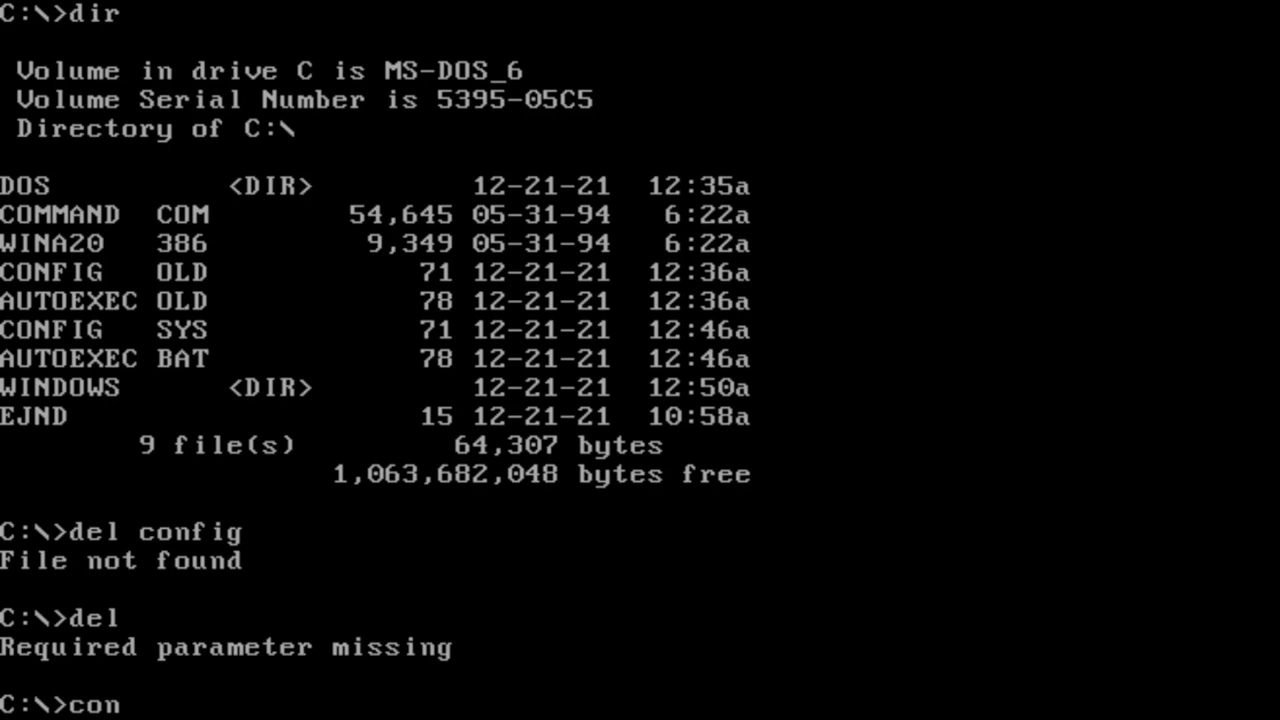
text(gi)
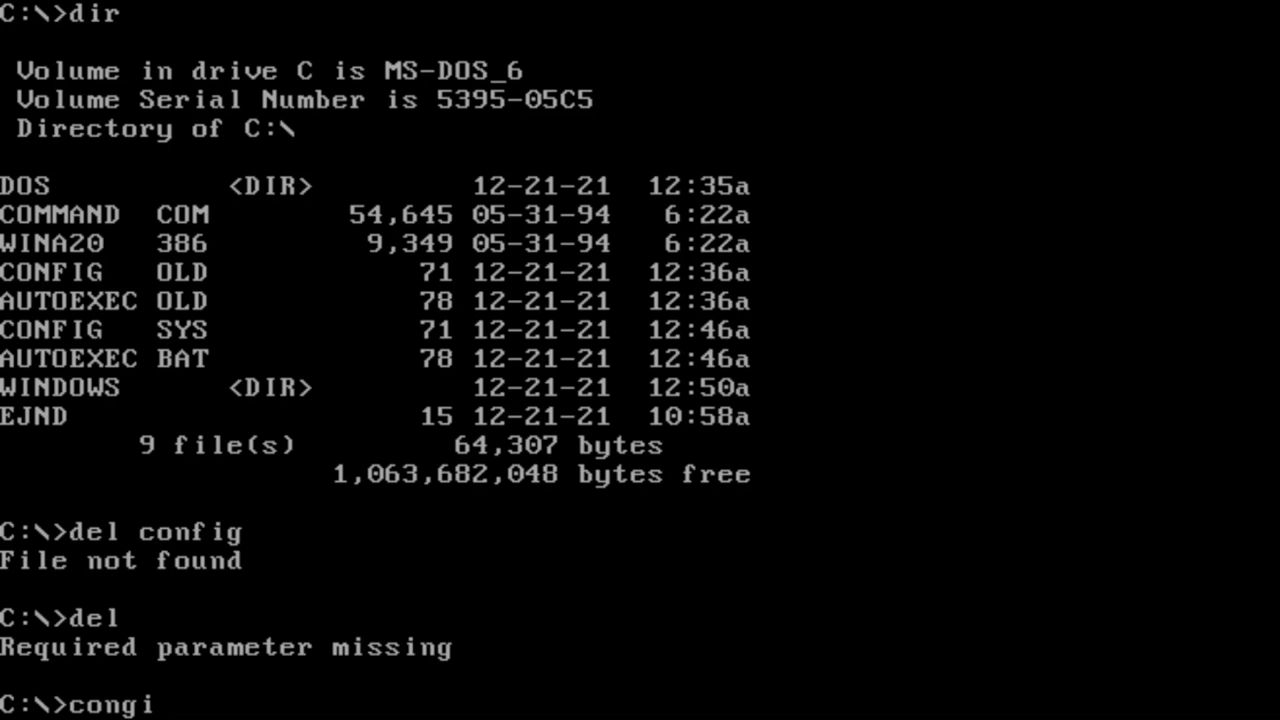
key(BackSpace)
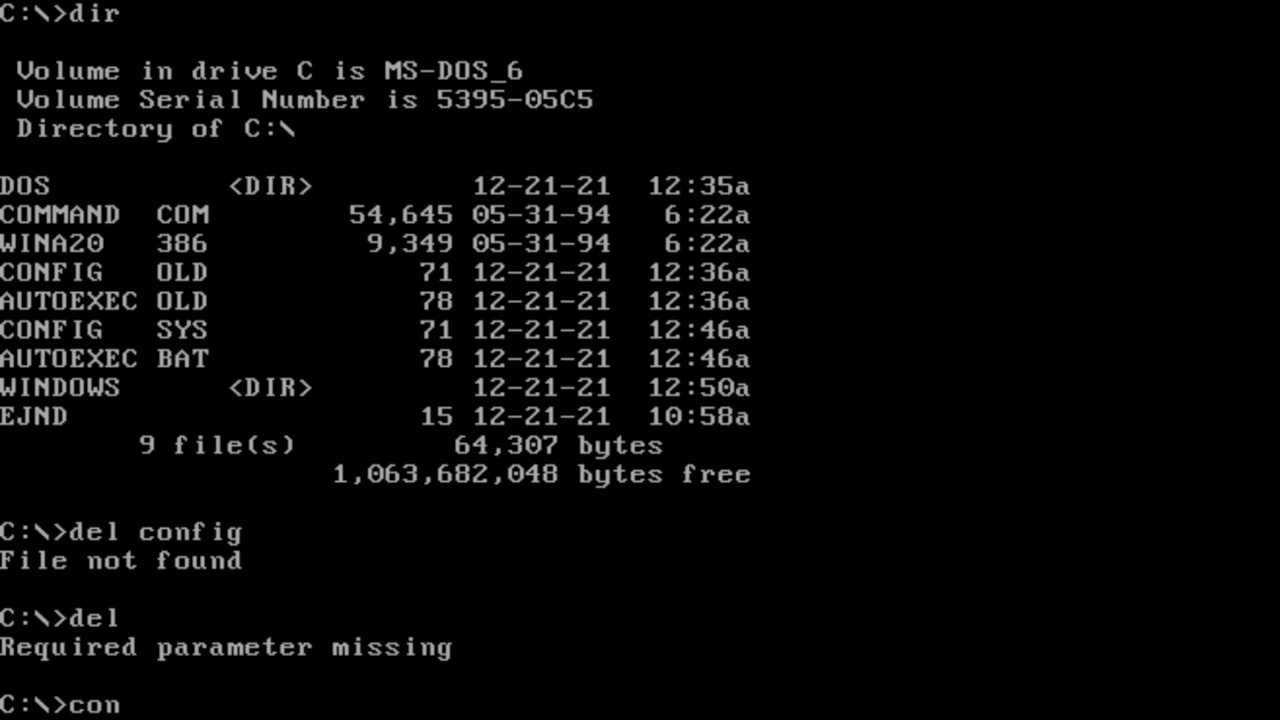
text(fig)
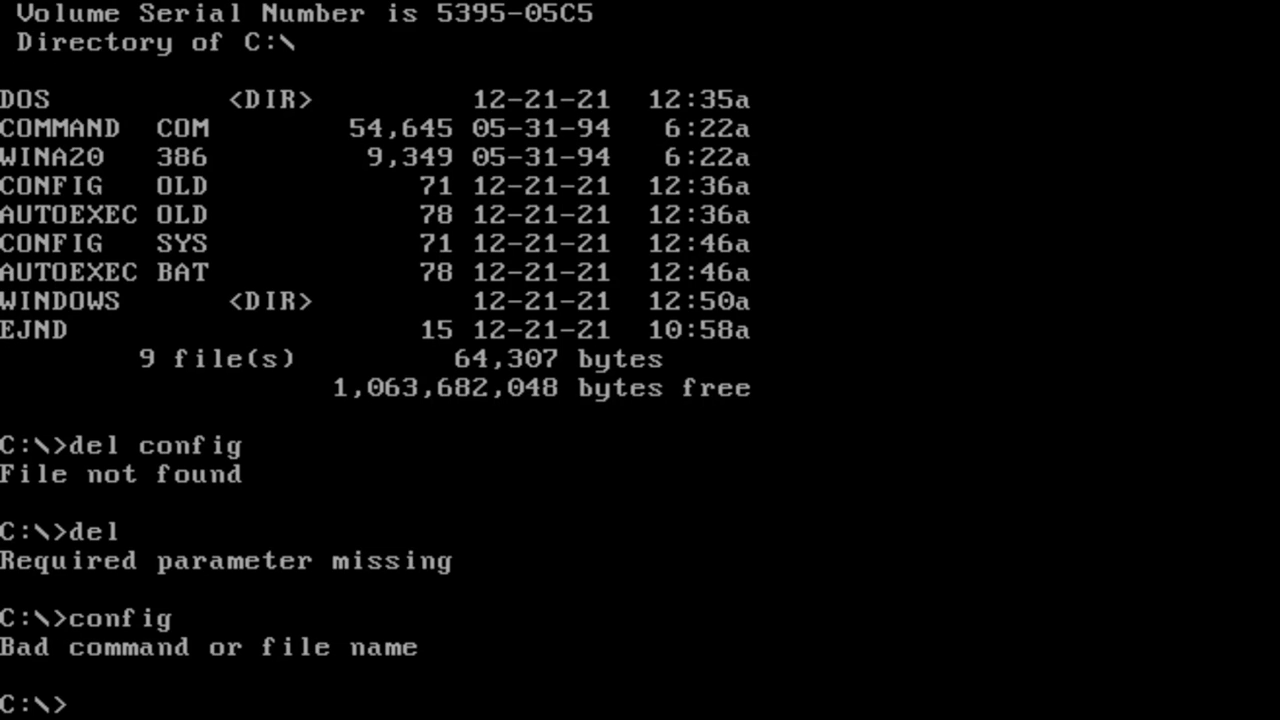
Retry deleting with DEL CONFIN and DEL CONF; the CONFIG files still remain.
text(del)
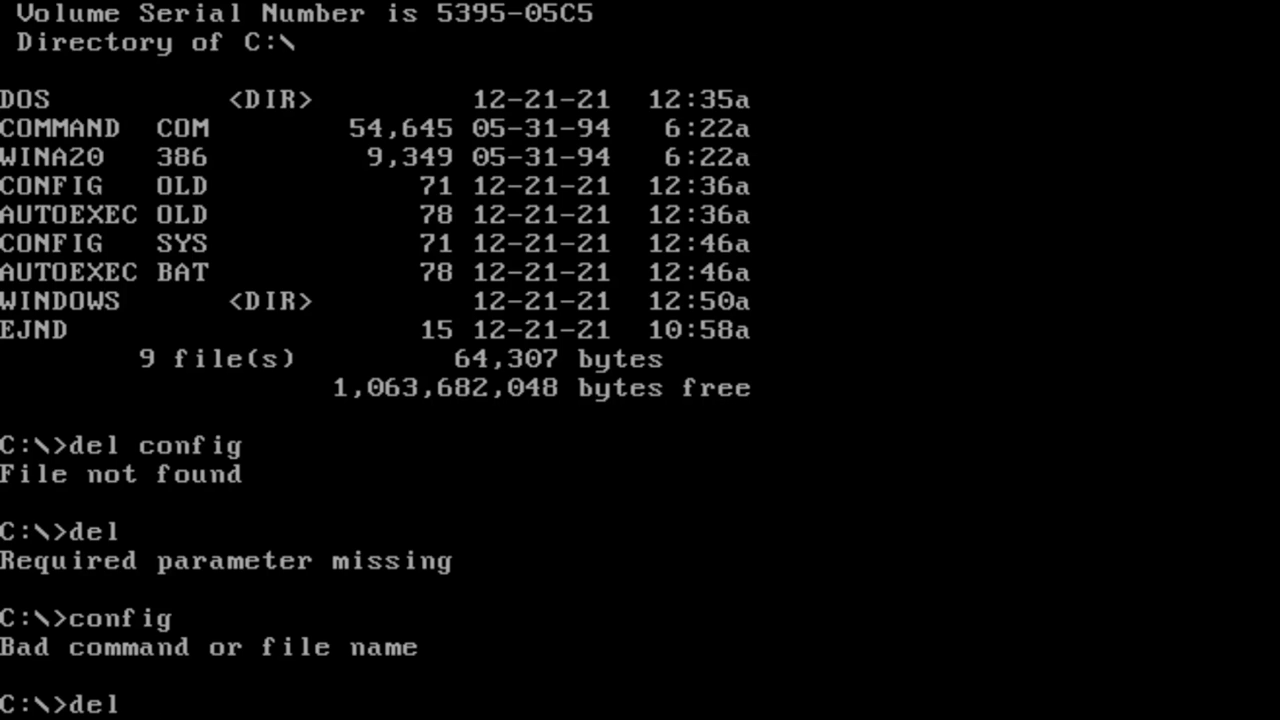
text(o)
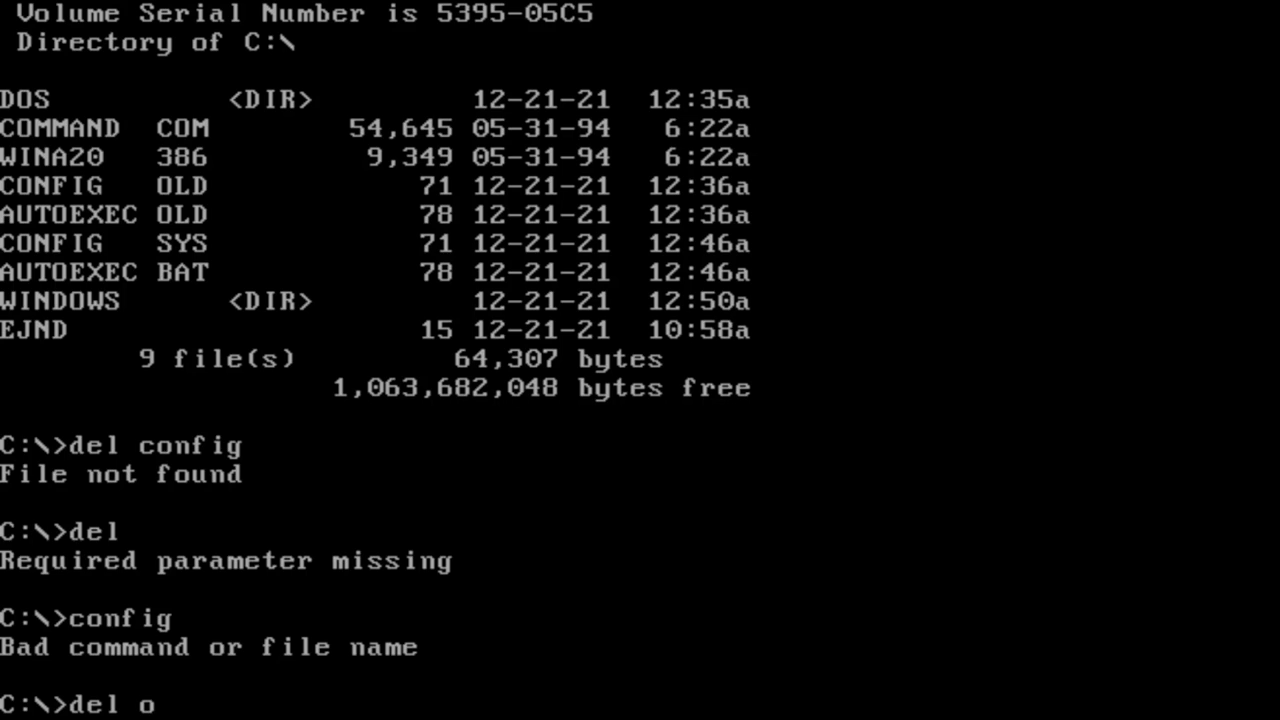
text(c)
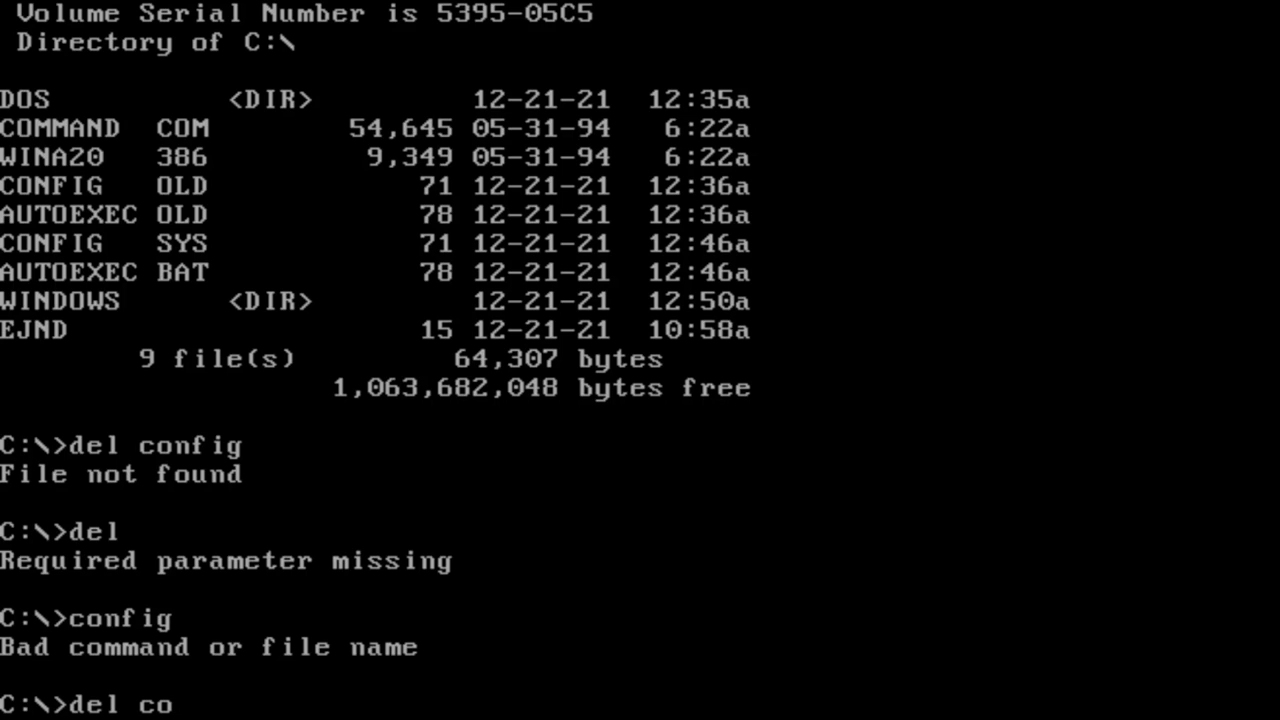
text(n)
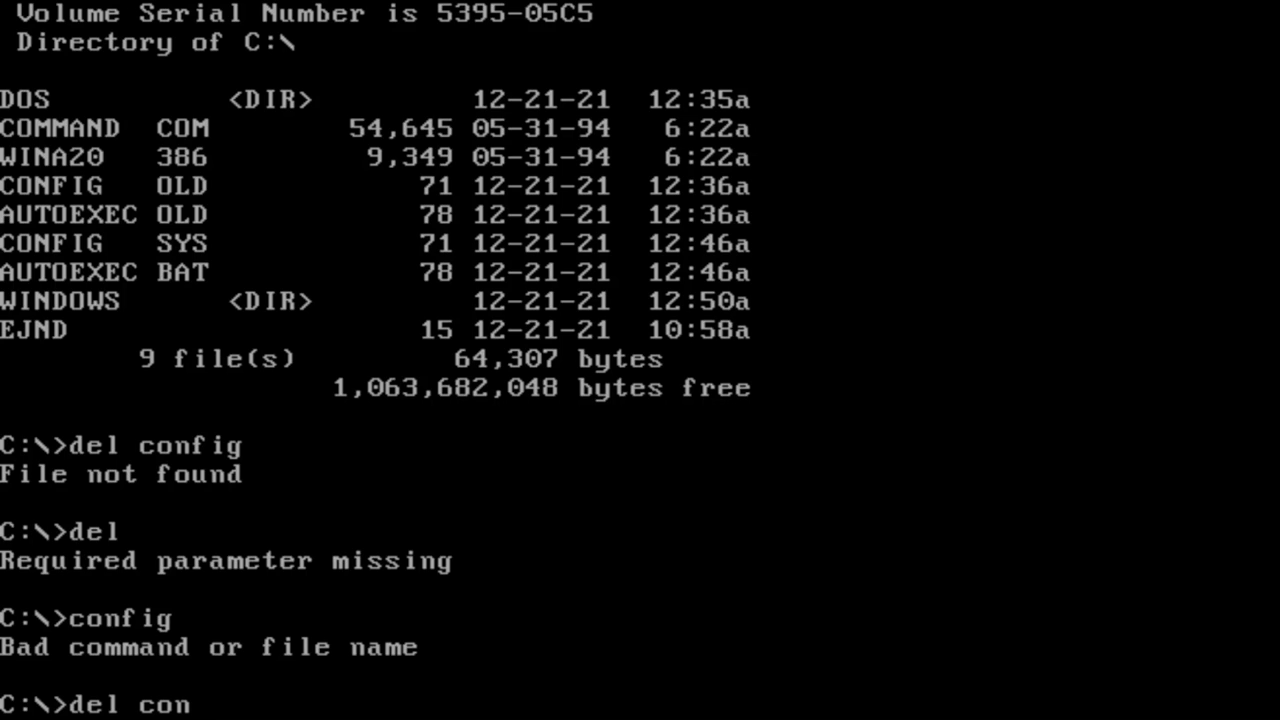
text(fin ol)
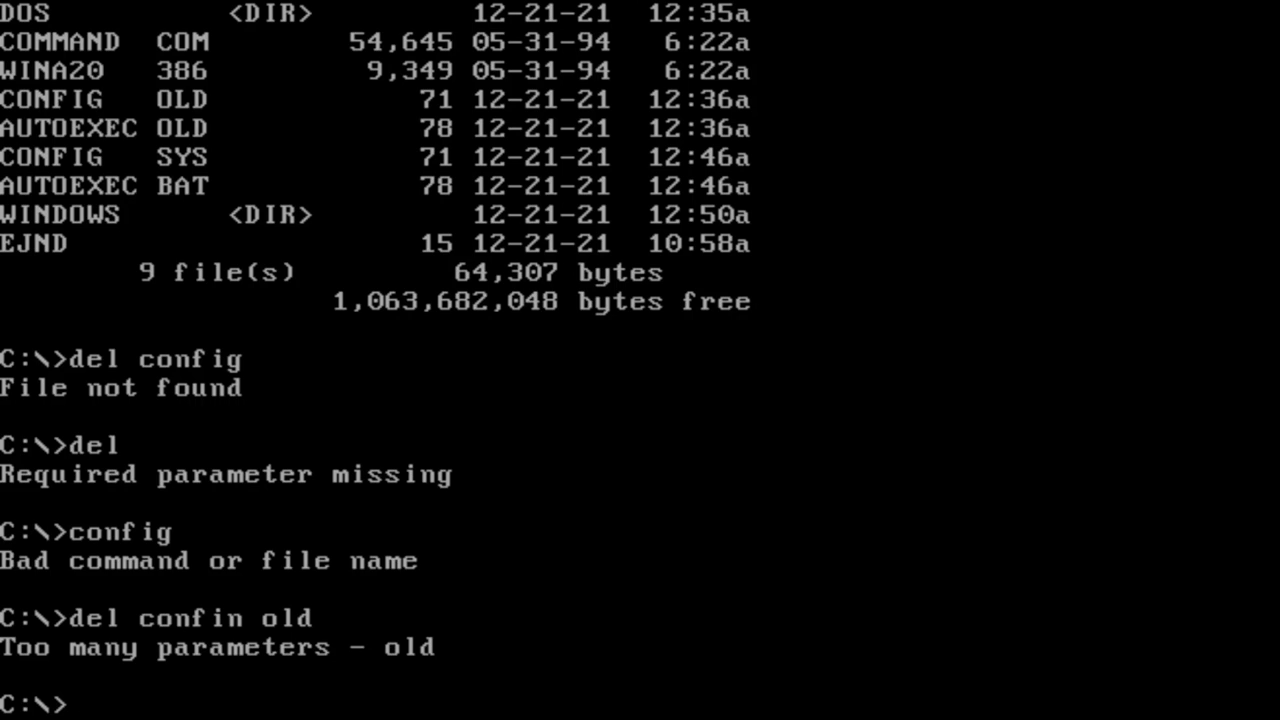
text(de)
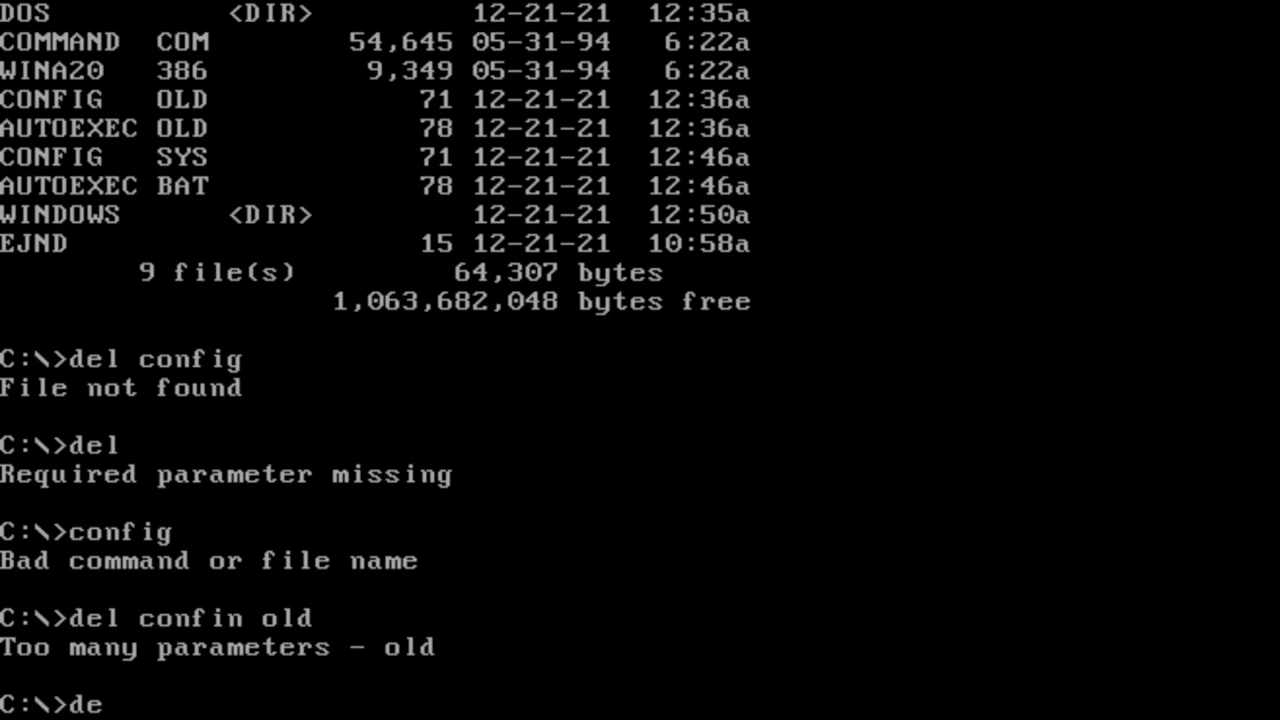
text(l)
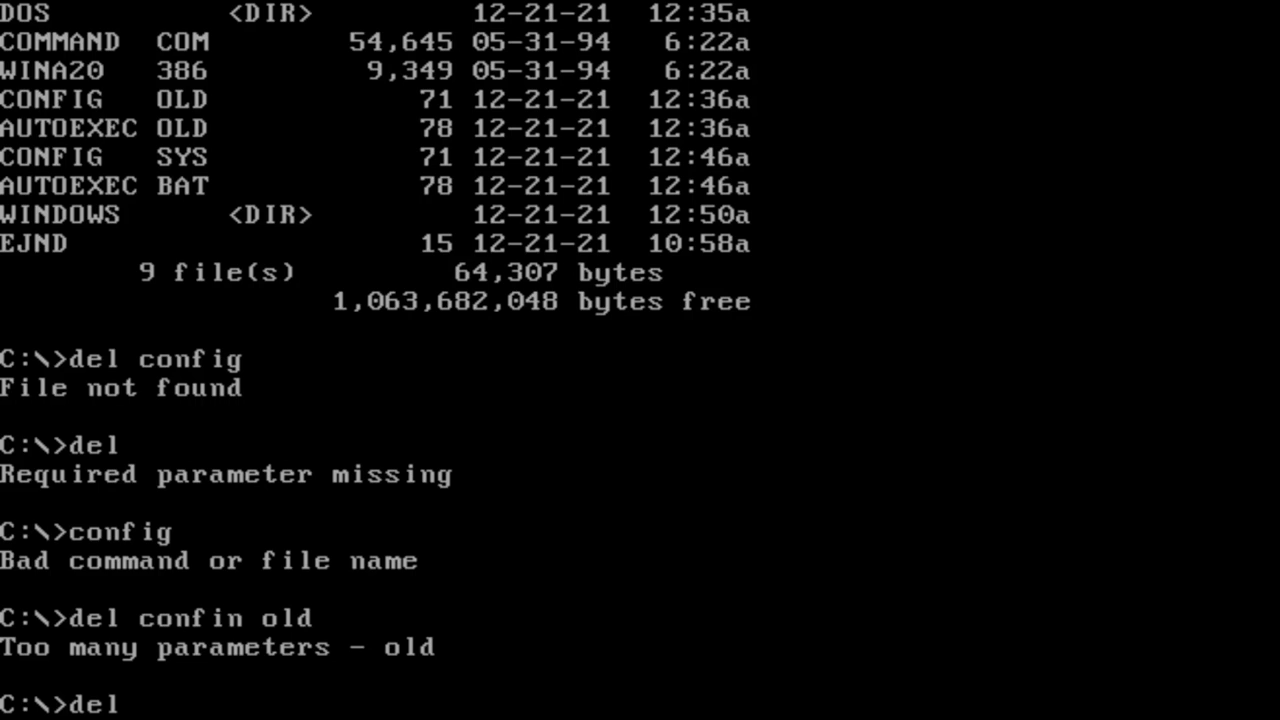
text(config)
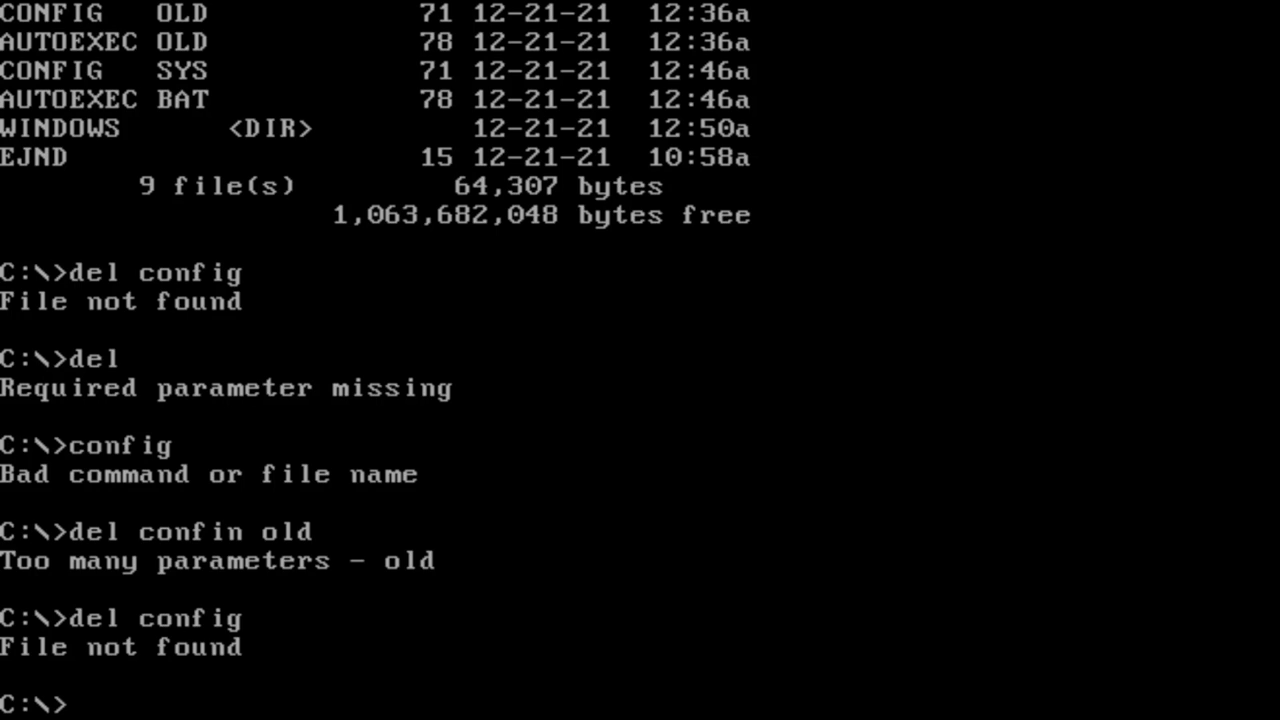
Delete EJND from the root, then try OPEN EJND, which is rejected as a bad command.
text(del)
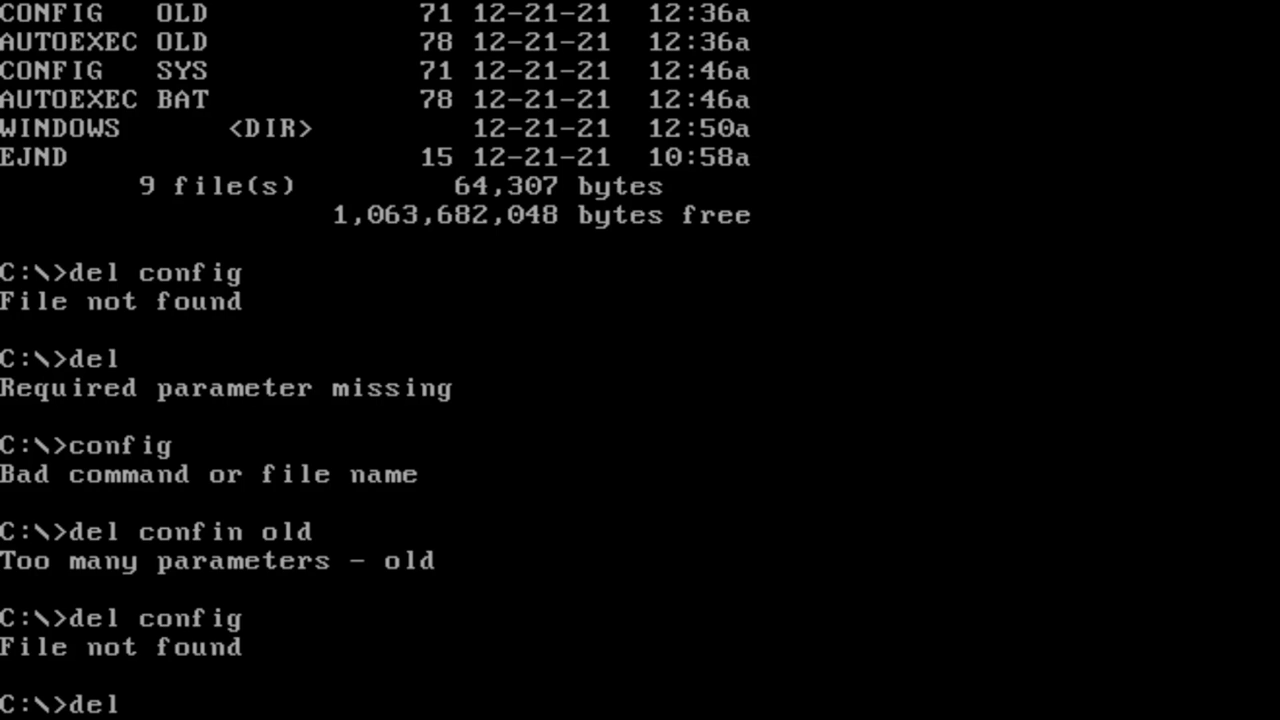
text(e)
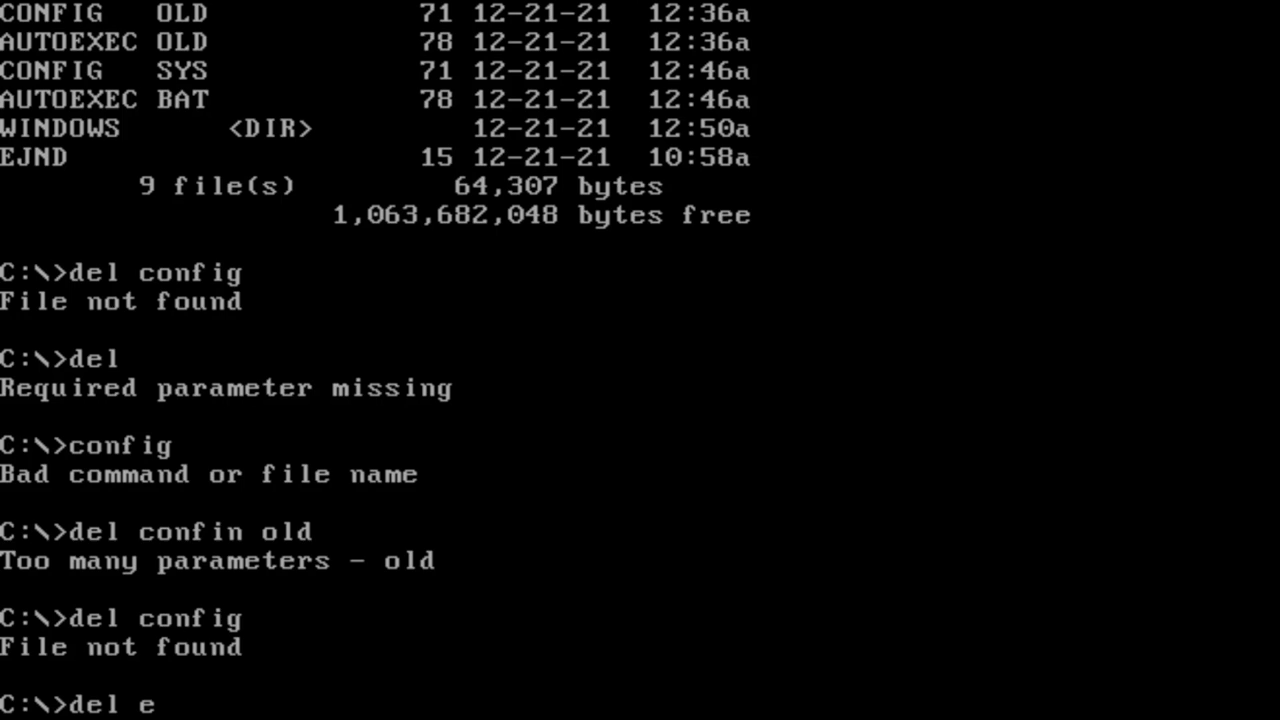
text(jnd)
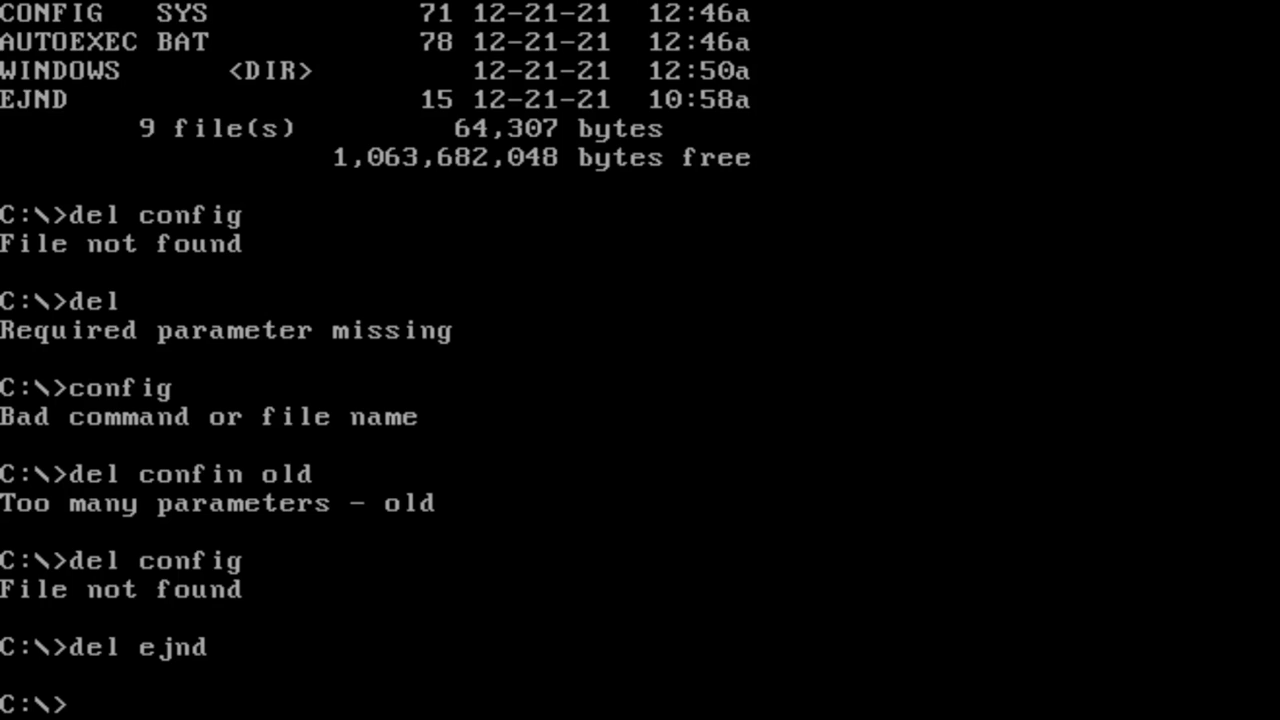
text(op)
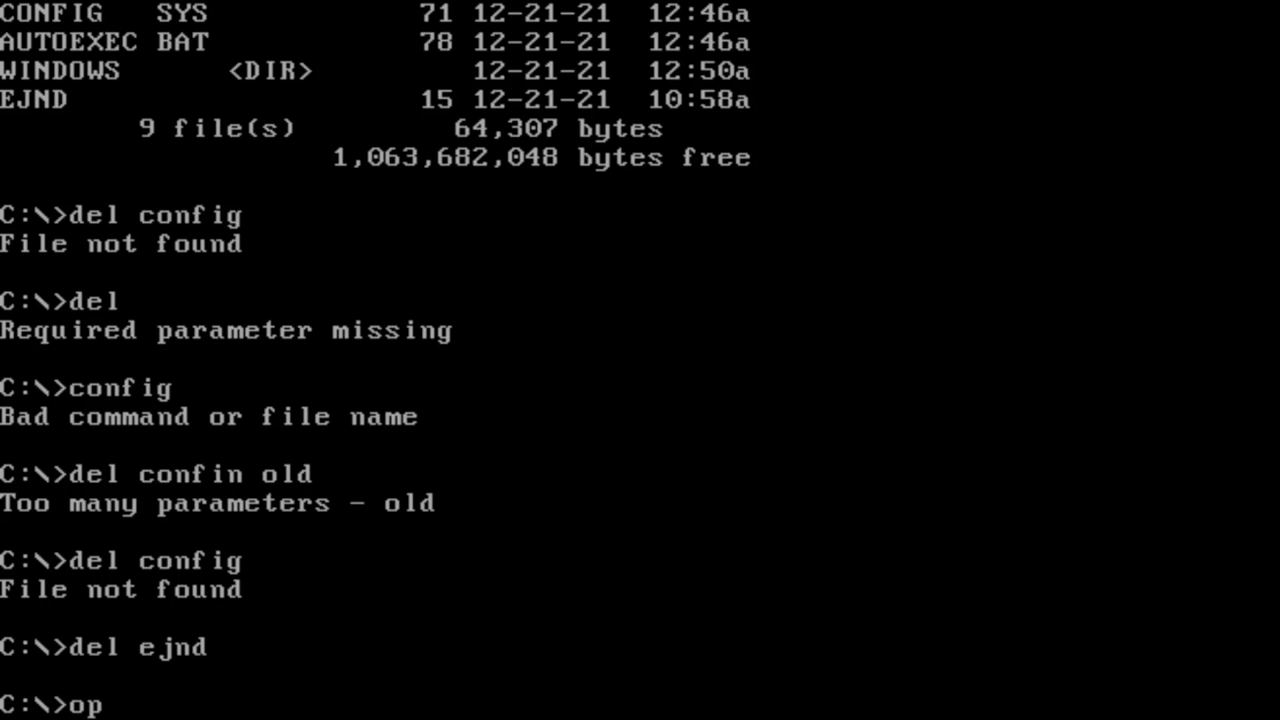
text(en)
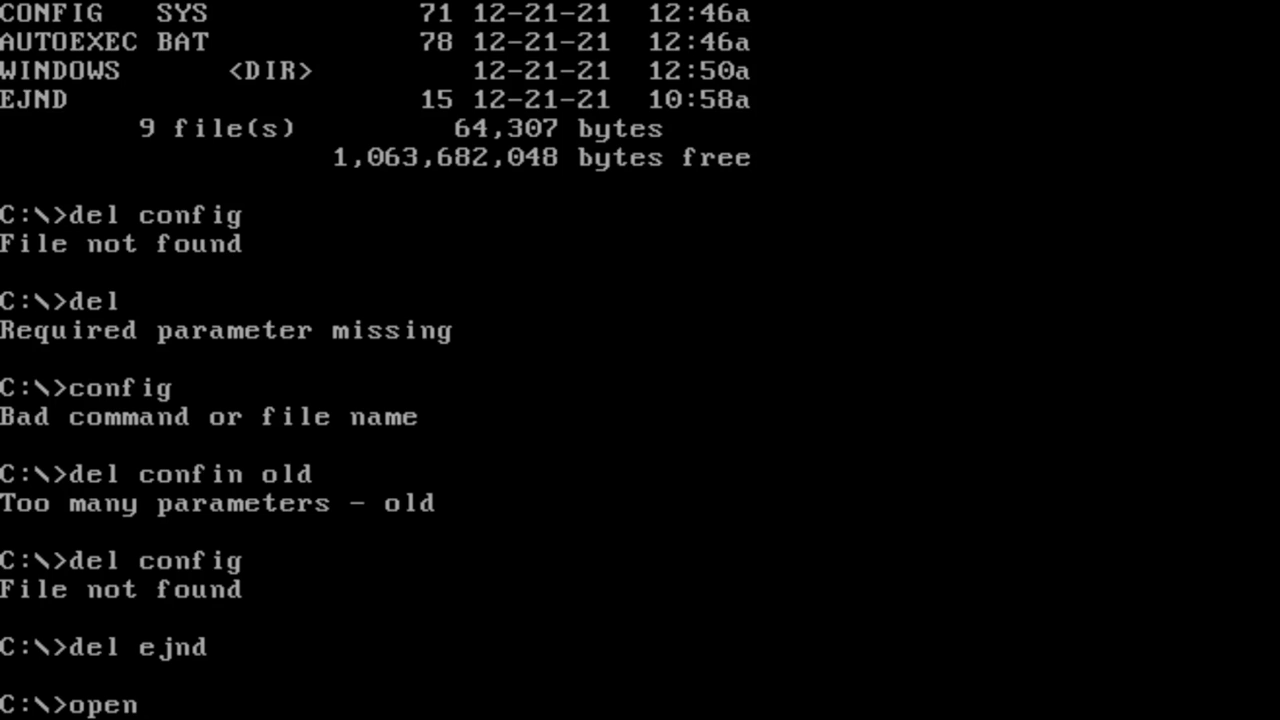
text(ejn)
text(dir)
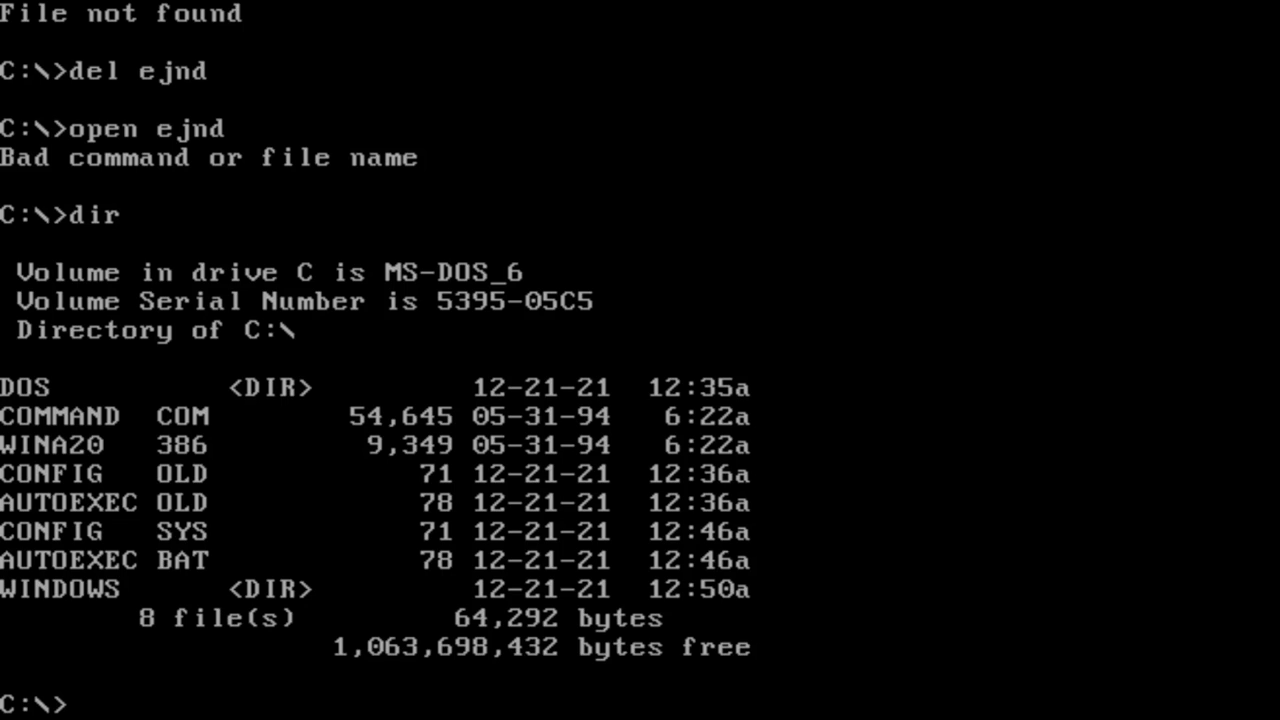
Attempt DEL CONFING SYS at the C:\> prompt; the delete is refused.
text(del c)
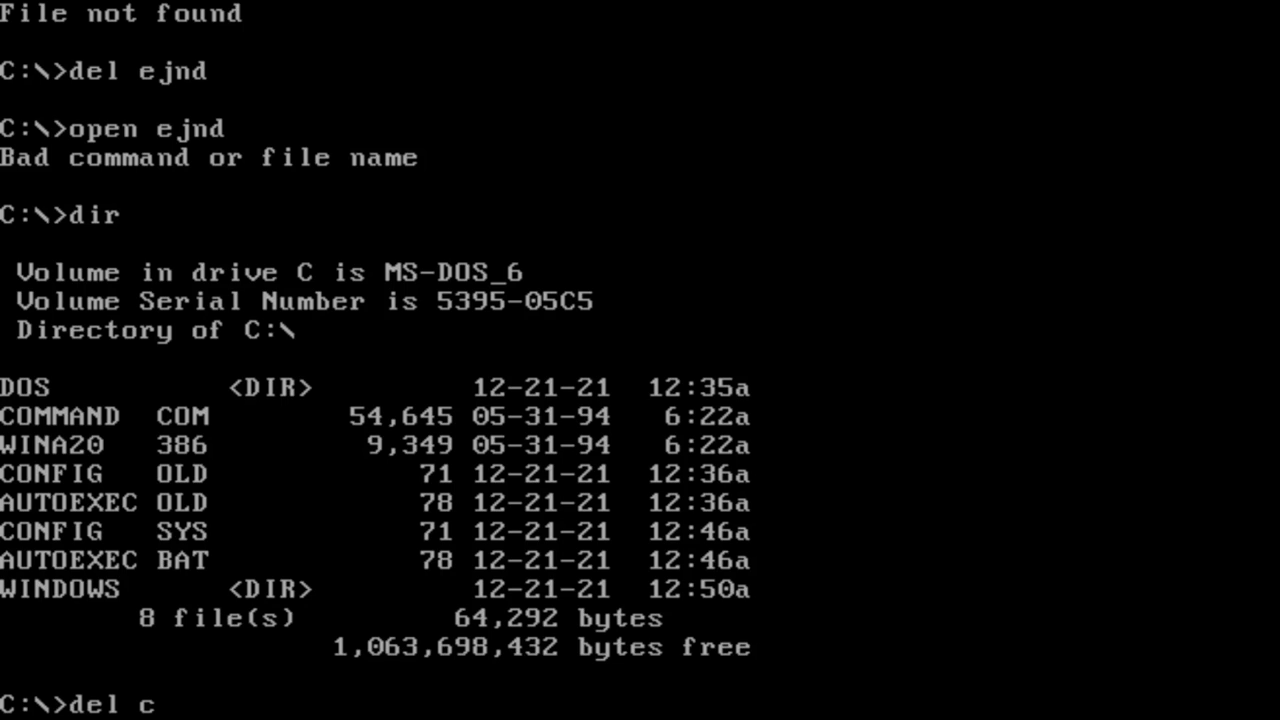
text(onf)
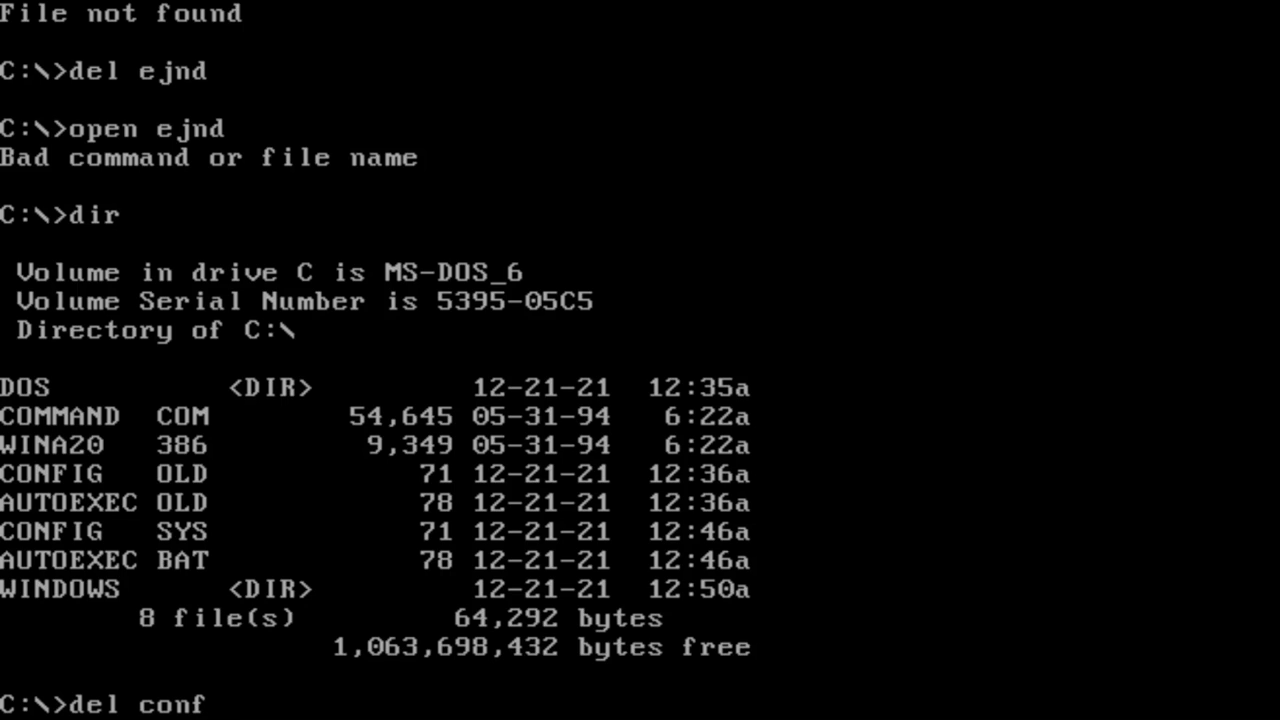
text(I)
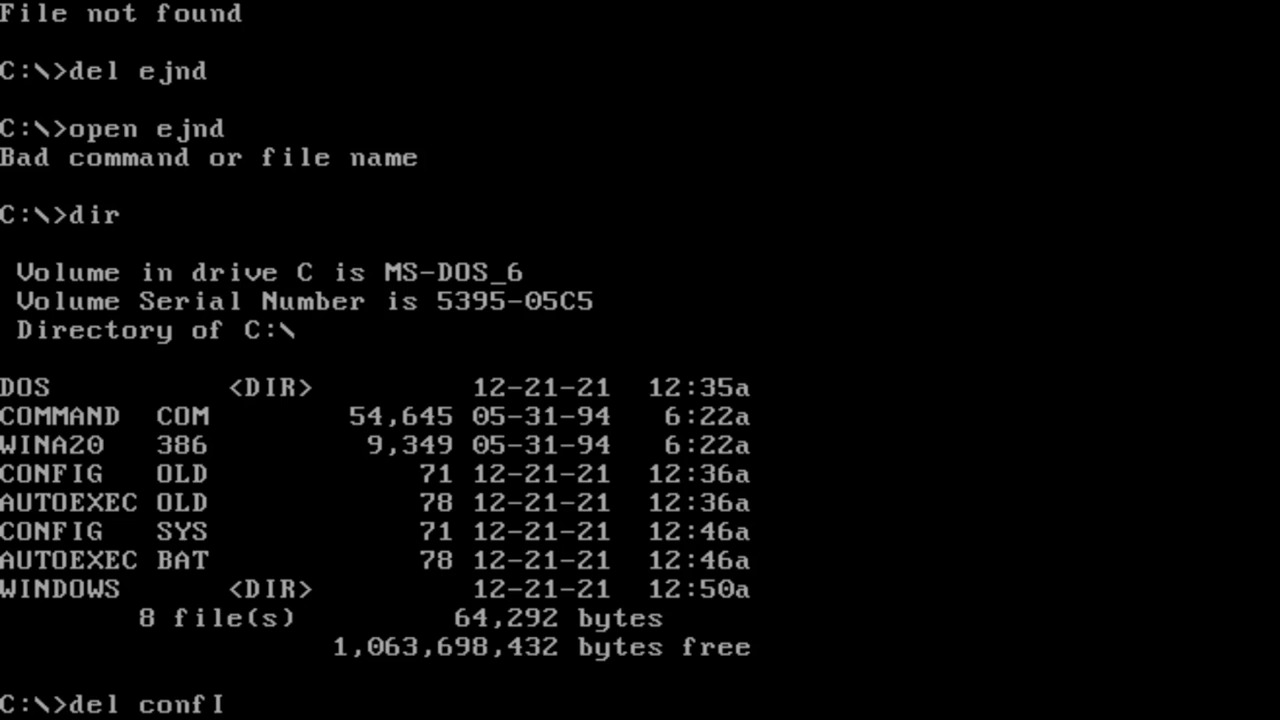
key(BackSpace)
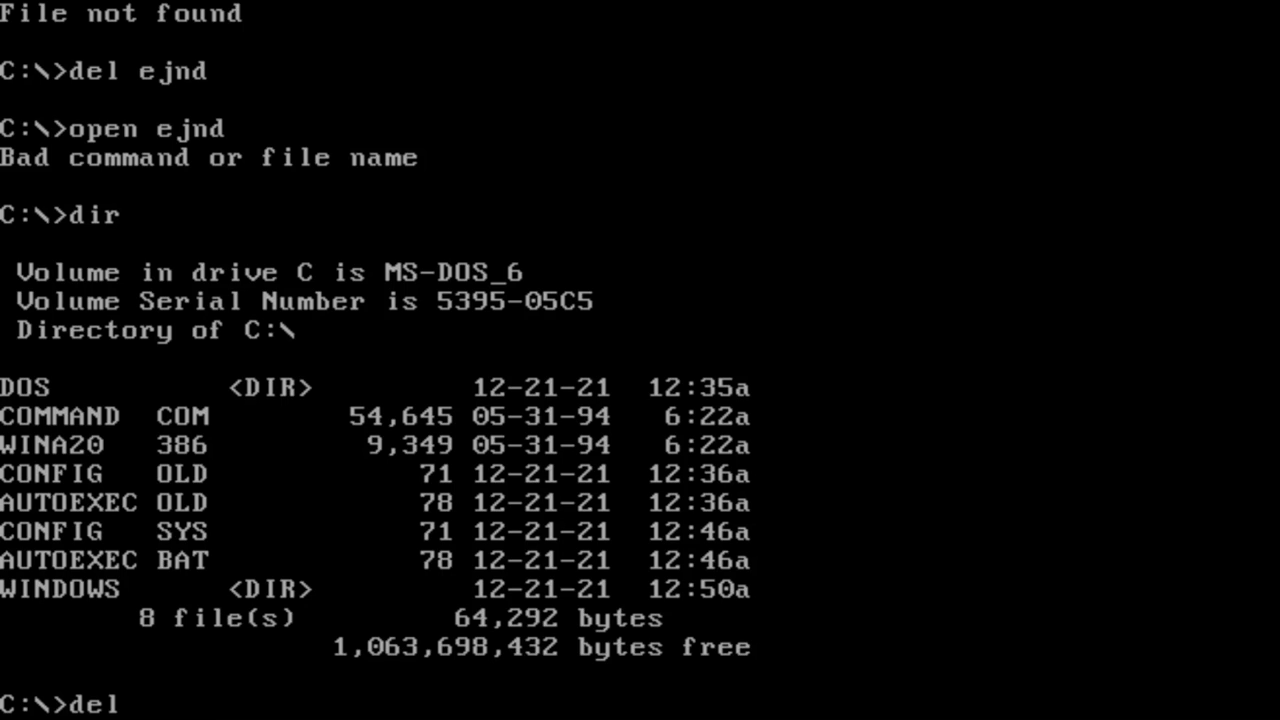
text(COMIN)
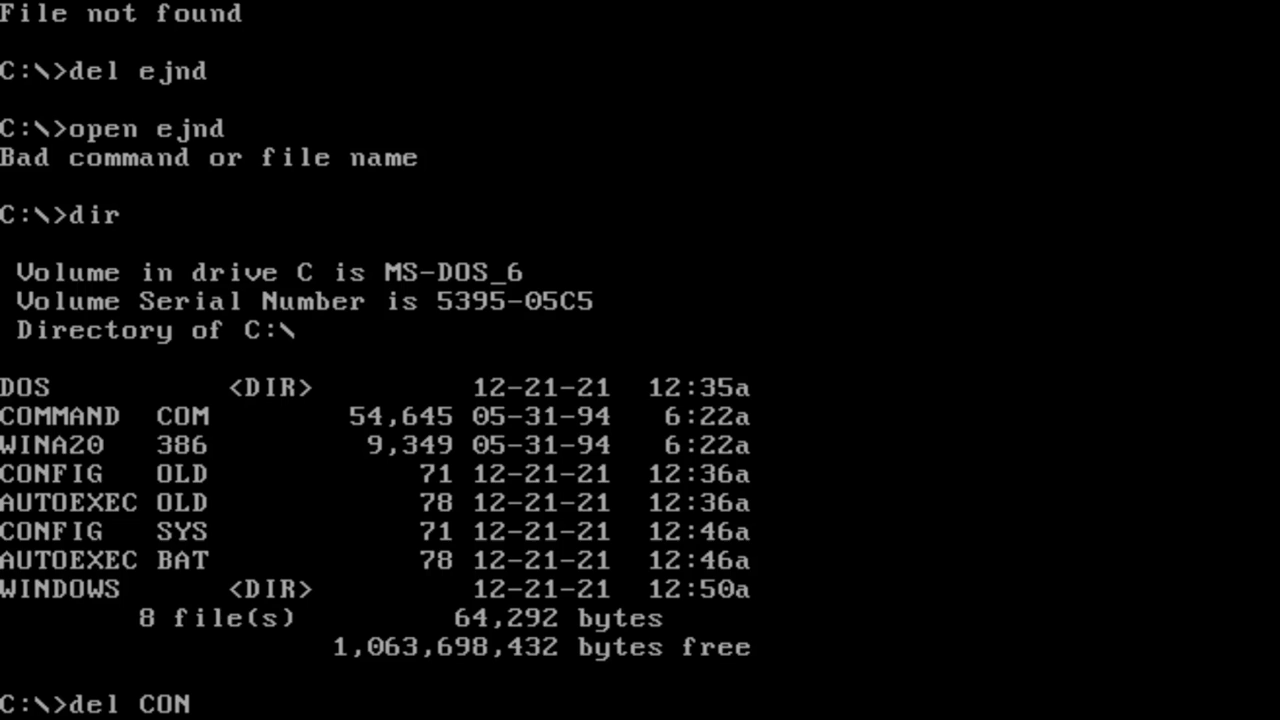
text(FING SYS)
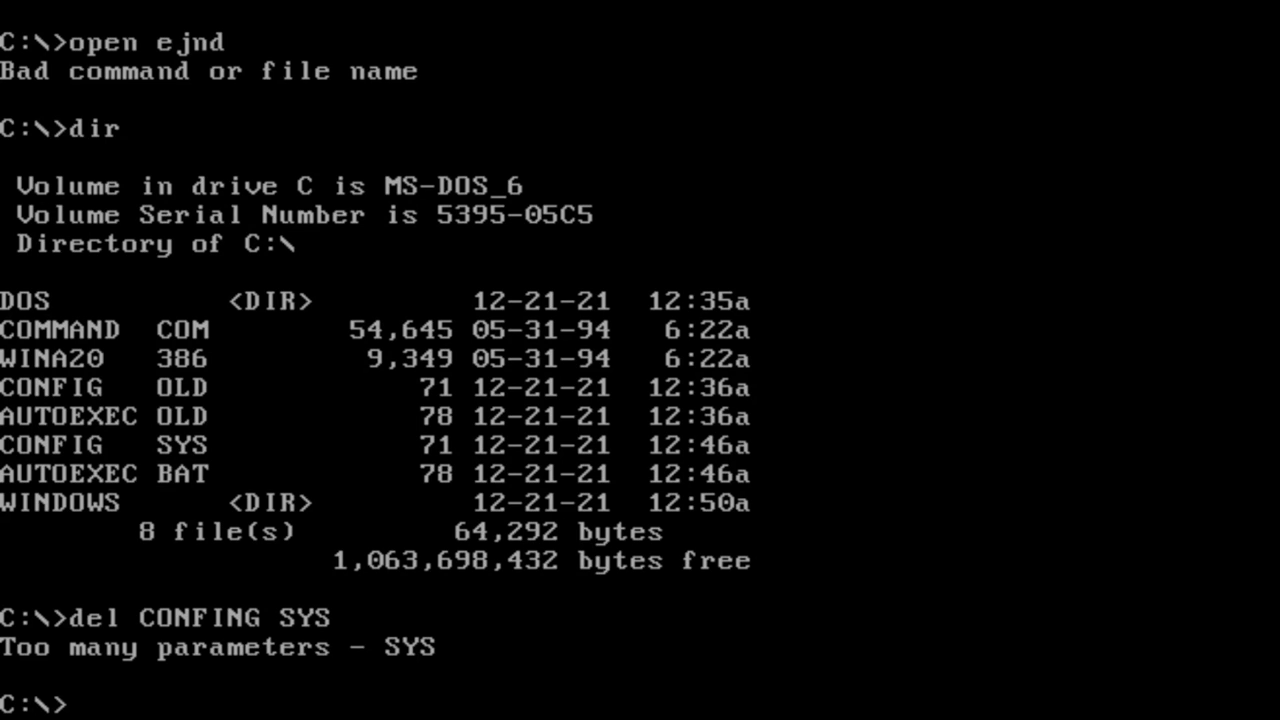
Attempt DEL CONFIN, then DEL WINDOWS, reaching the Are you sure (Y/N)? confirmation.
text(DEL)
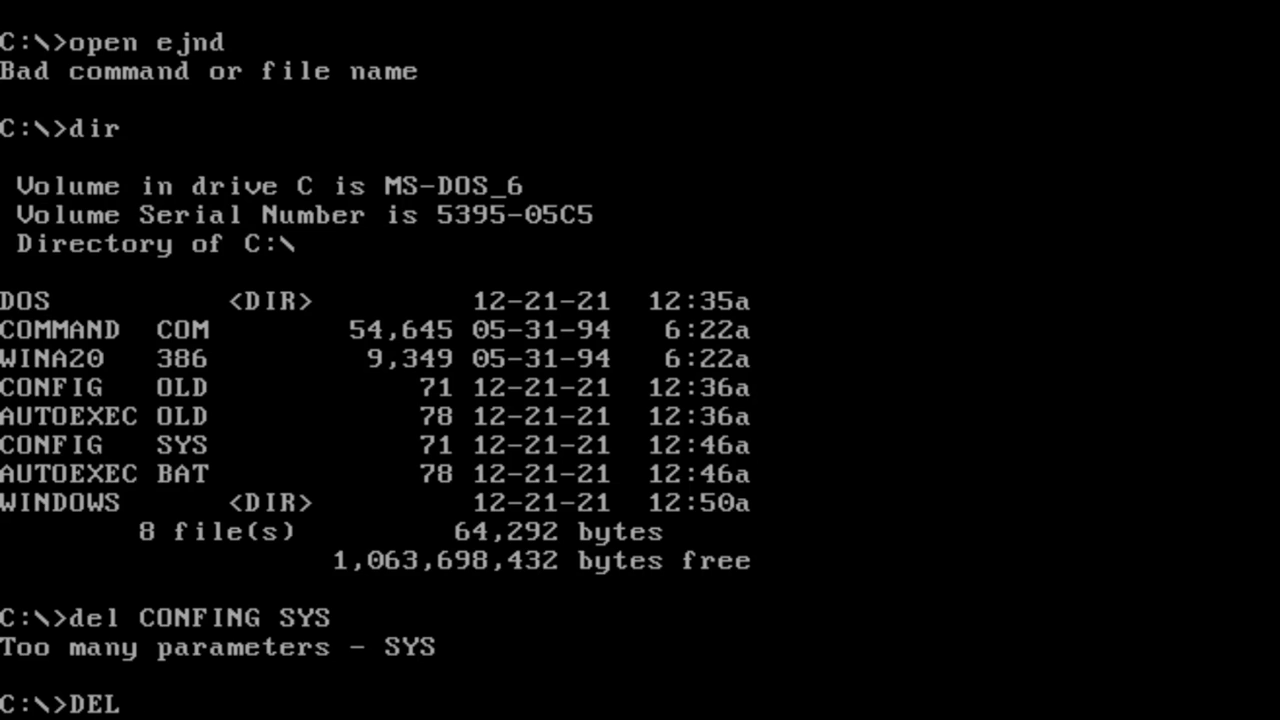
text(CON)
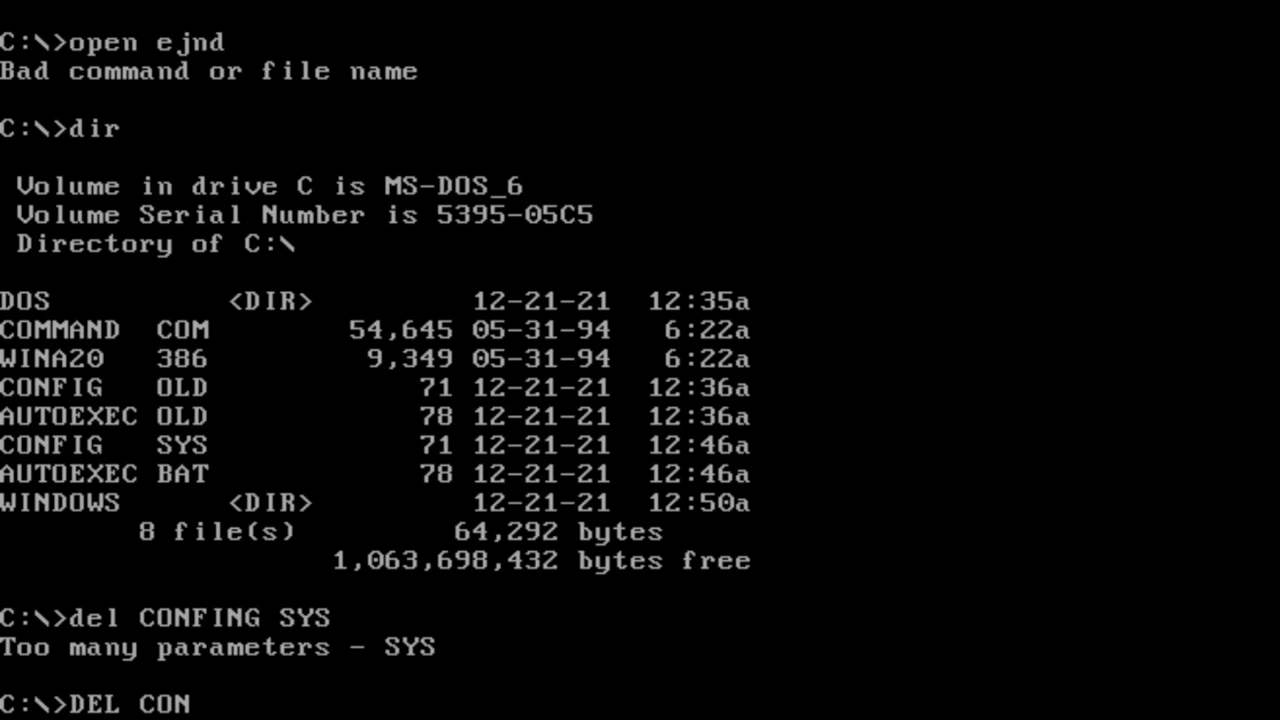
text(F)
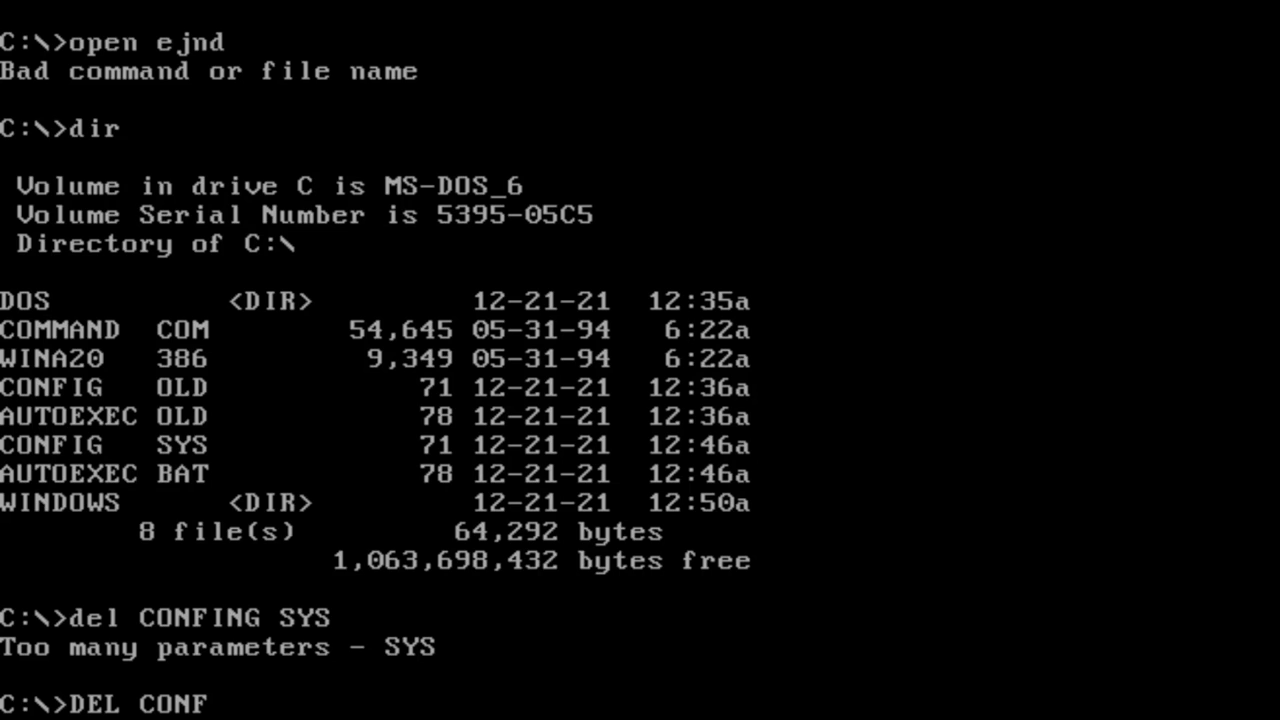
text(IN)
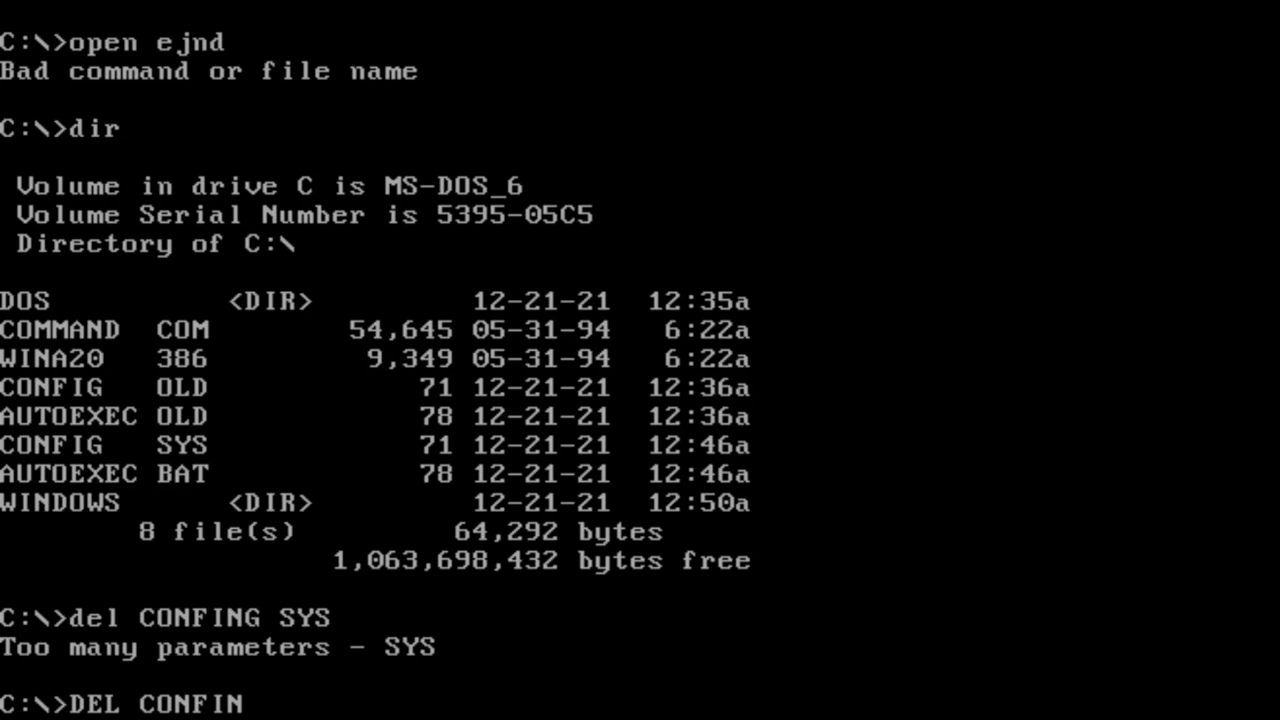
key(Backspace)
text(G)
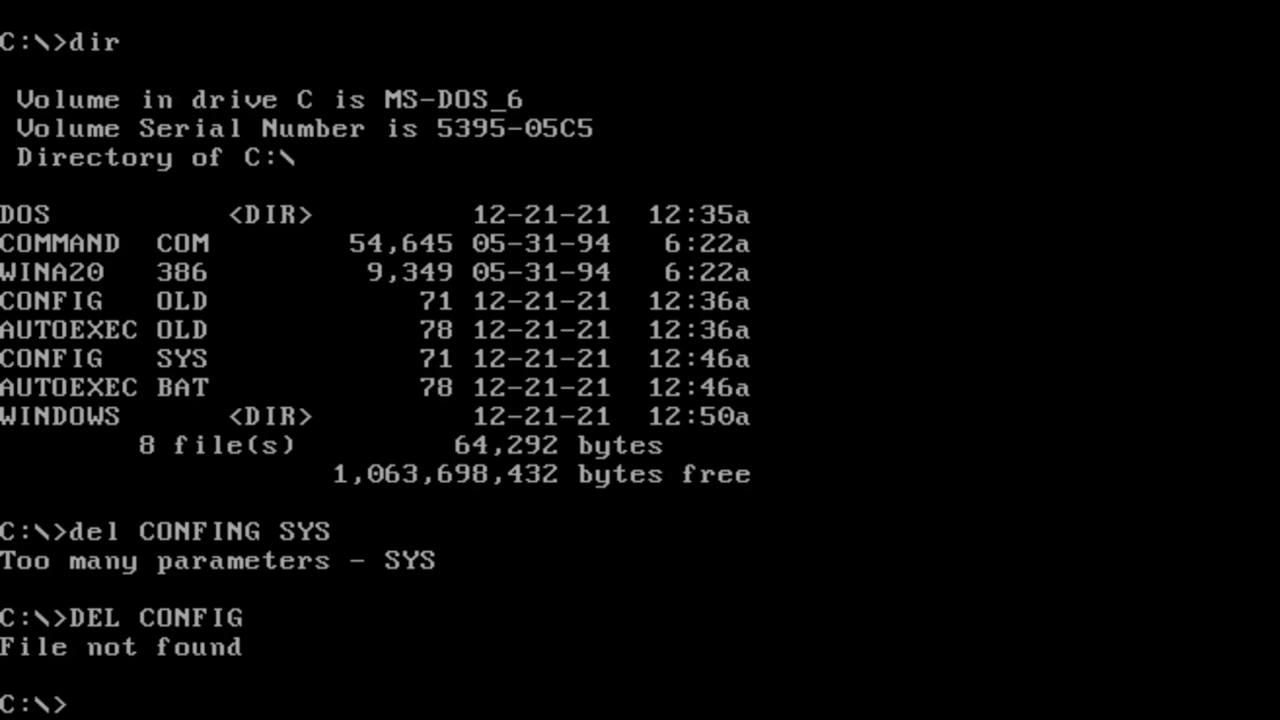
text(DEL WINDOWS)
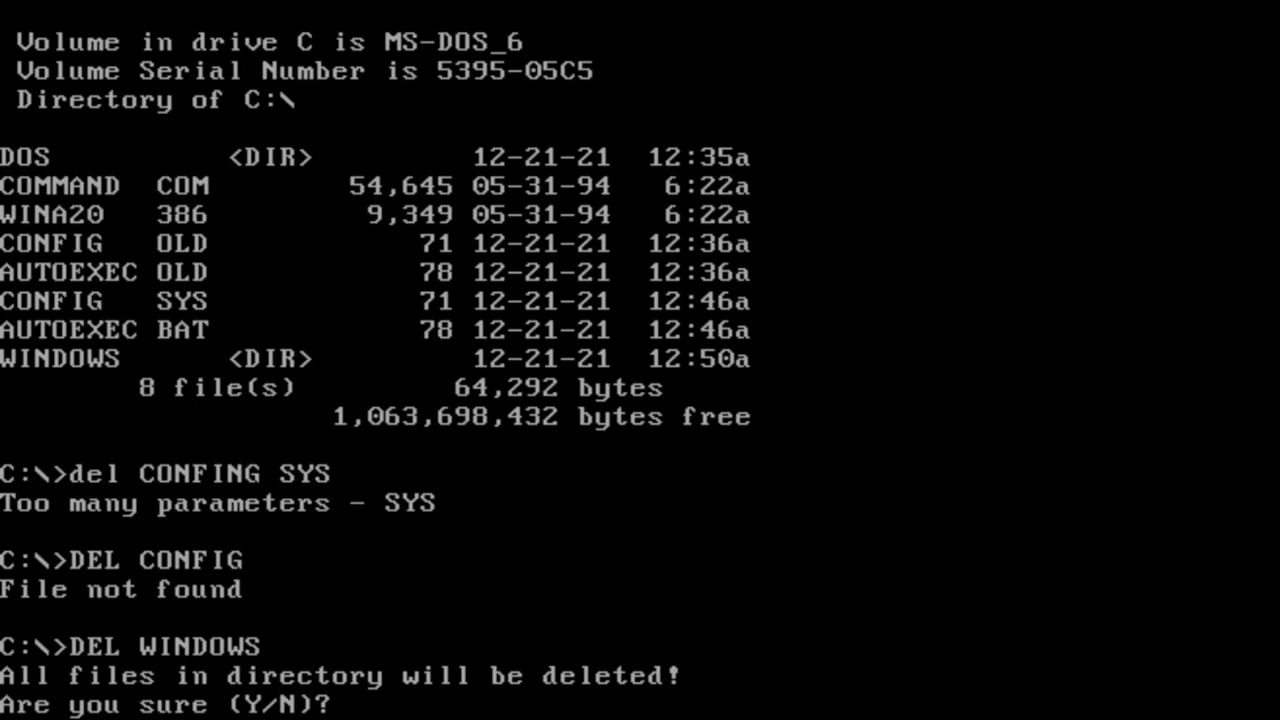
Answer the WINDOWS wipe confirmation with N, U and YYYY, then run DIR at the prompt.
text(N)
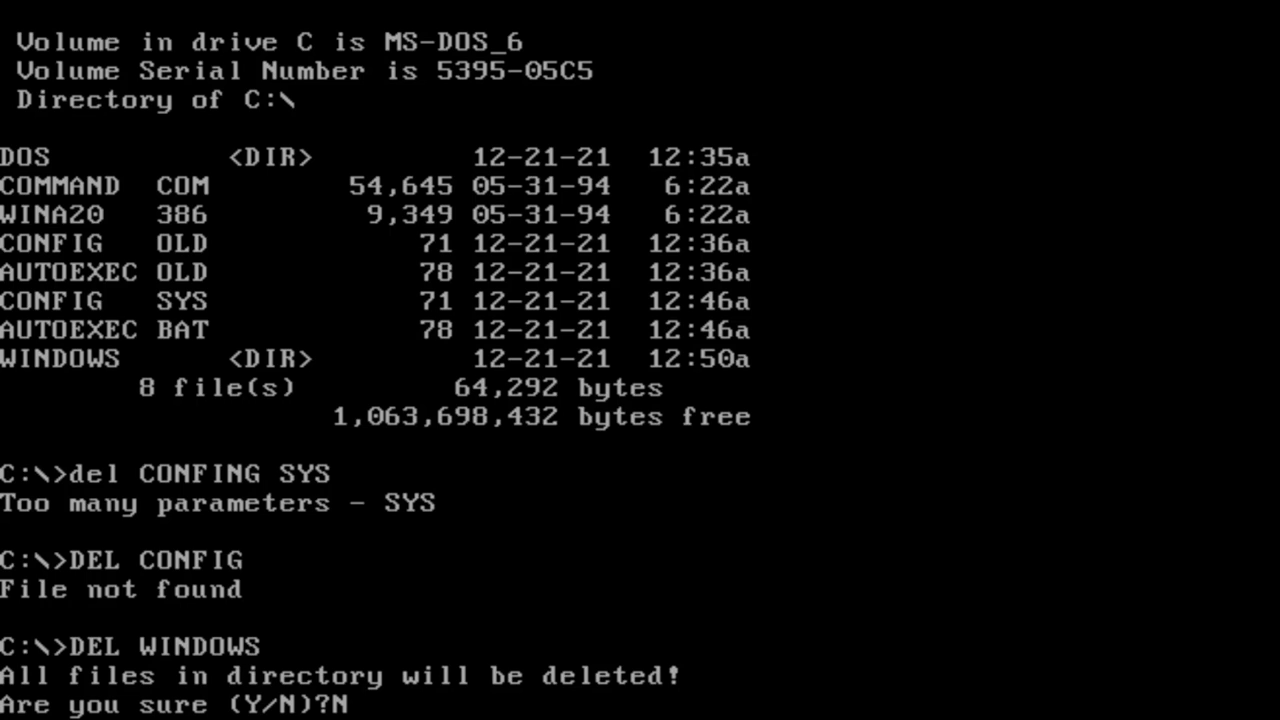
text(U)
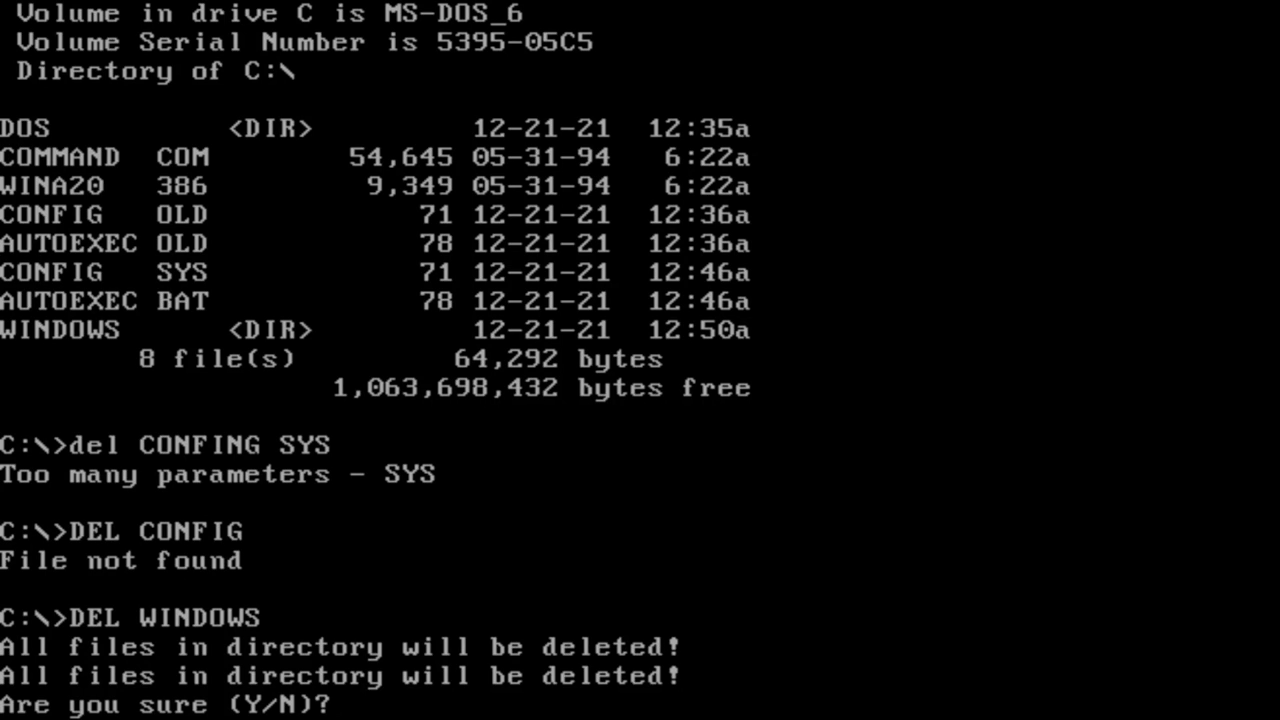
text(YYYYYYYNNNNN)
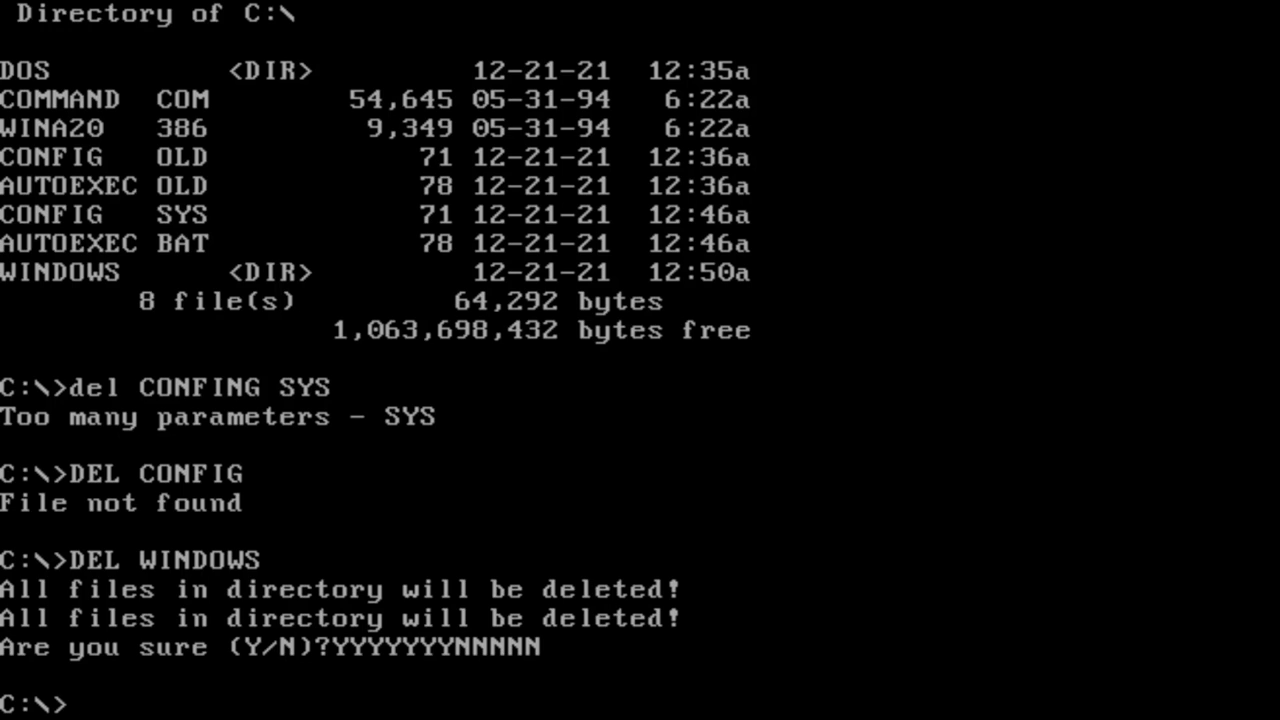
text(DIR WINDOWS)
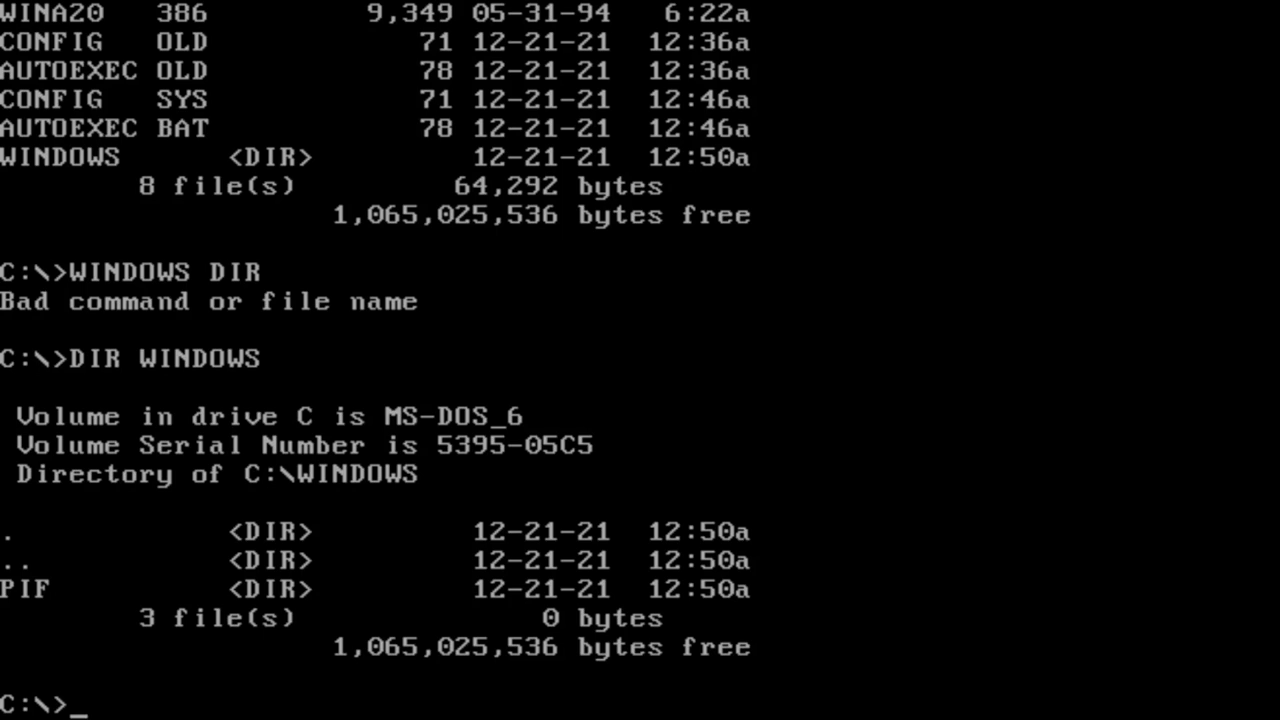
List WINDOWS showing only PIF, then DEL PIF and DIR PIF from the root both find nothing.
text(D)
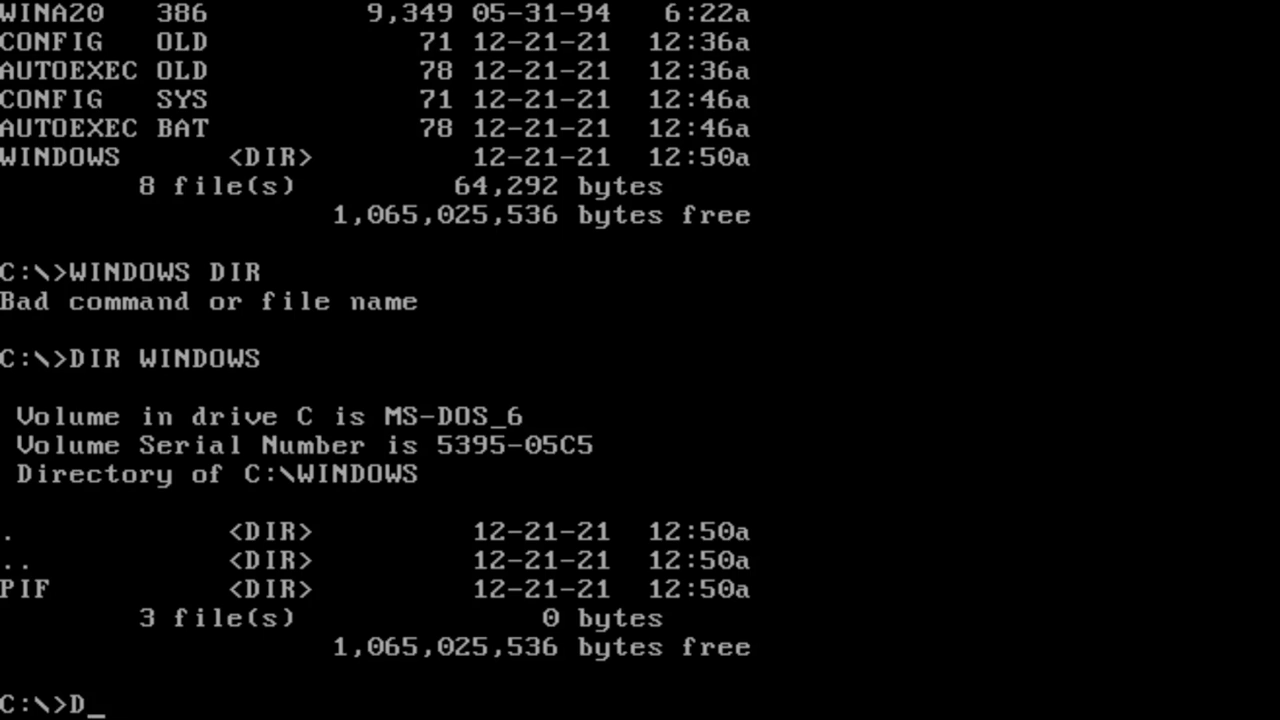
text(EL)
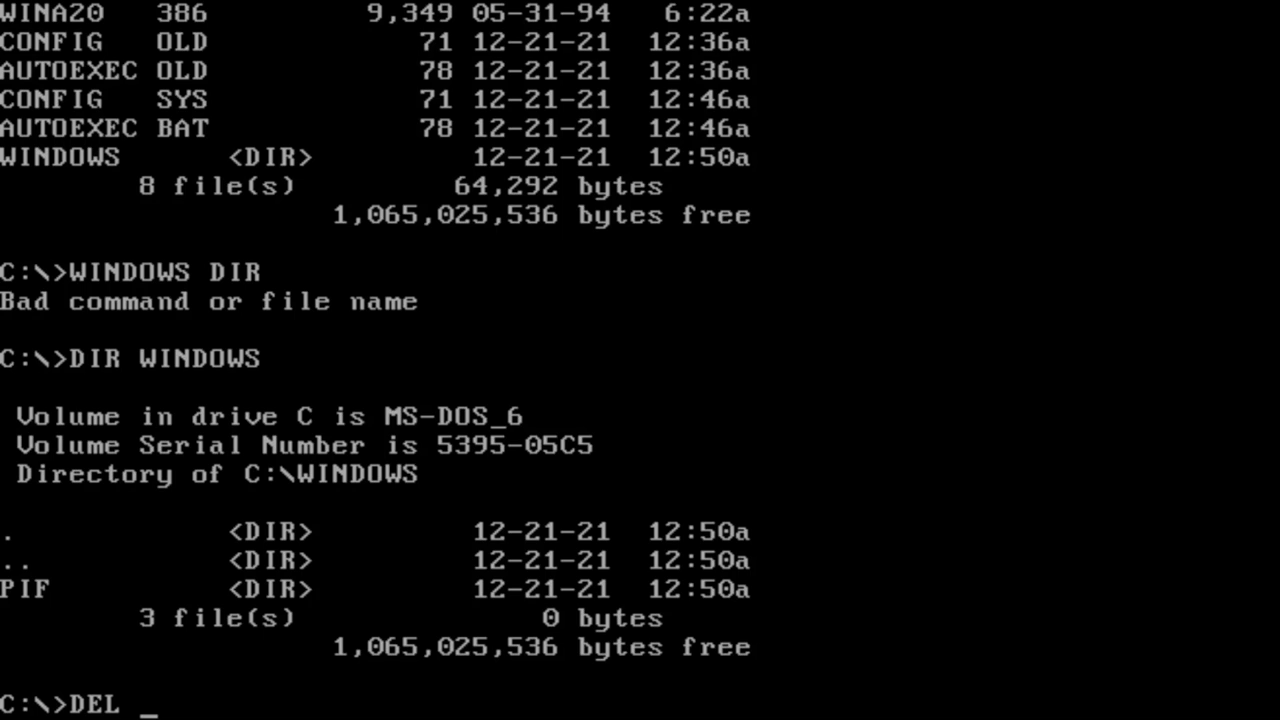
text(PIF)
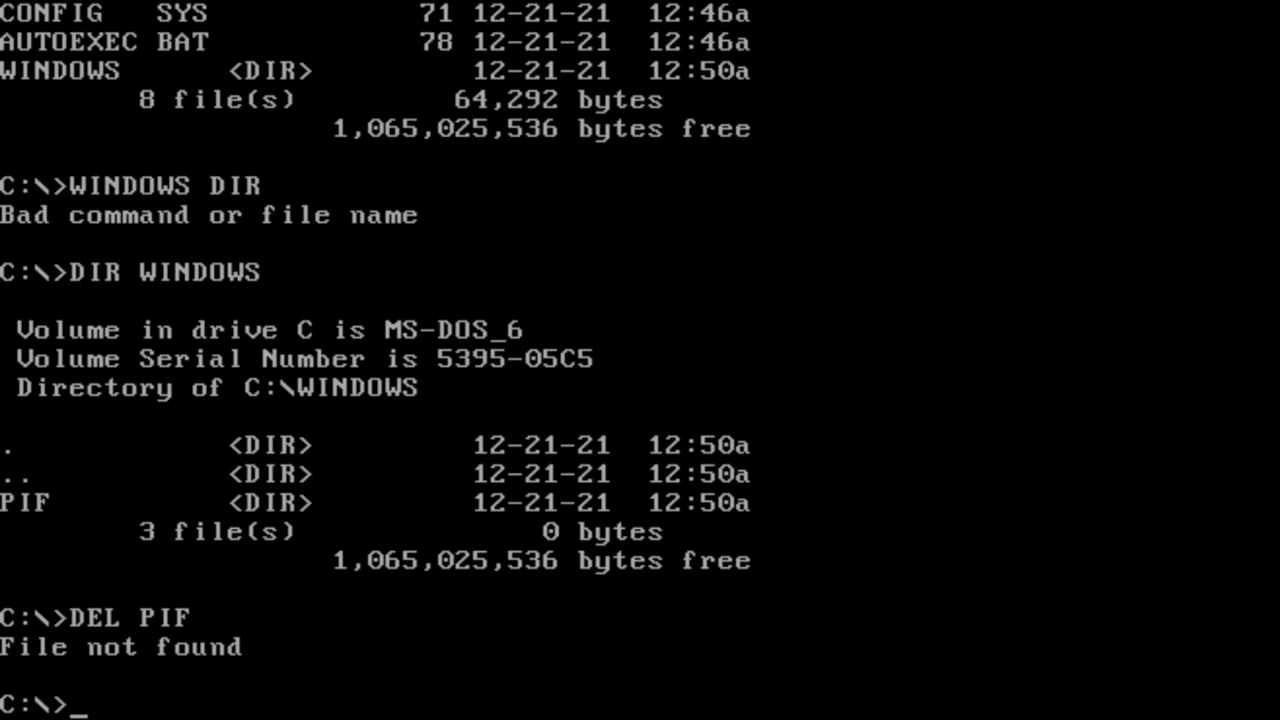
text(DIR)
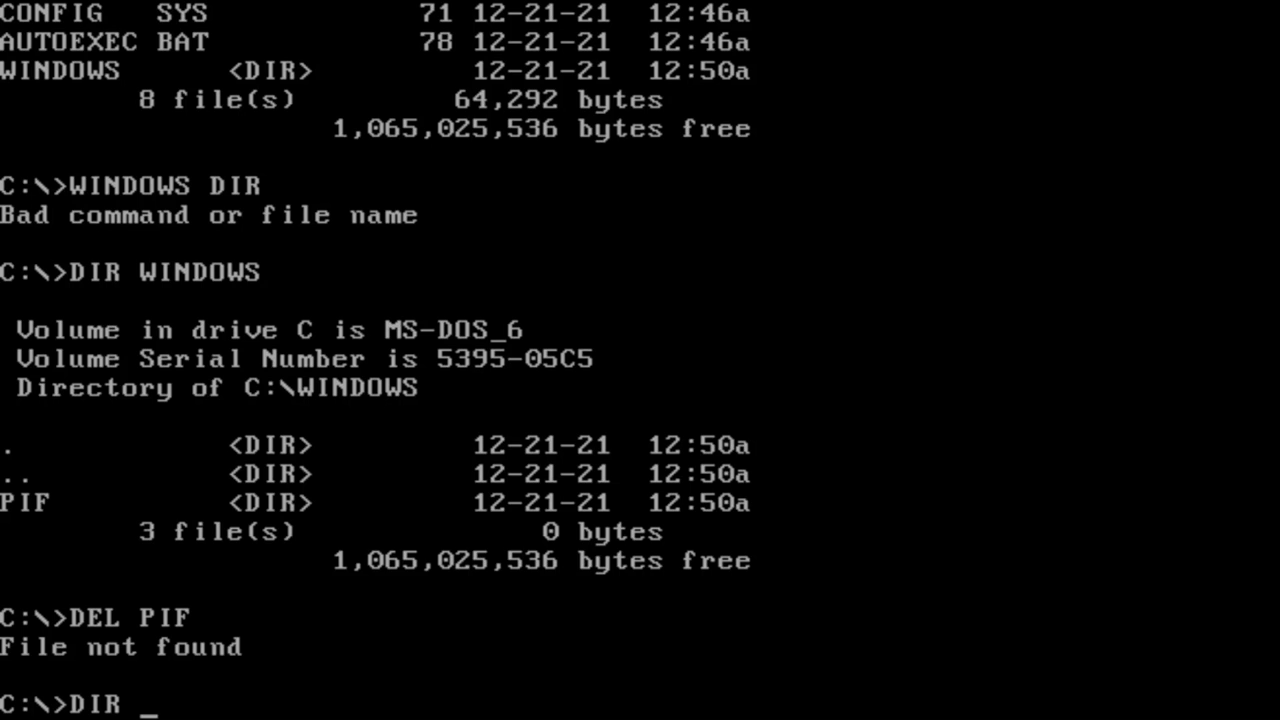
text(PIF)
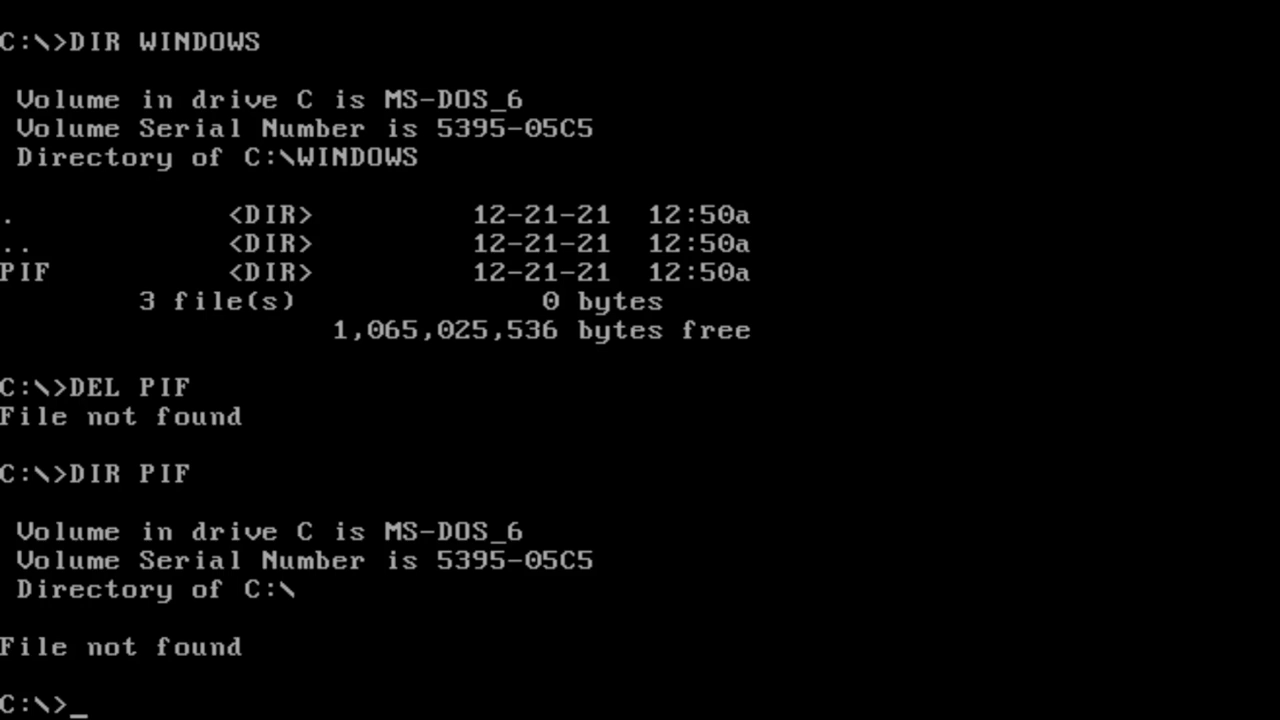
Run DIR, attempt DEL DOS and decline with N, then list the root again showing 8 files.
text(DIR)
text(DEL COMMAN)
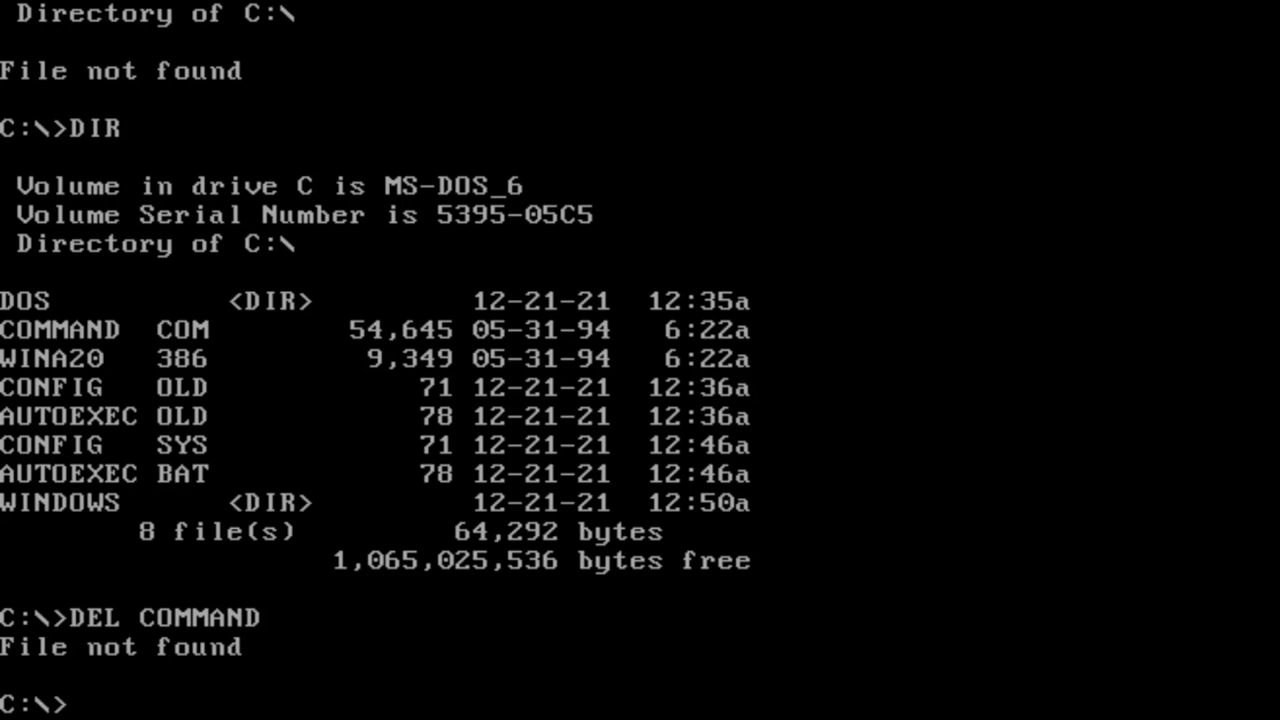
text(DEL DOS)
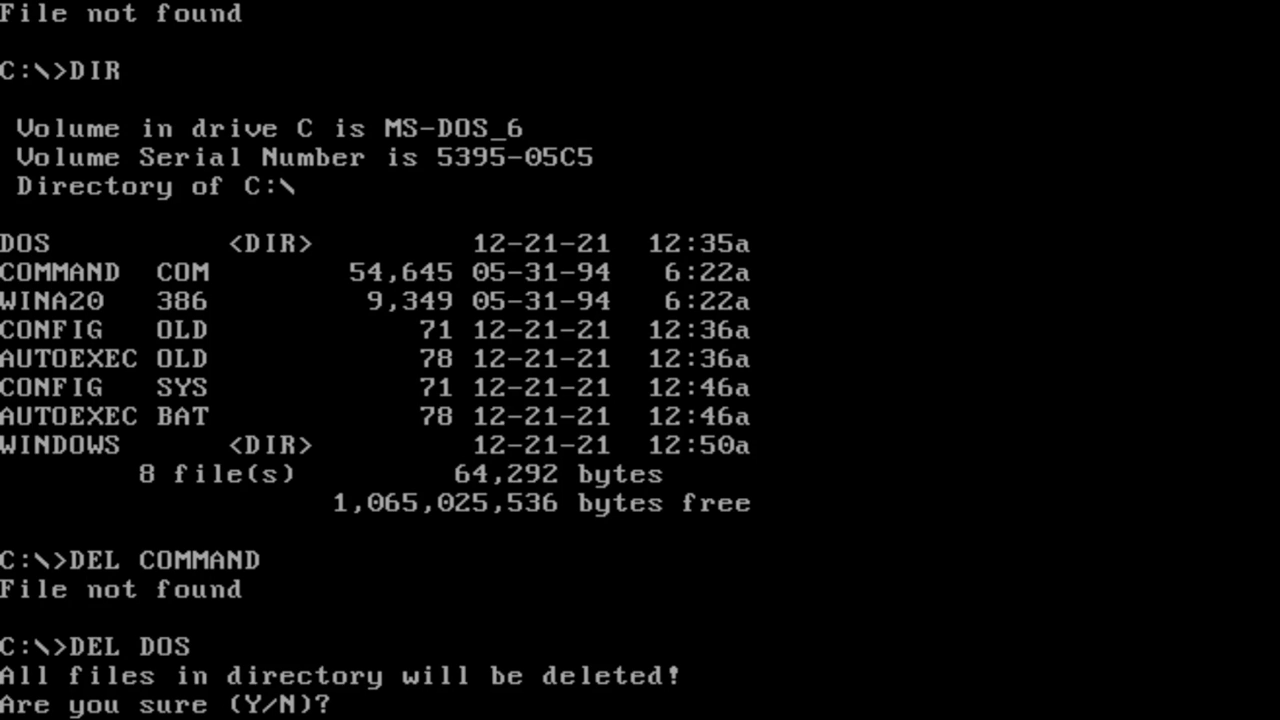
text(N)
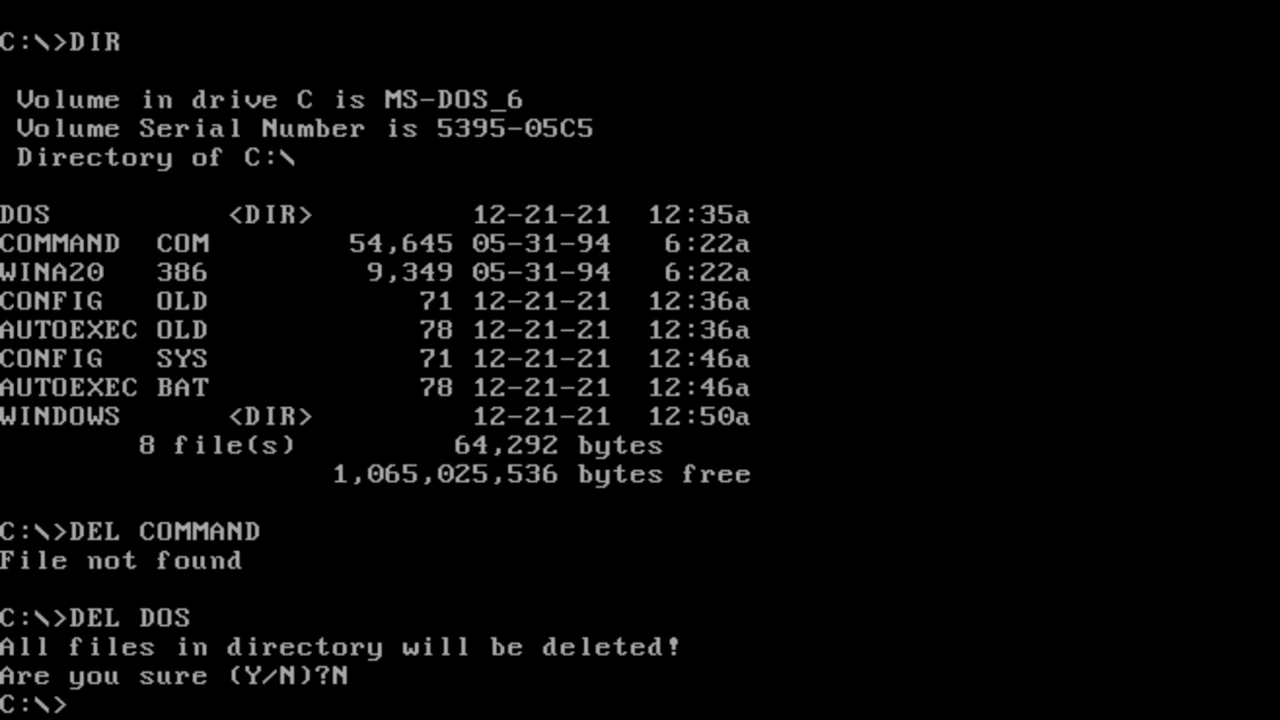
text(DIR)
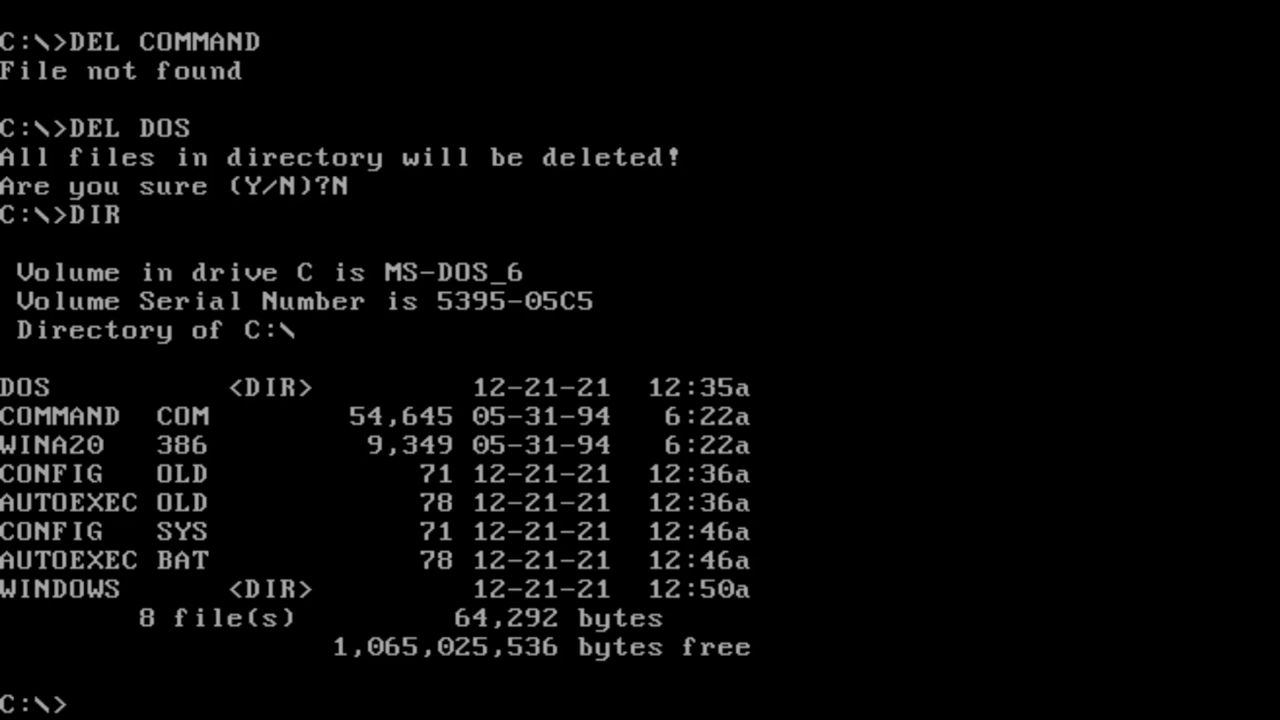
text(D)
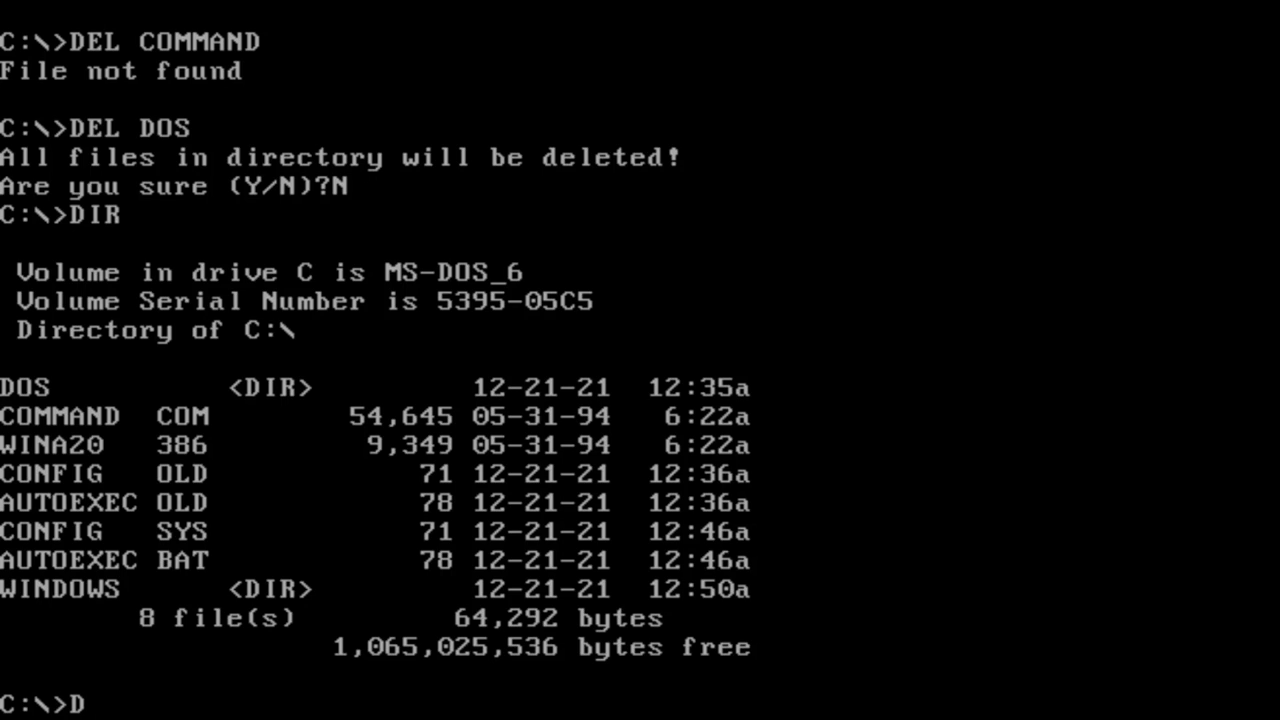
List the 125 files in DOS, then DEL WINDOWS and decline the wipe with N.
text(IR DO)
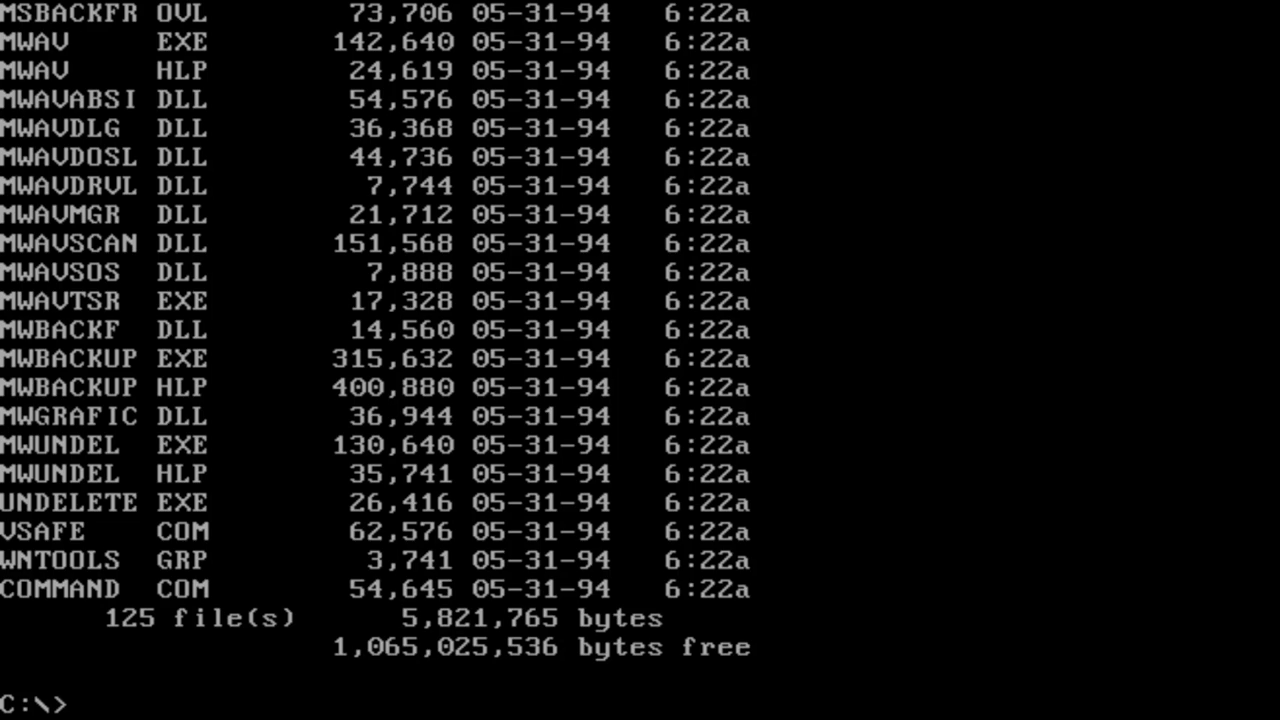
text(DE)
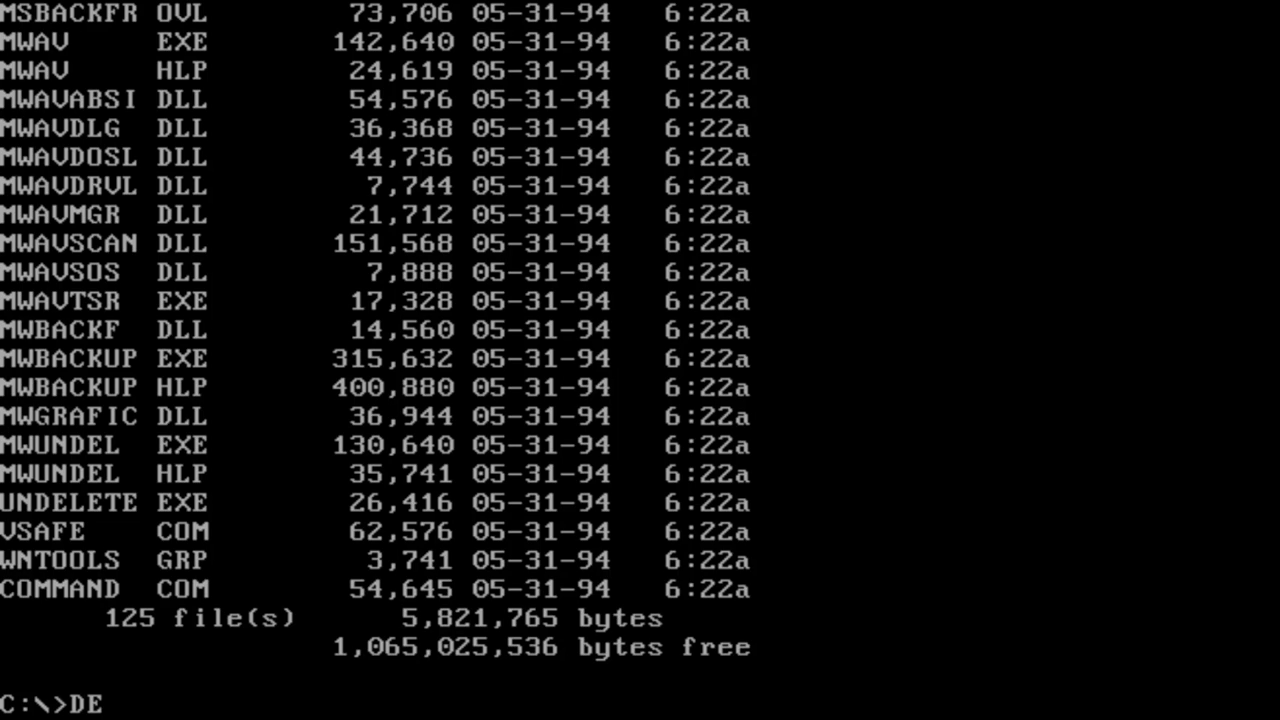
text(L)
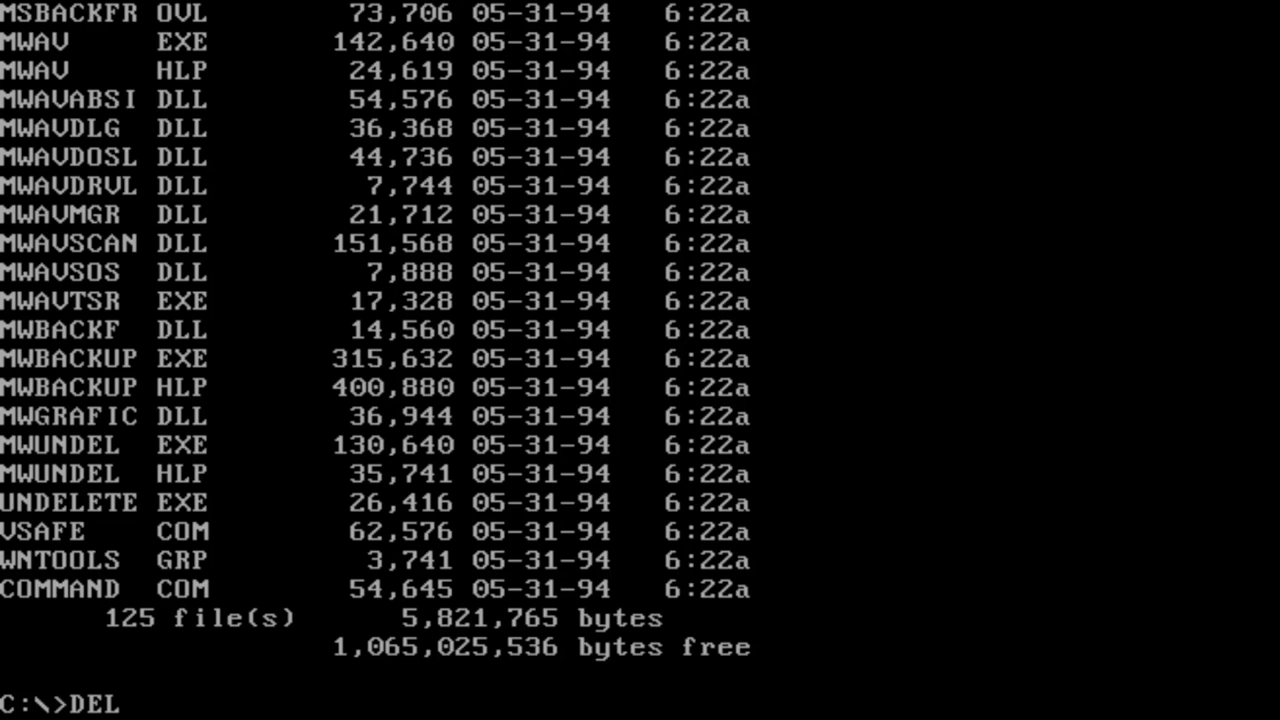
text(WINDOWS)
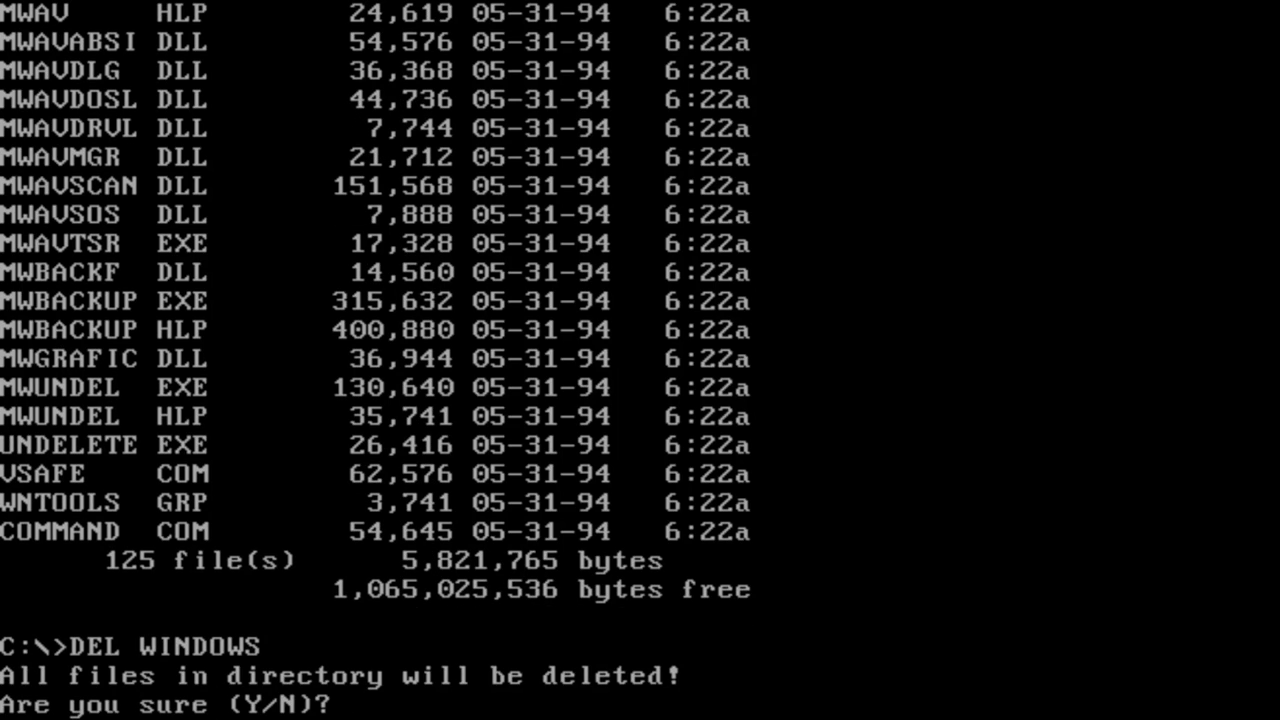
text(N)
text(DIR)
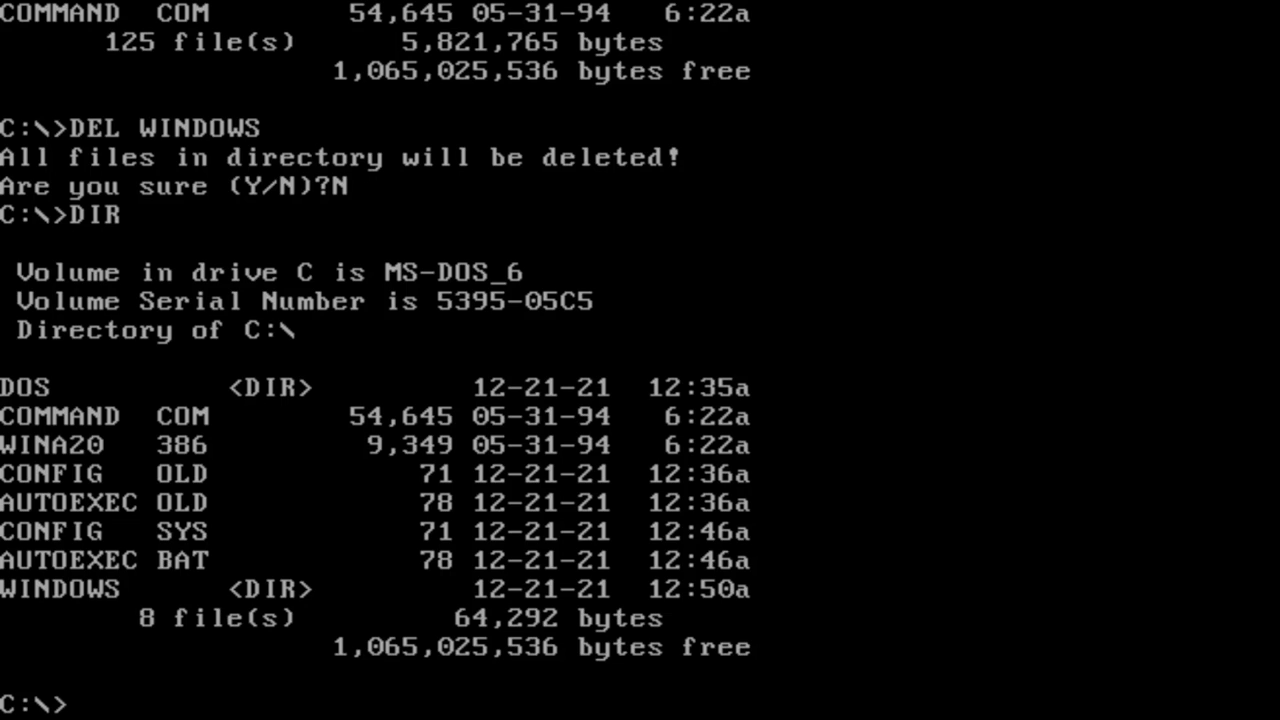
Start typing DEL WINA20 at the prompt before the system restarts.
text(DEL W)
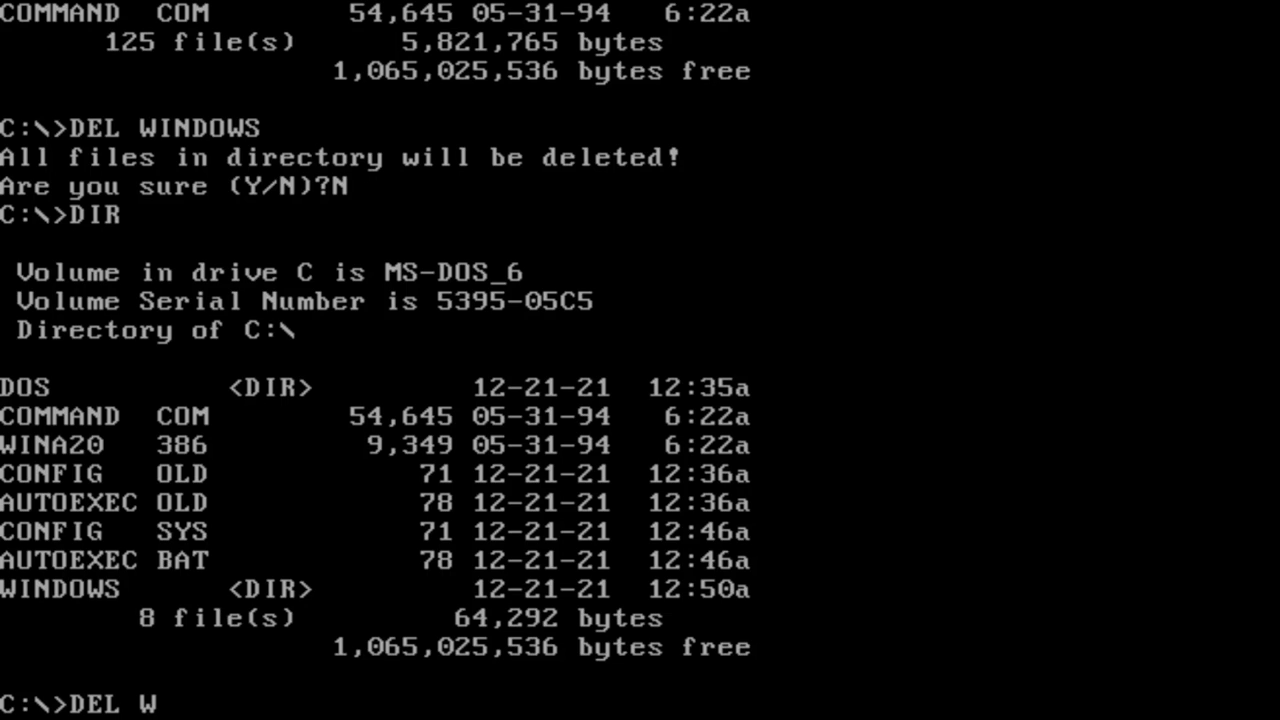
text(IN)
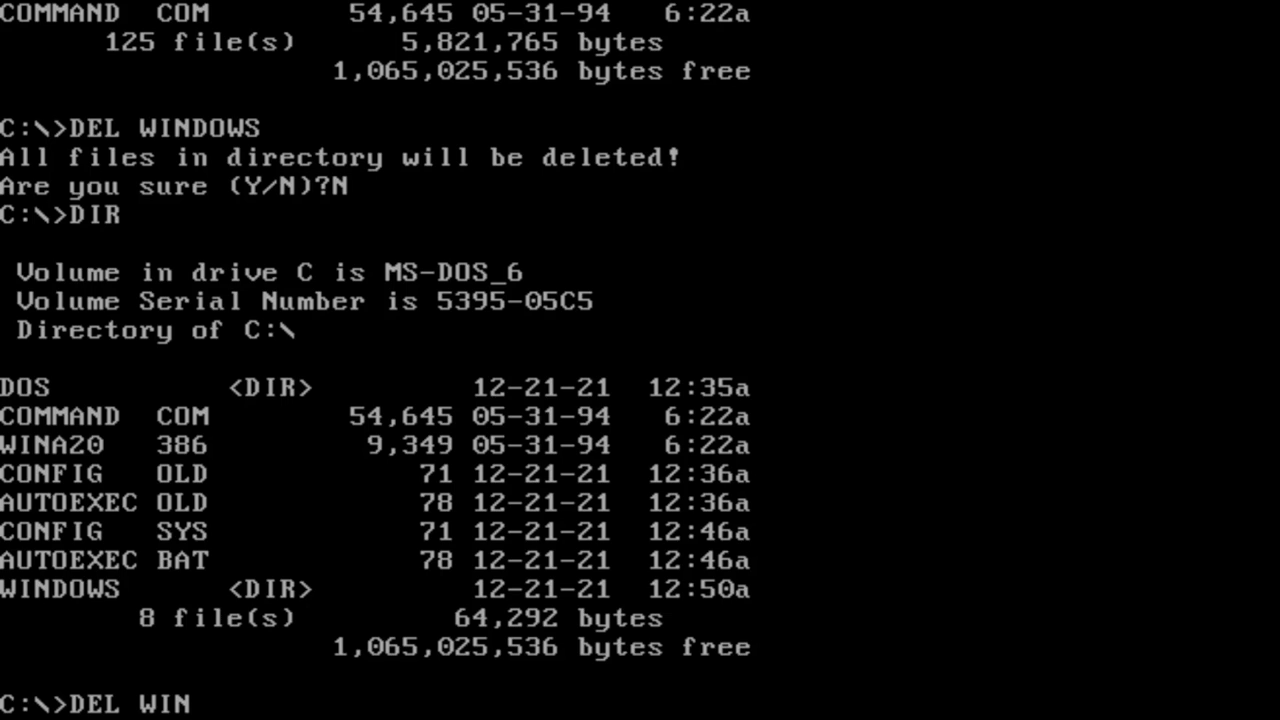
text(A20)
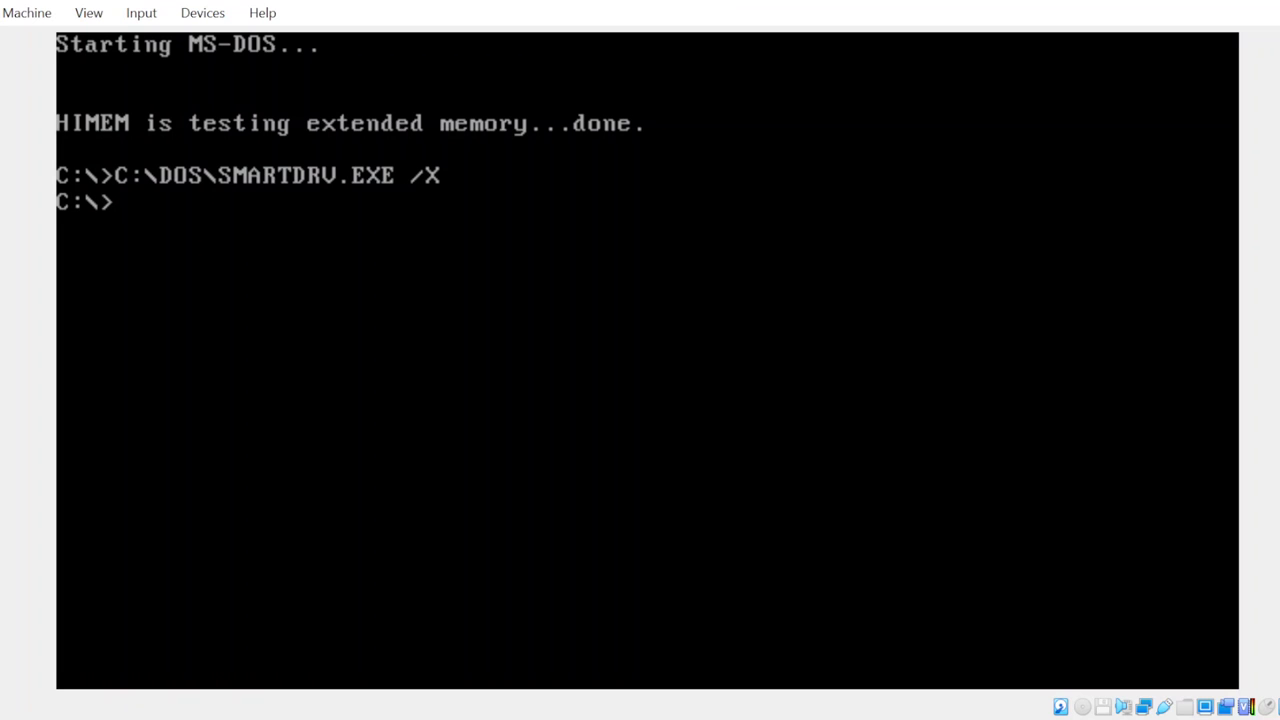
After the reboot run del and dir, confirming the root still lists 8 entries.
text(del)
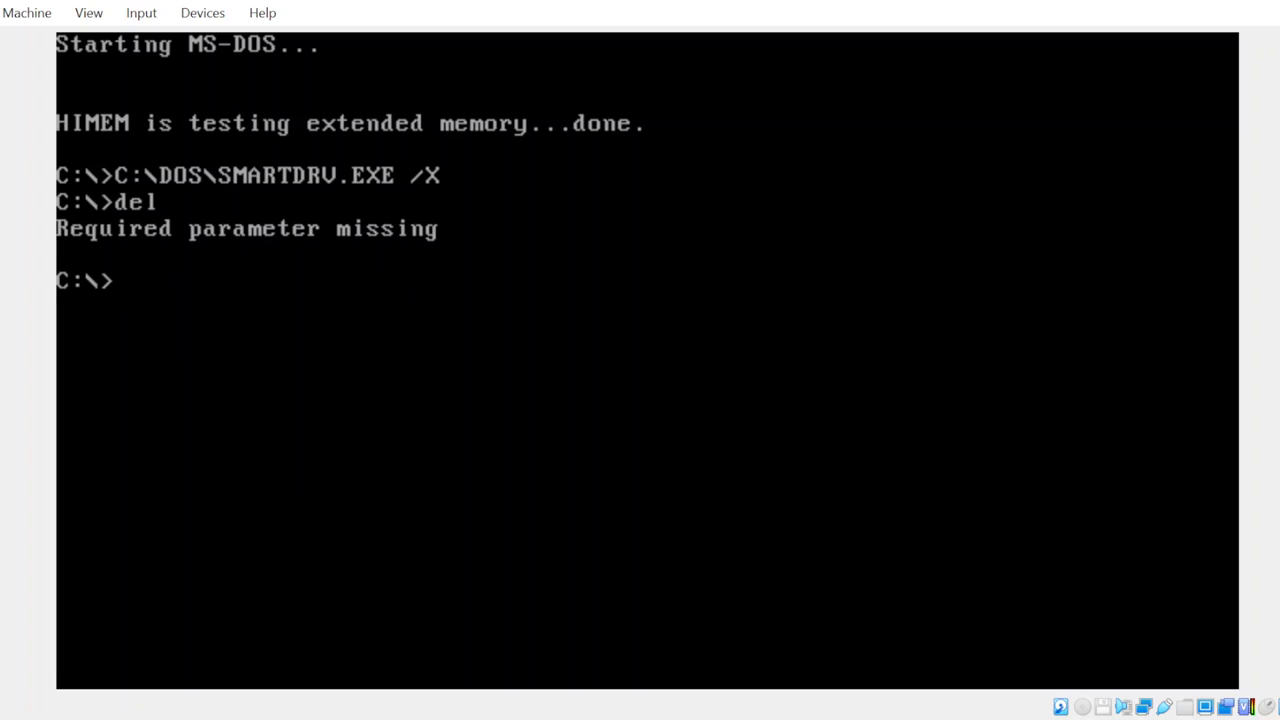
text(dir)
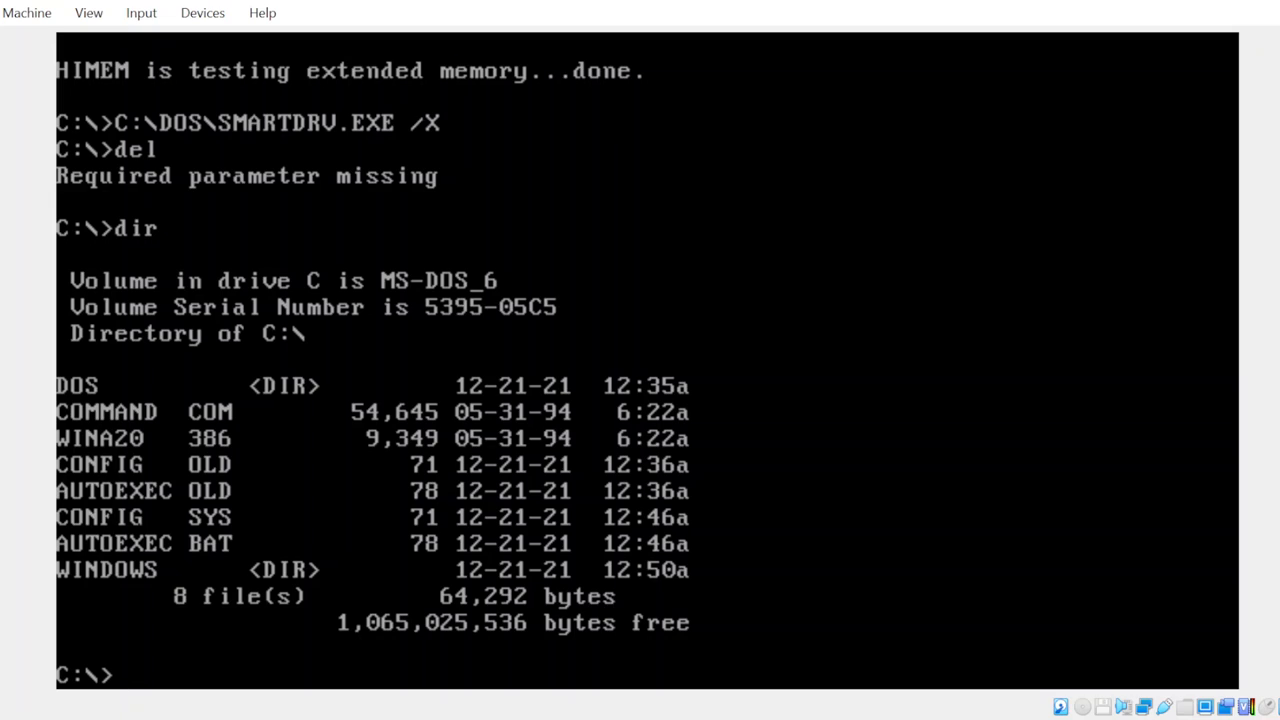
text(d)
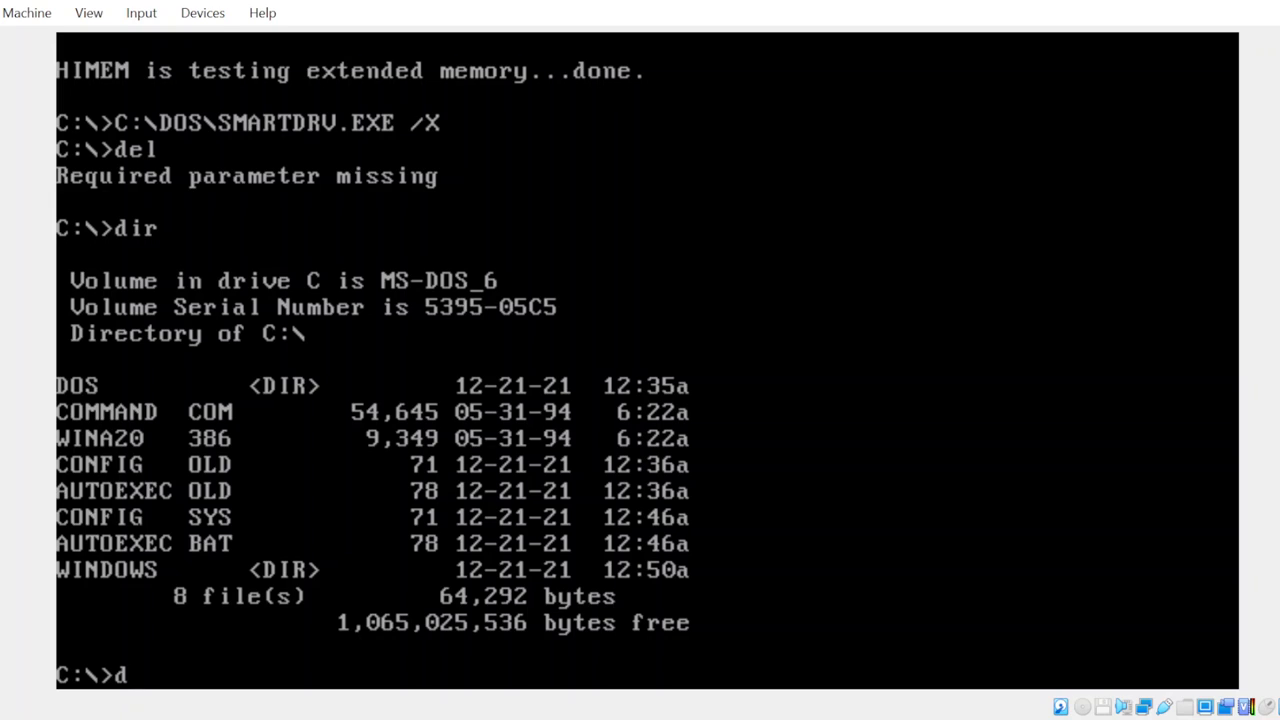
text(el)
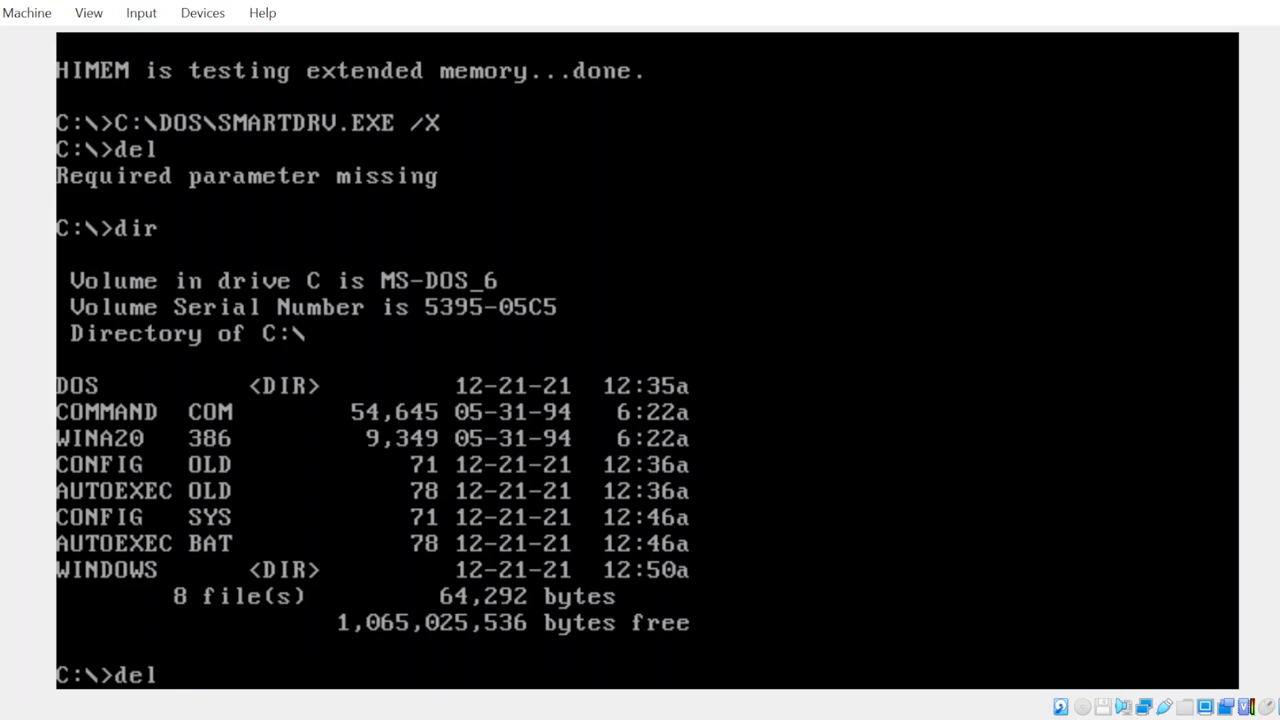
Attempt del autoexec, refused with File not found, then OLD rejected as a bad command.
text(a)
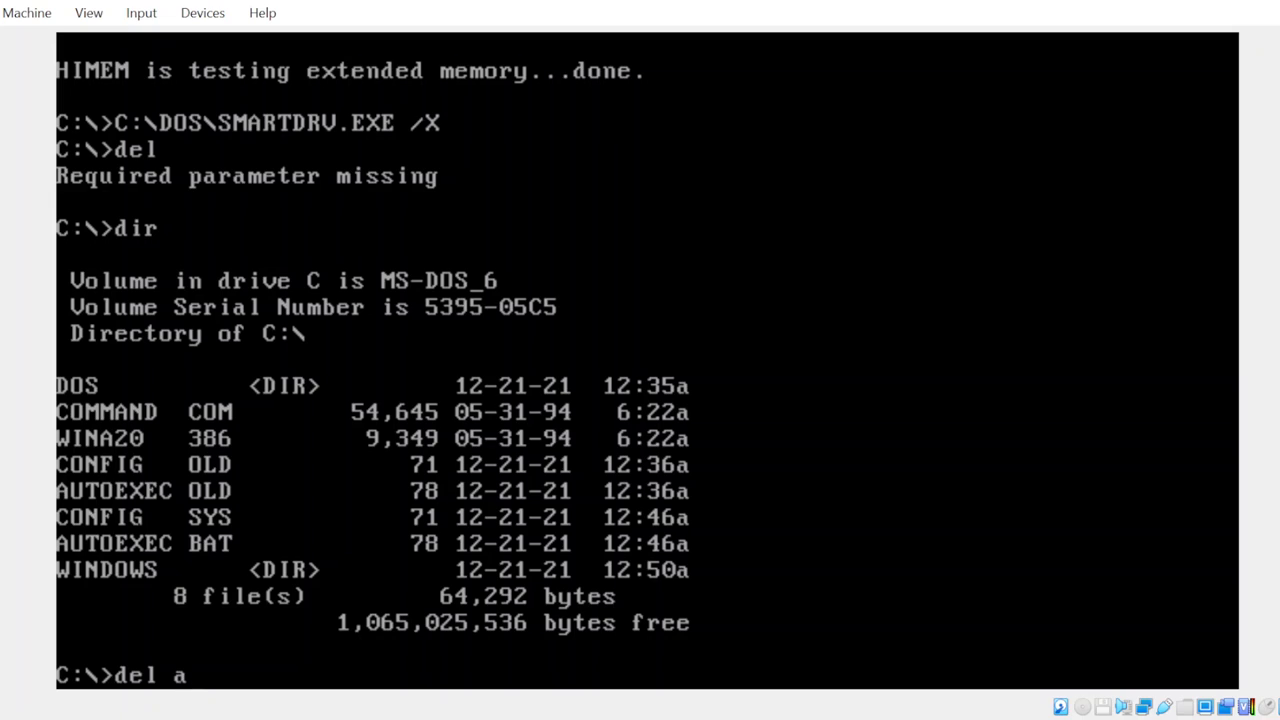
text(uto)
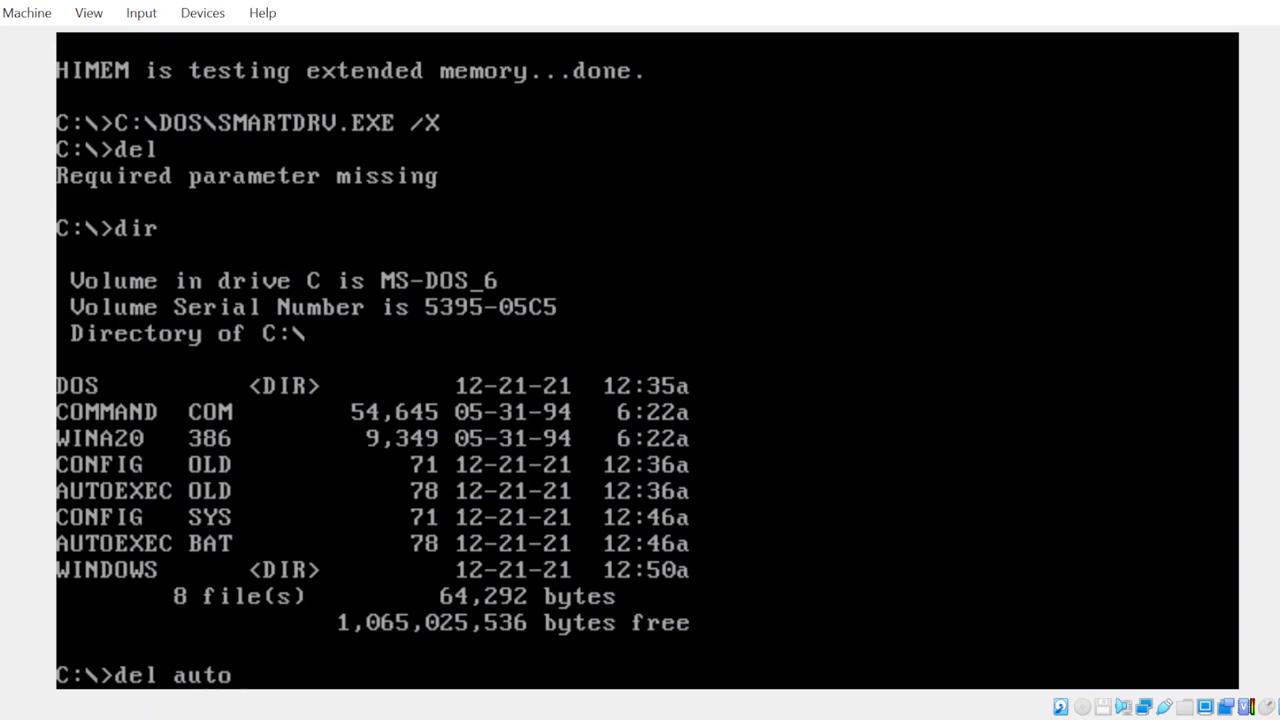
text(exec)
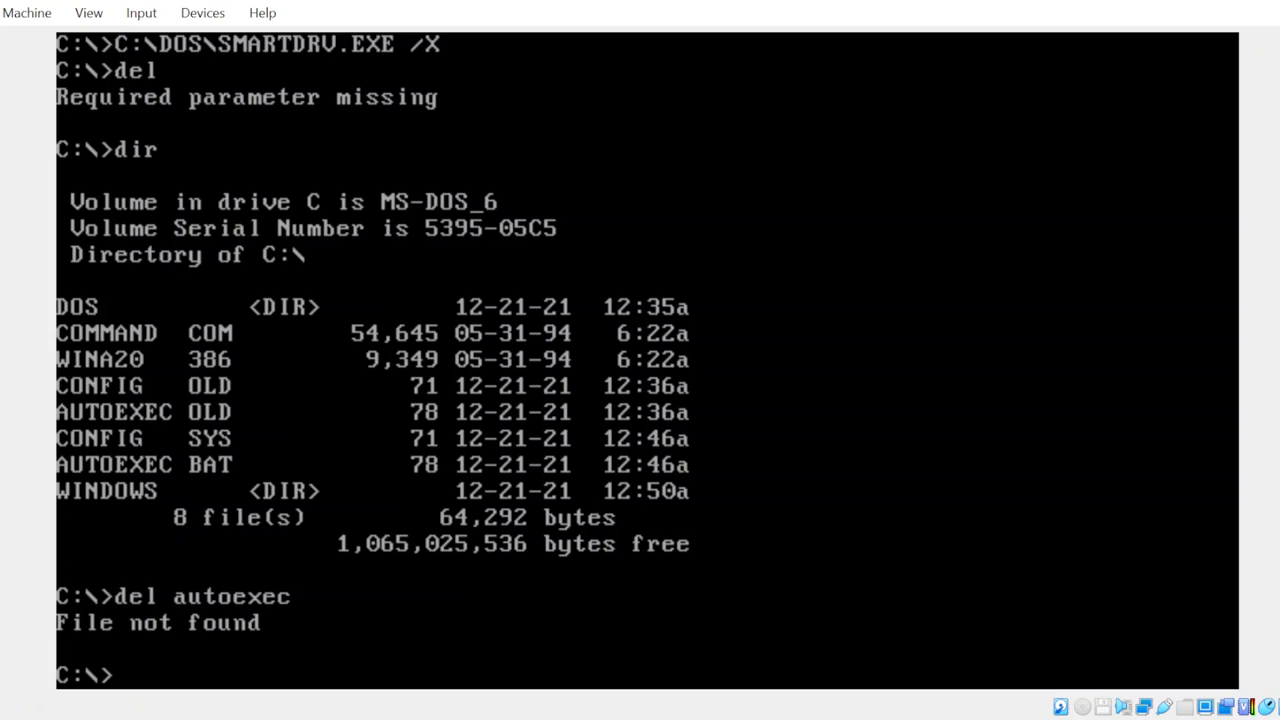
text(OLD)
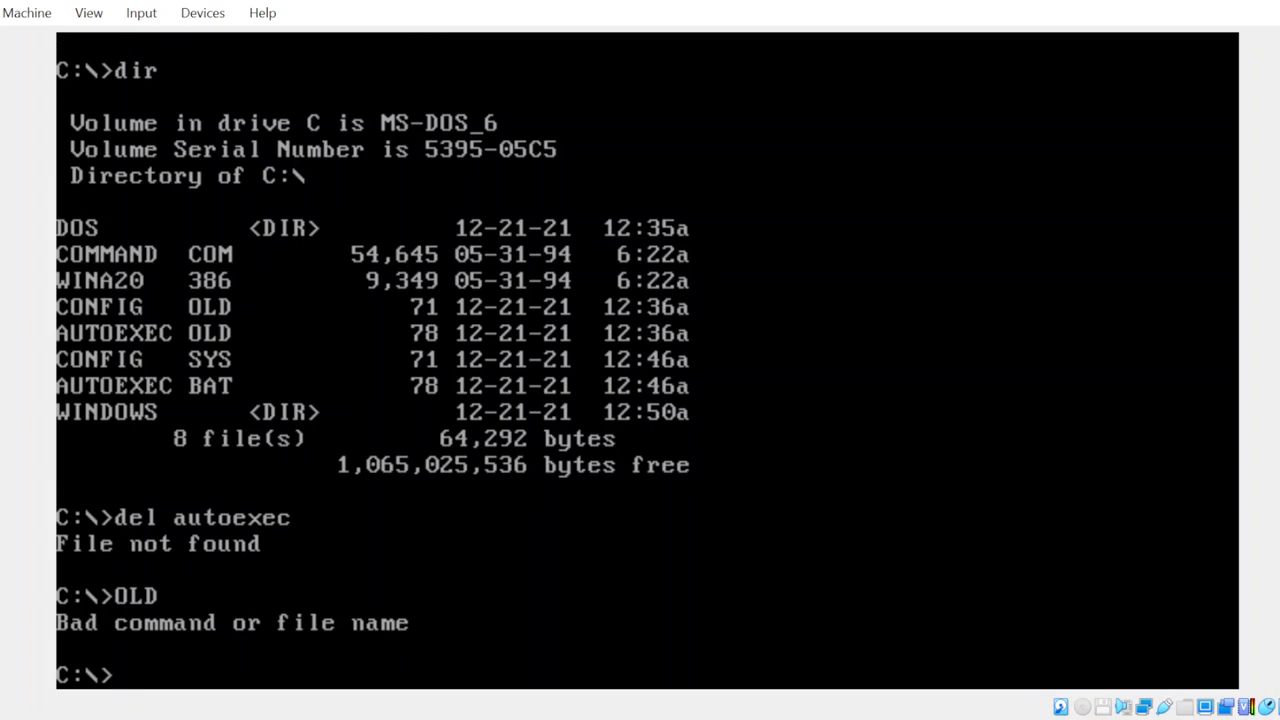
Launch EDIT and write NOOO HELP HELLPE on the first line of the untitled document.
text(EDIT)
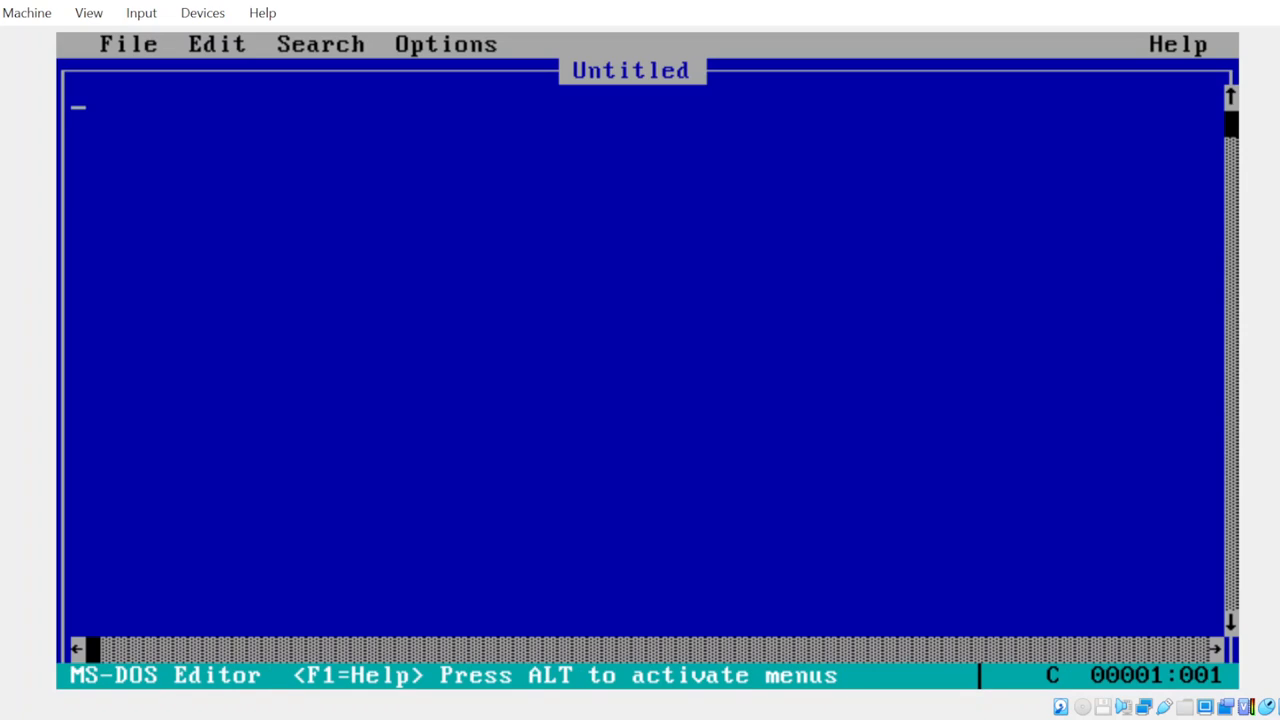
text(NOOO)
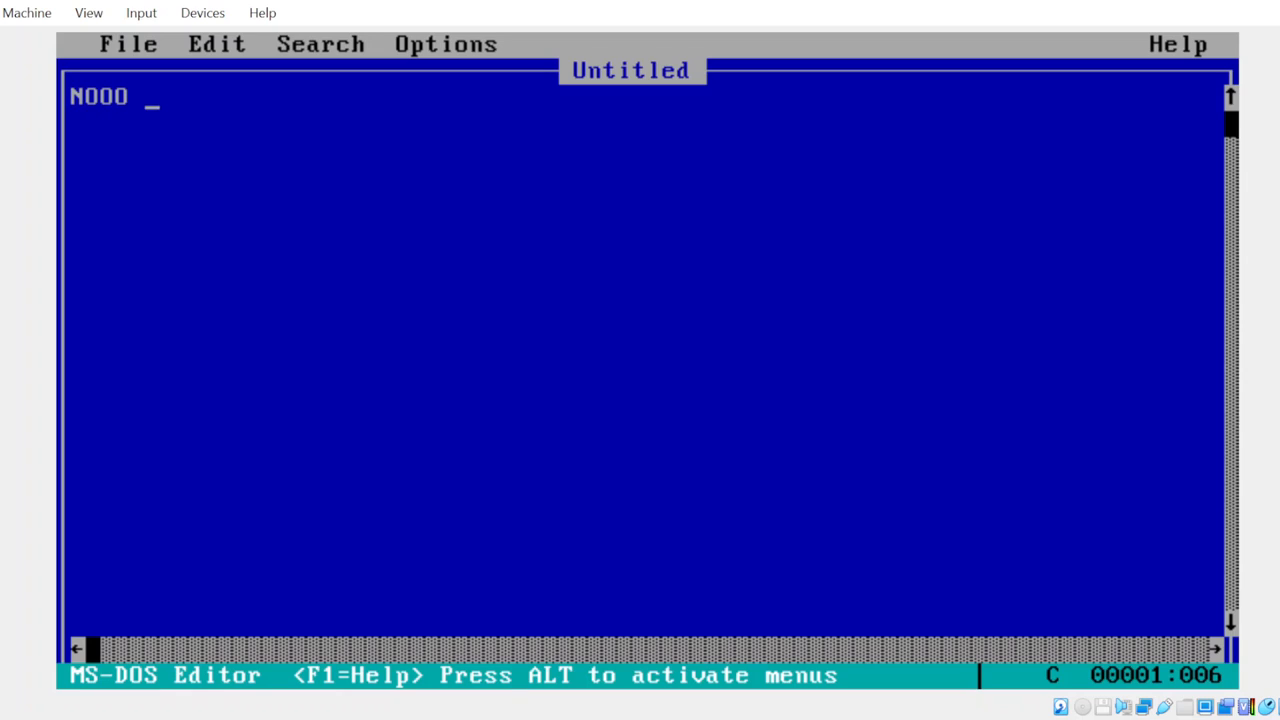
text(HELP)
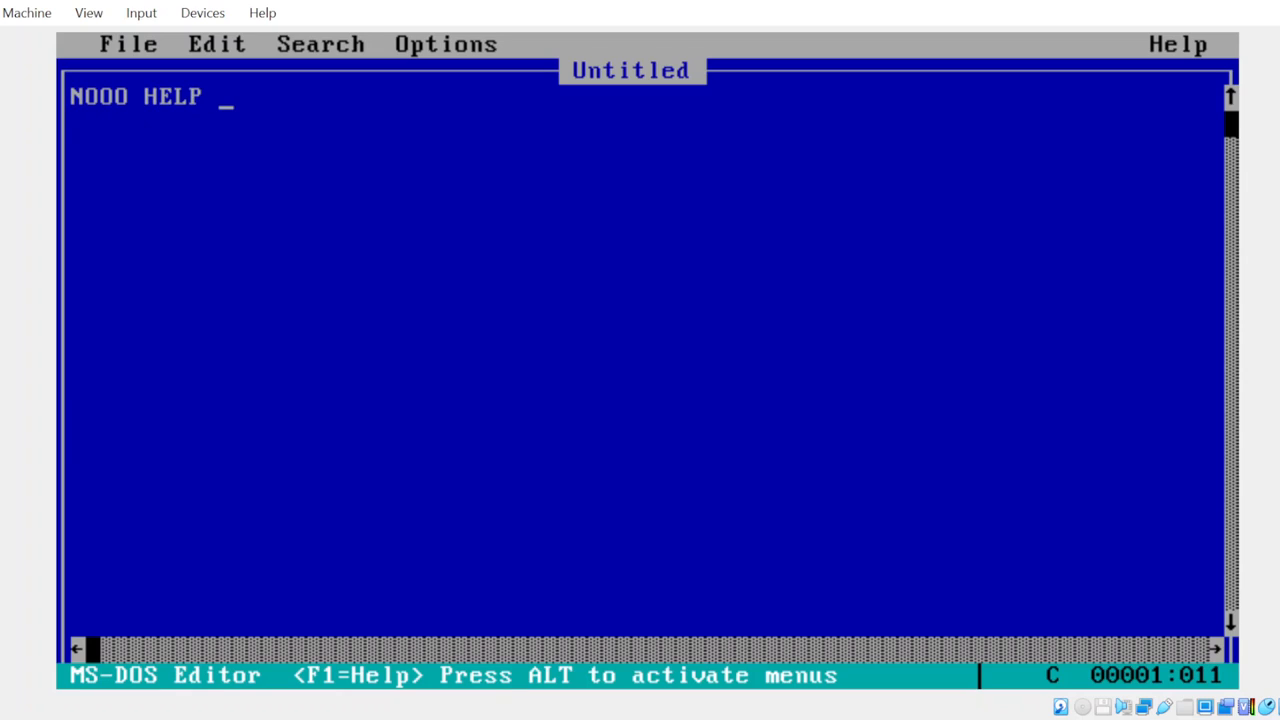
text(HELLPE)
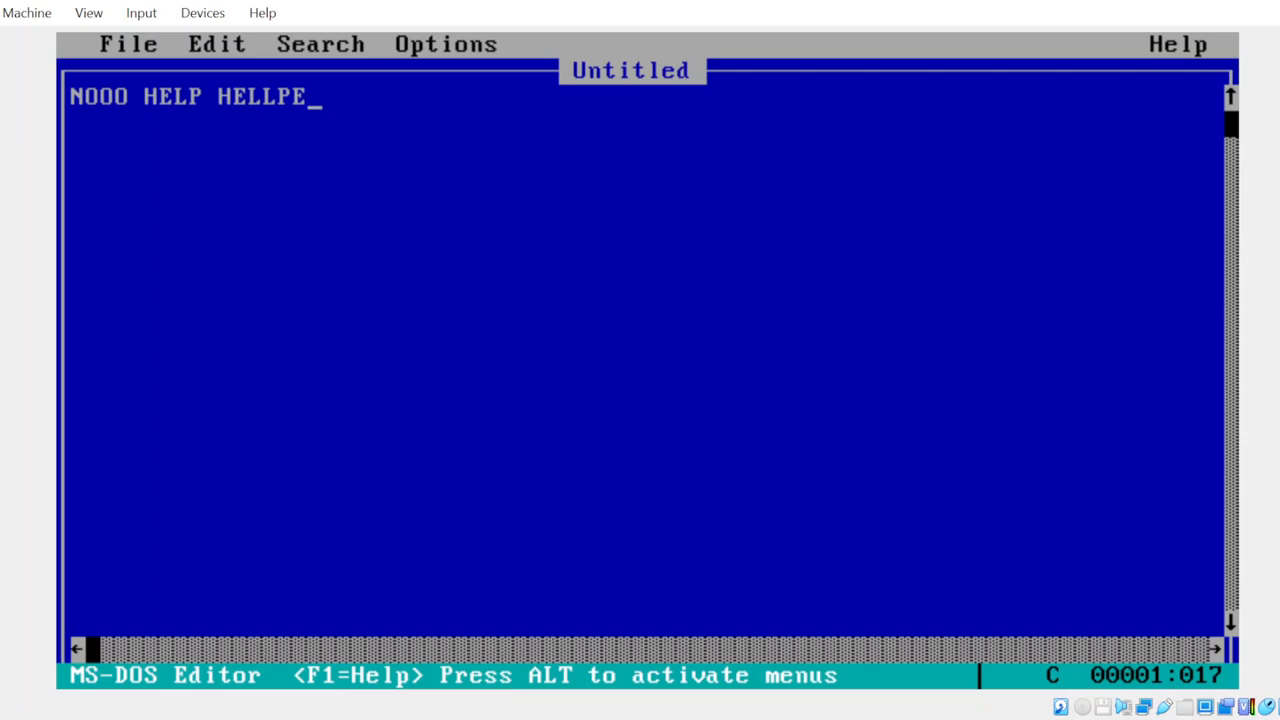
Correct the line to read NOOO HELP H1 and activate the editor's menu bar.
key(BackSpace)
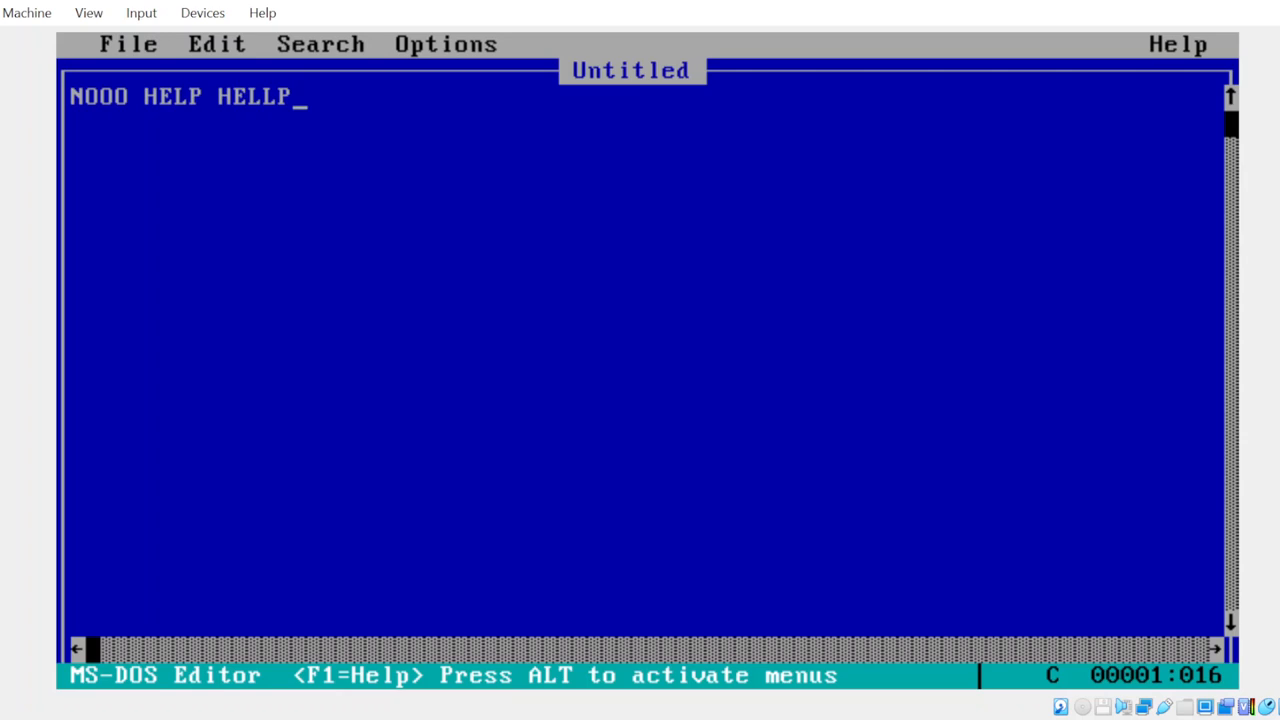
key(BackSpace)
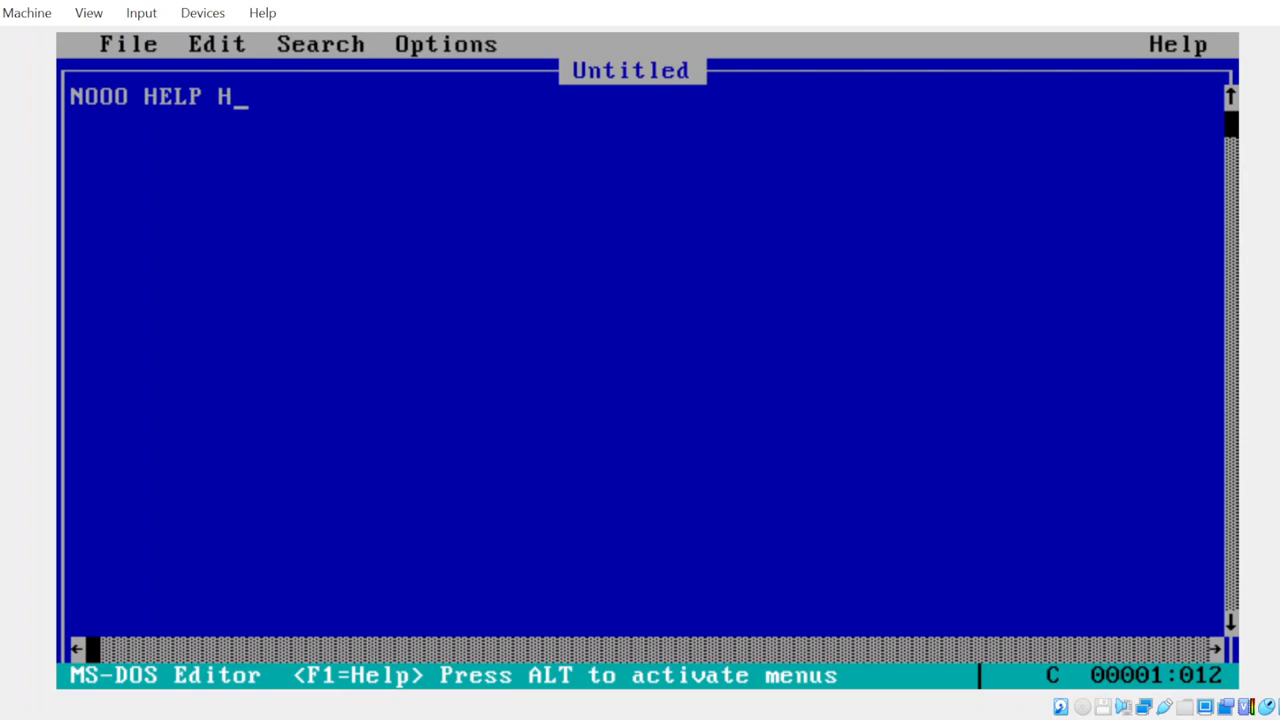
key(f1)
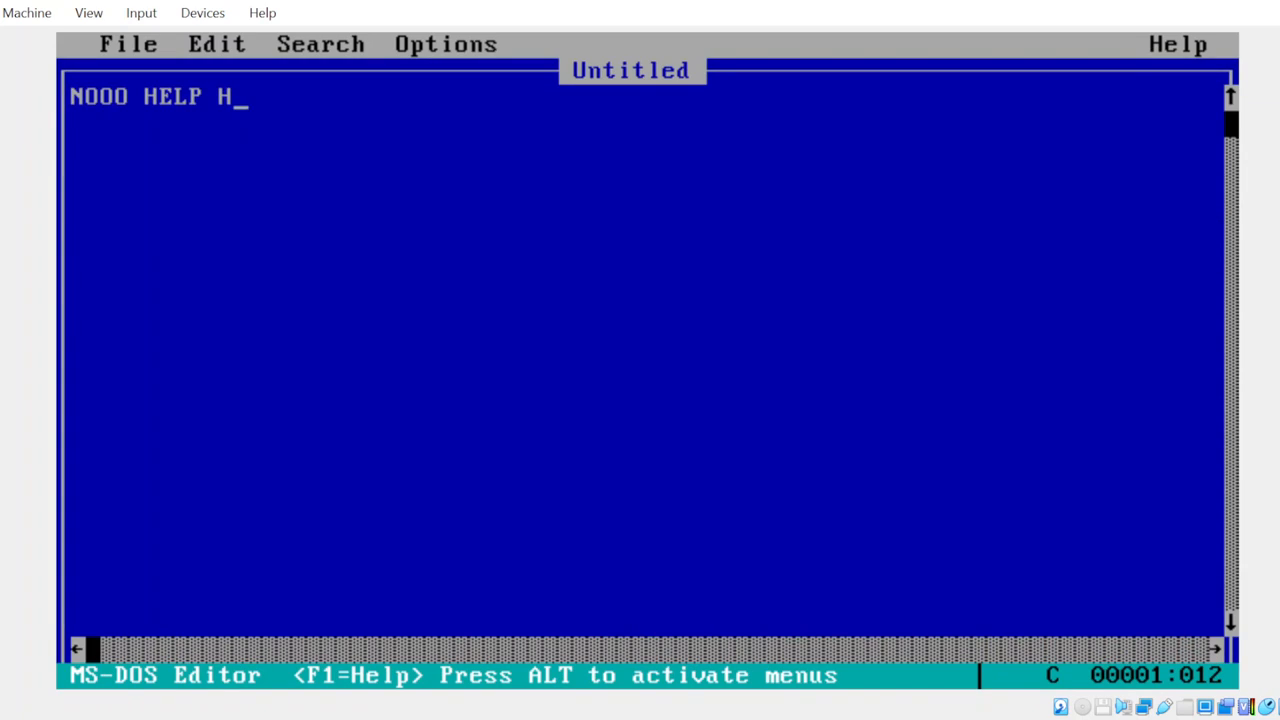
text(1)
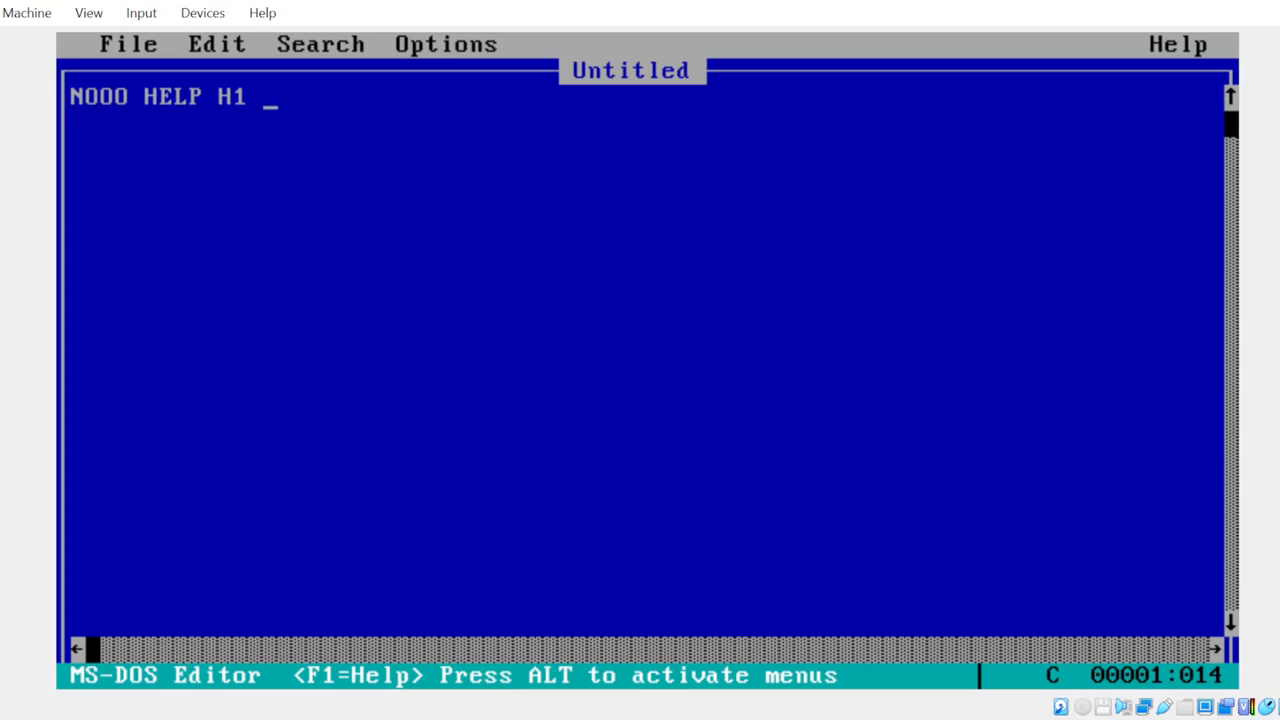
text(_)
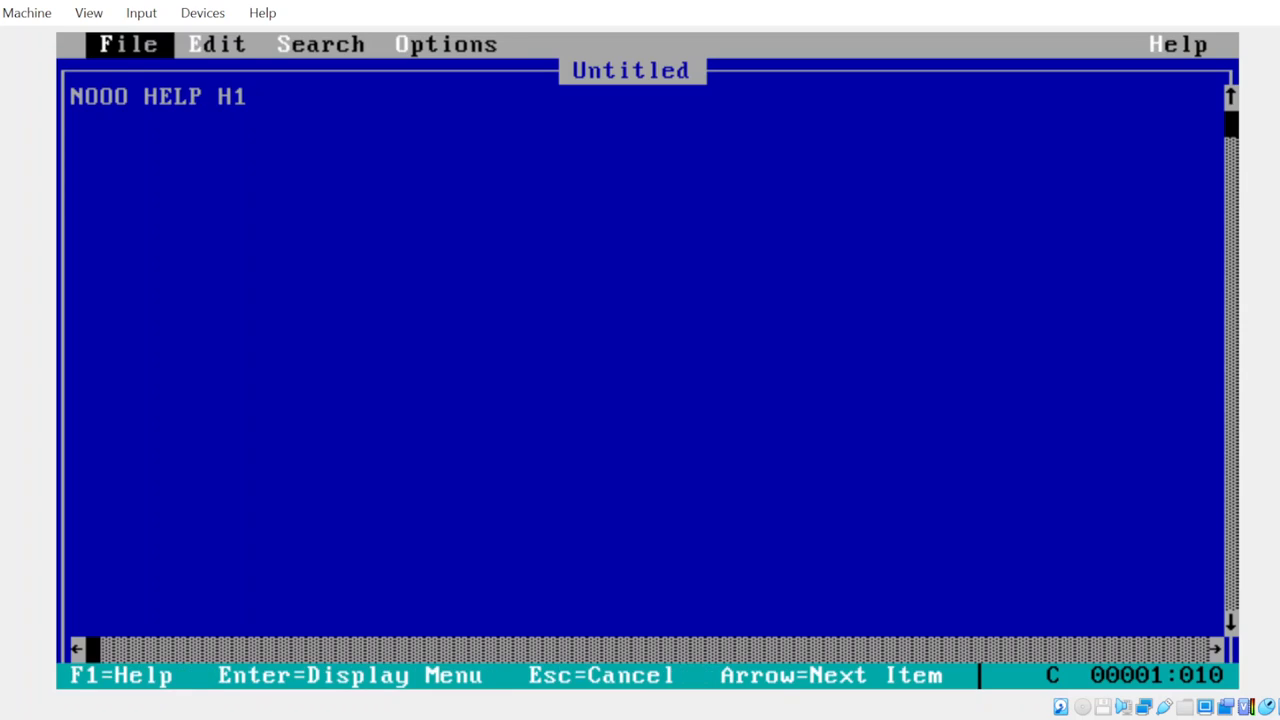
Exit via File > Exit, agree to save the text, and complete the Save dialog back to the prompt.
click(128, 44)
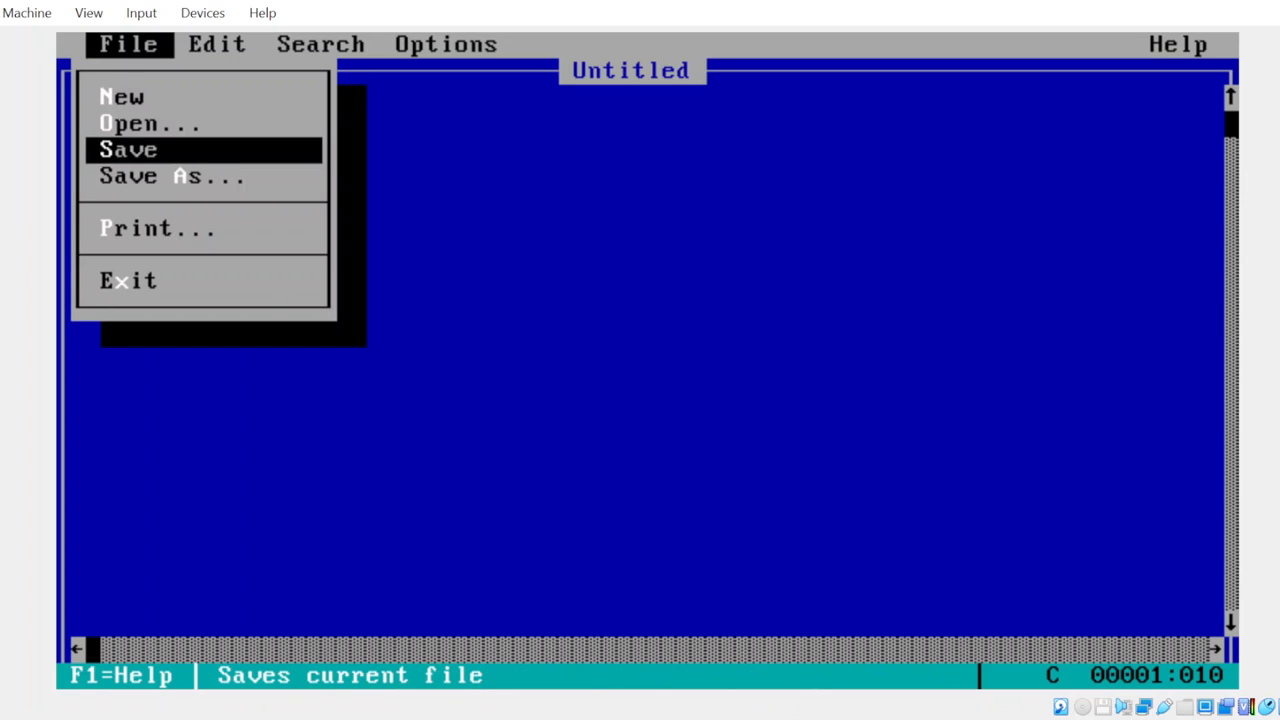
click(128, 148)
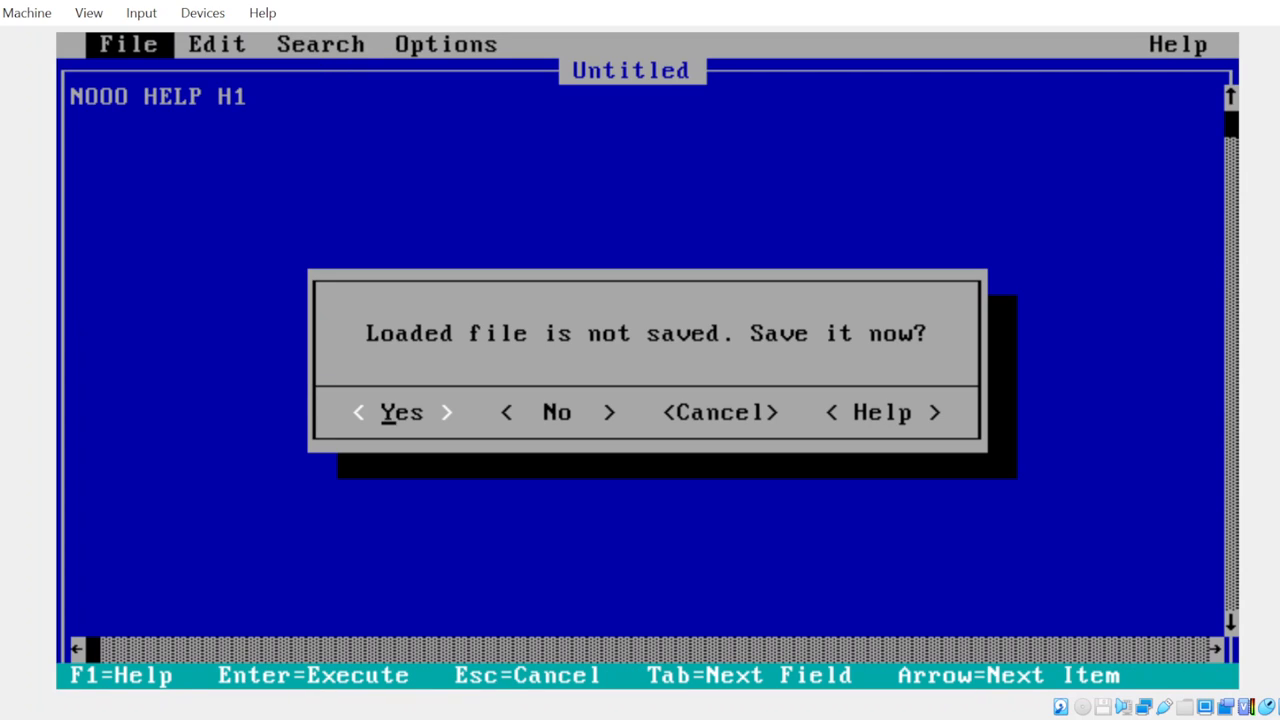
click(400, 412)
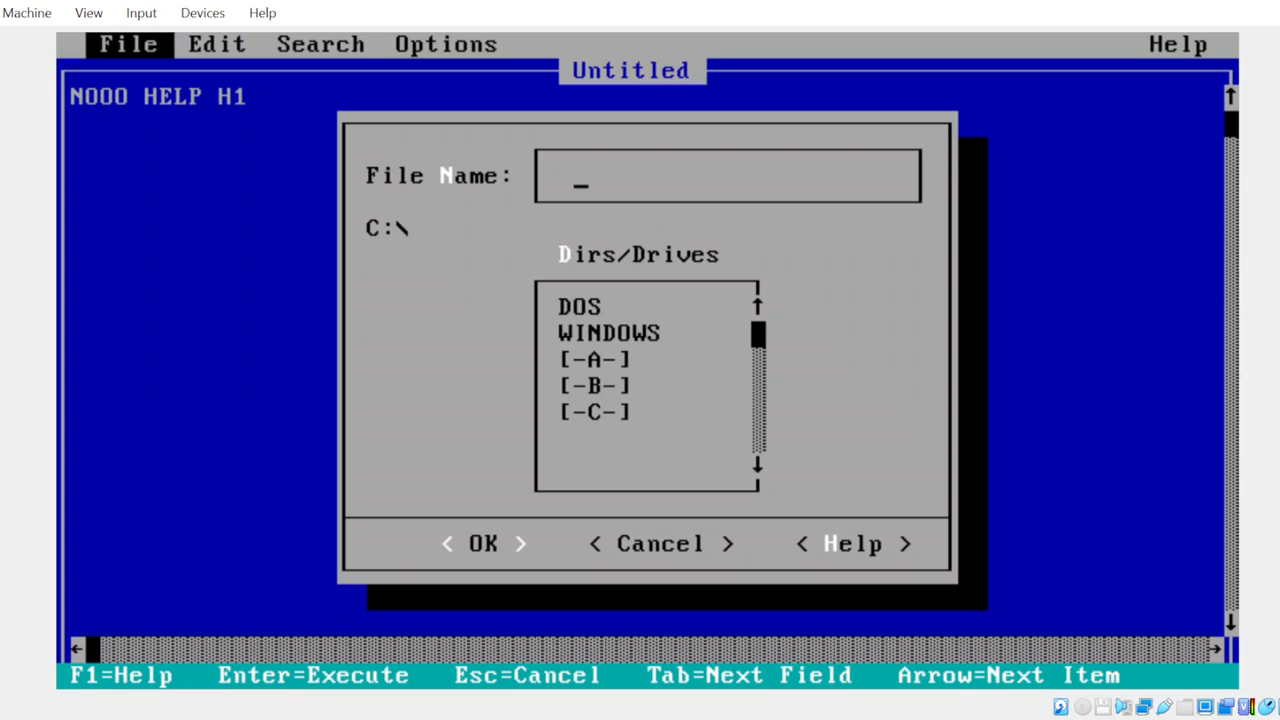
text(qw,EEUYXDHGC)
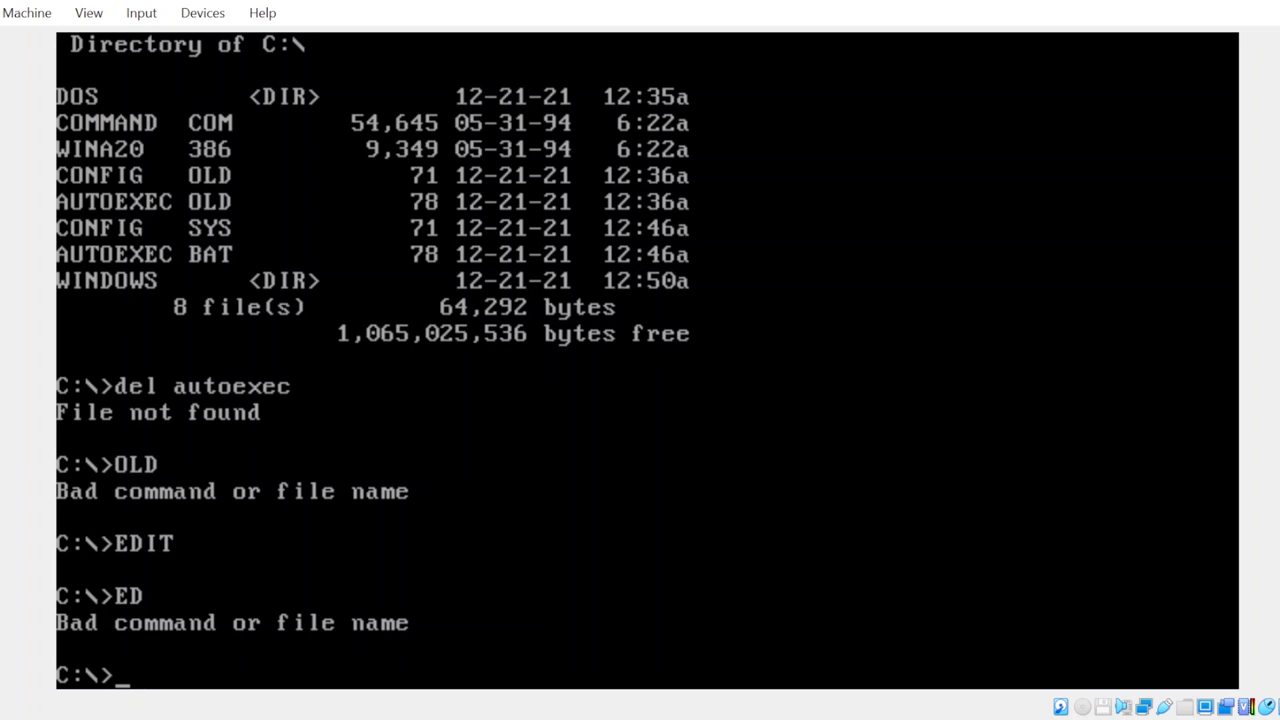
Delete file E from the root with DEL, then relaunch EDIT on a blank untitled document.
text(DEL)
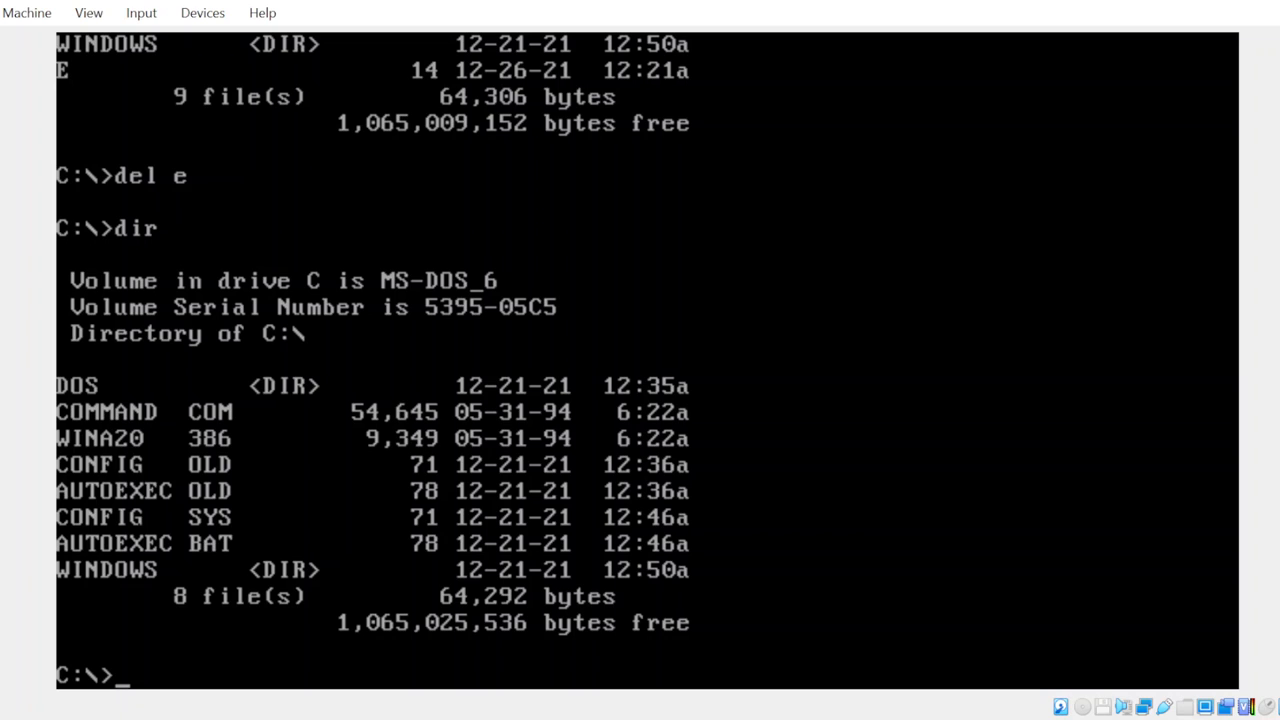
text(edi)
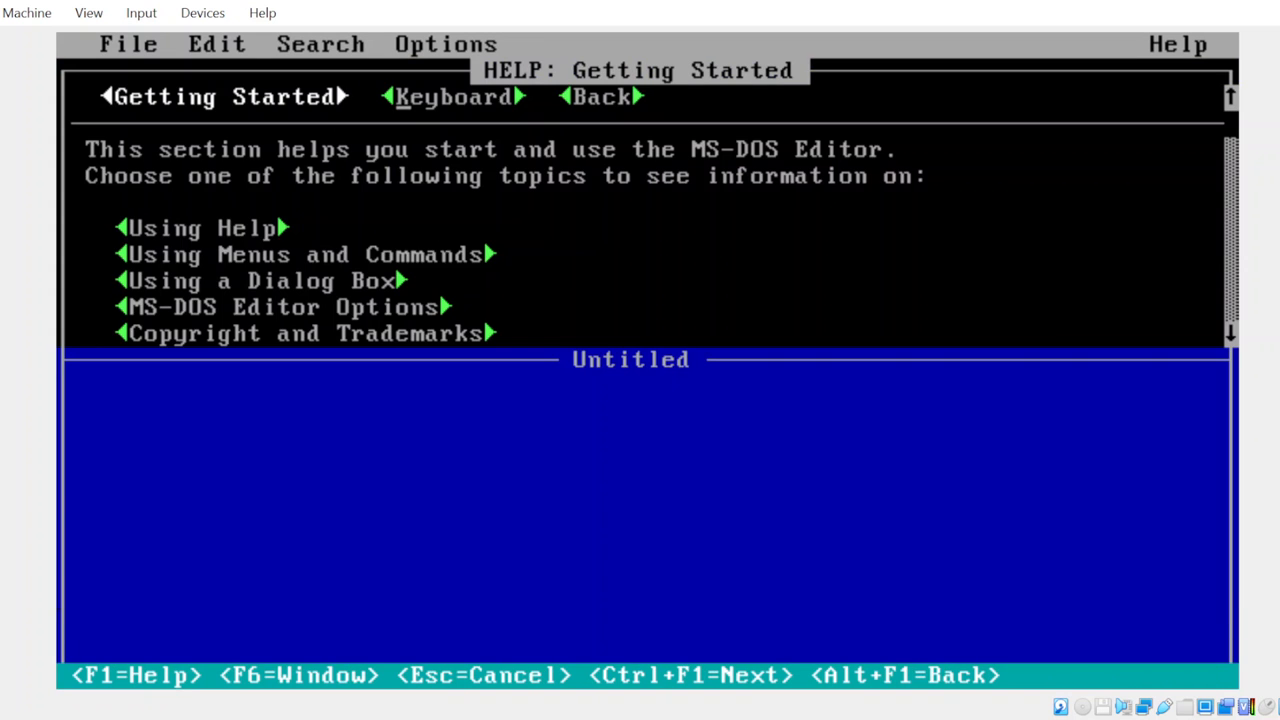
click(452, 96)
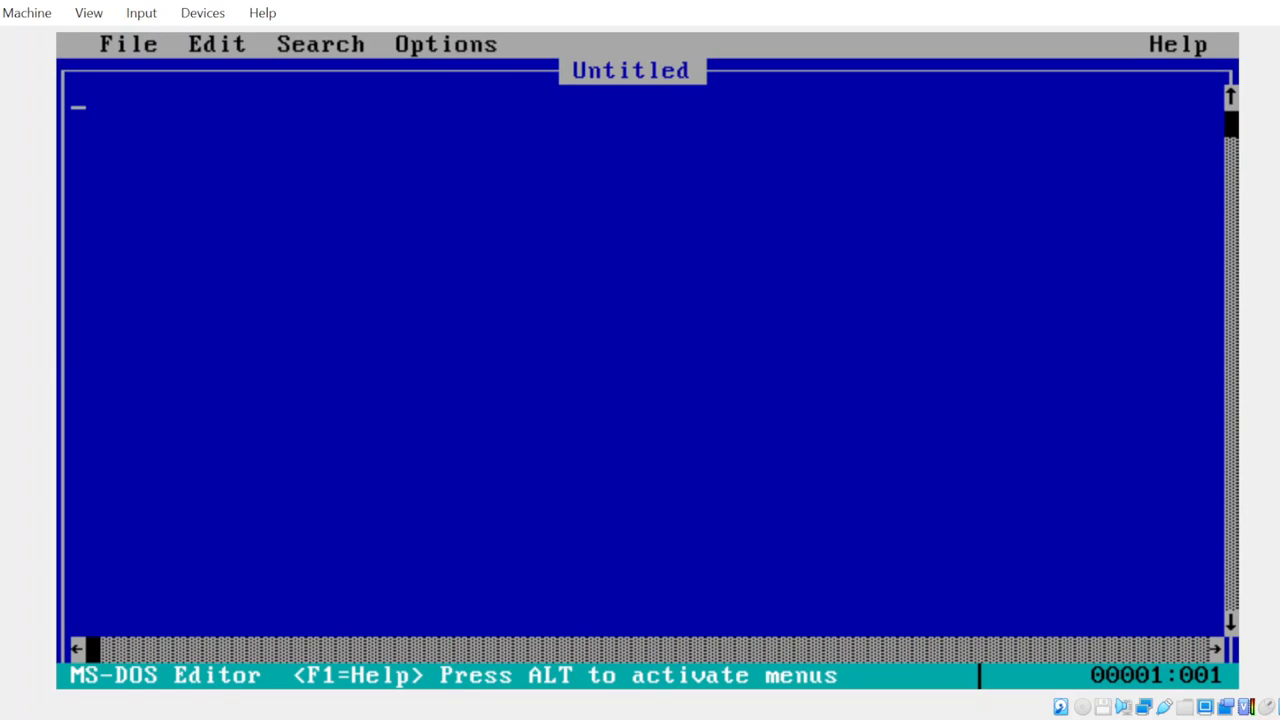
Write the word del and save the document as NOTHING in C:\.
text(del)
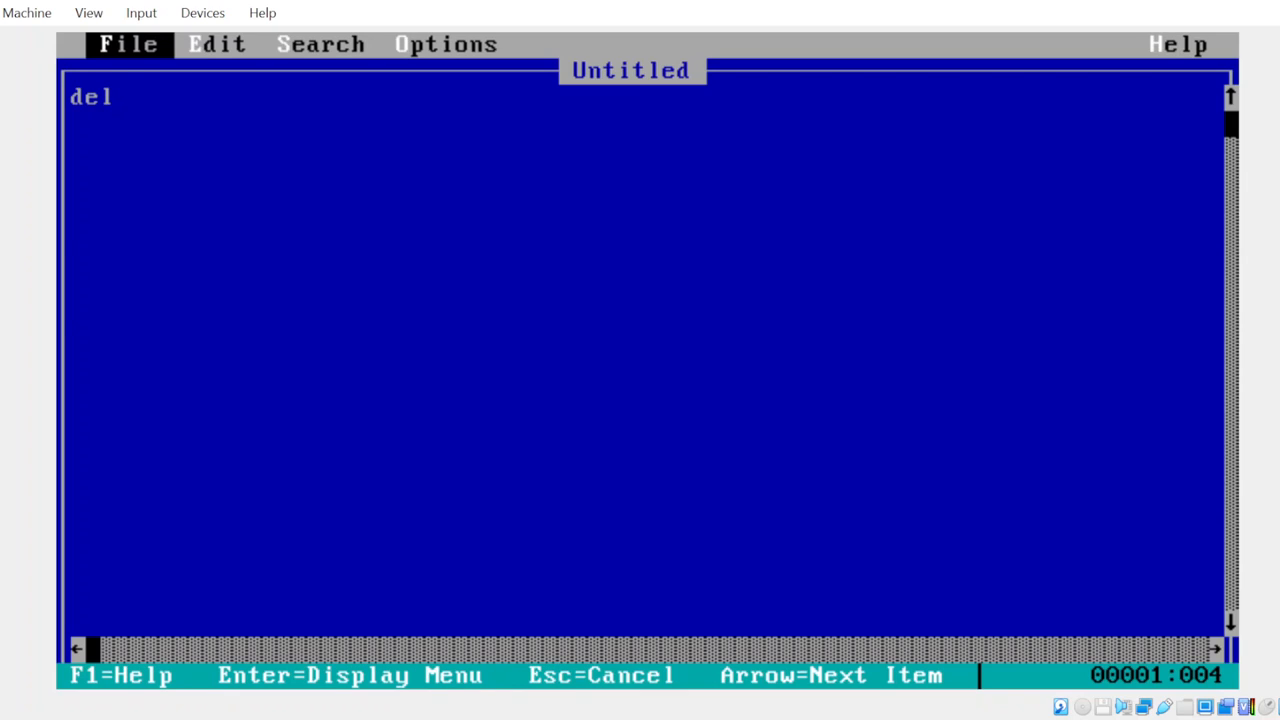
click(128, 44)
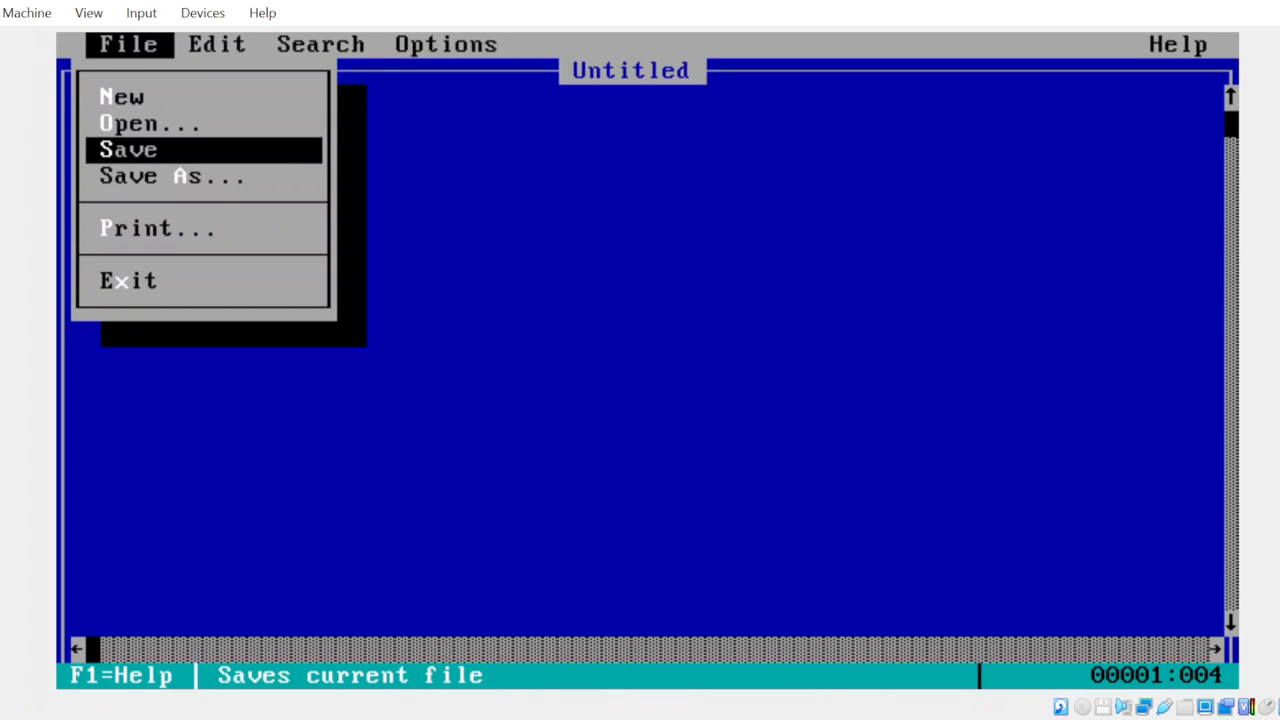
click(128, 148)
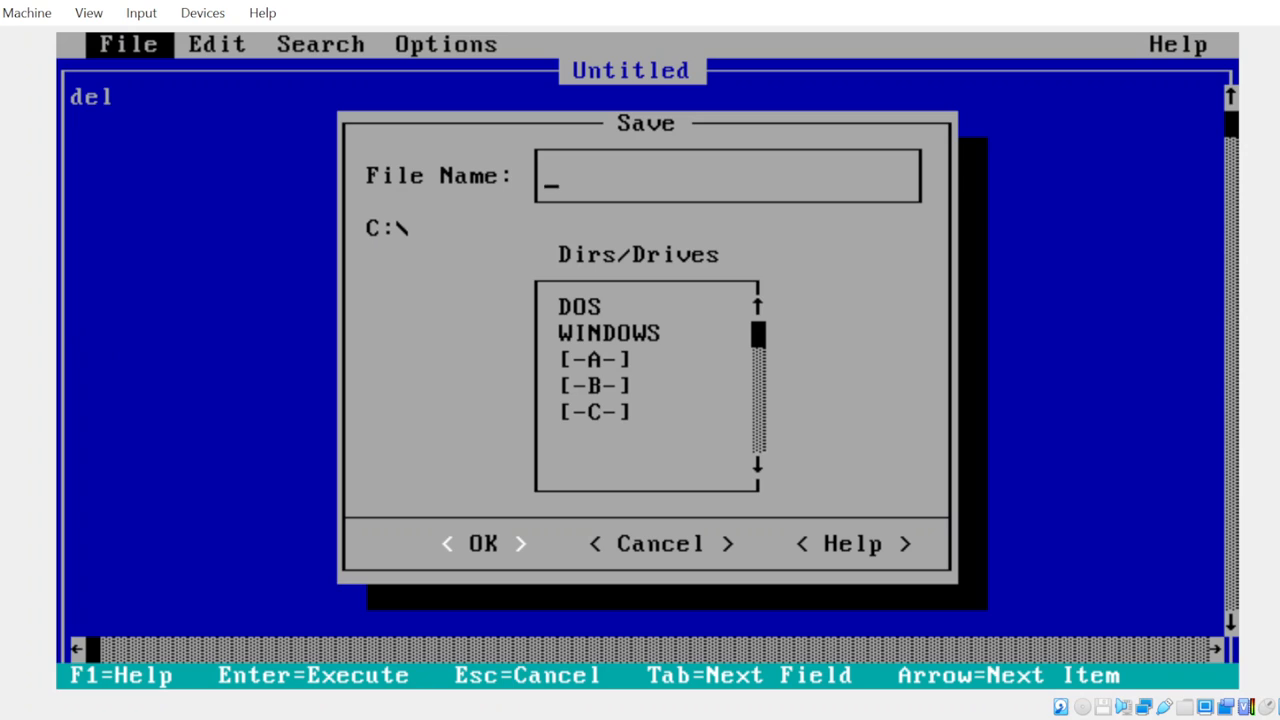
text(nothing)
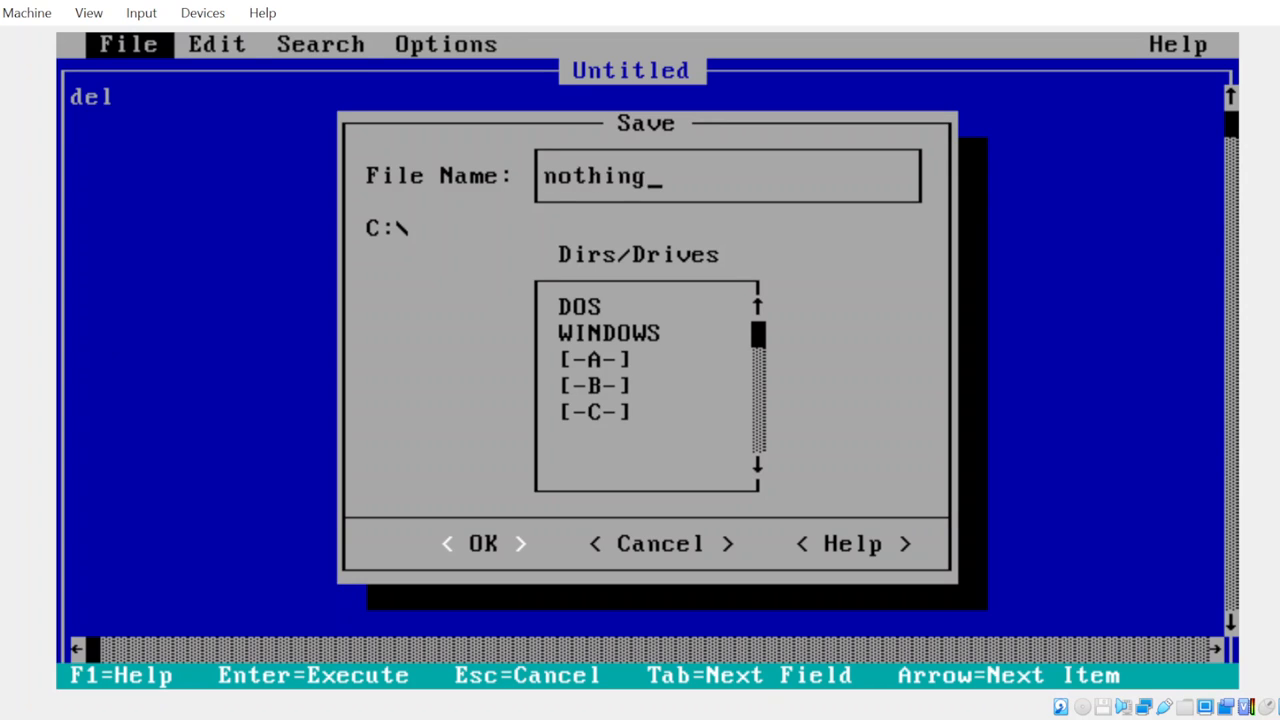
key(backspace)
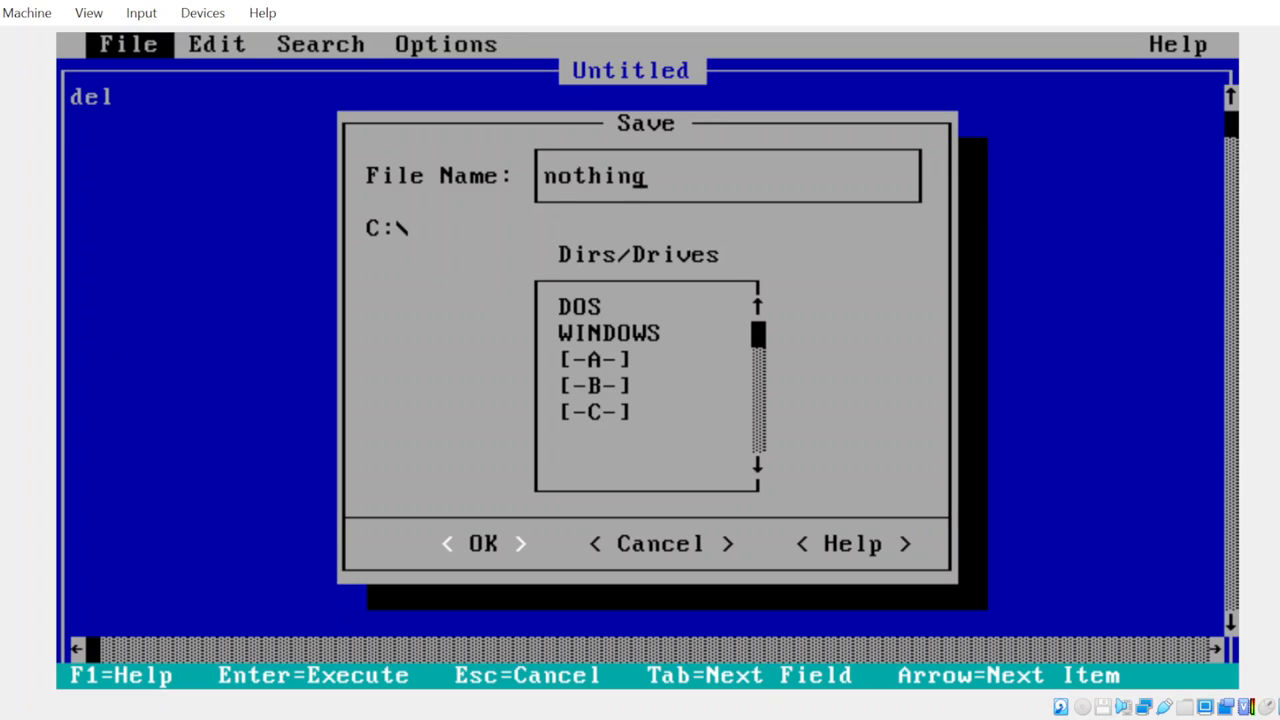
click(484, 544)
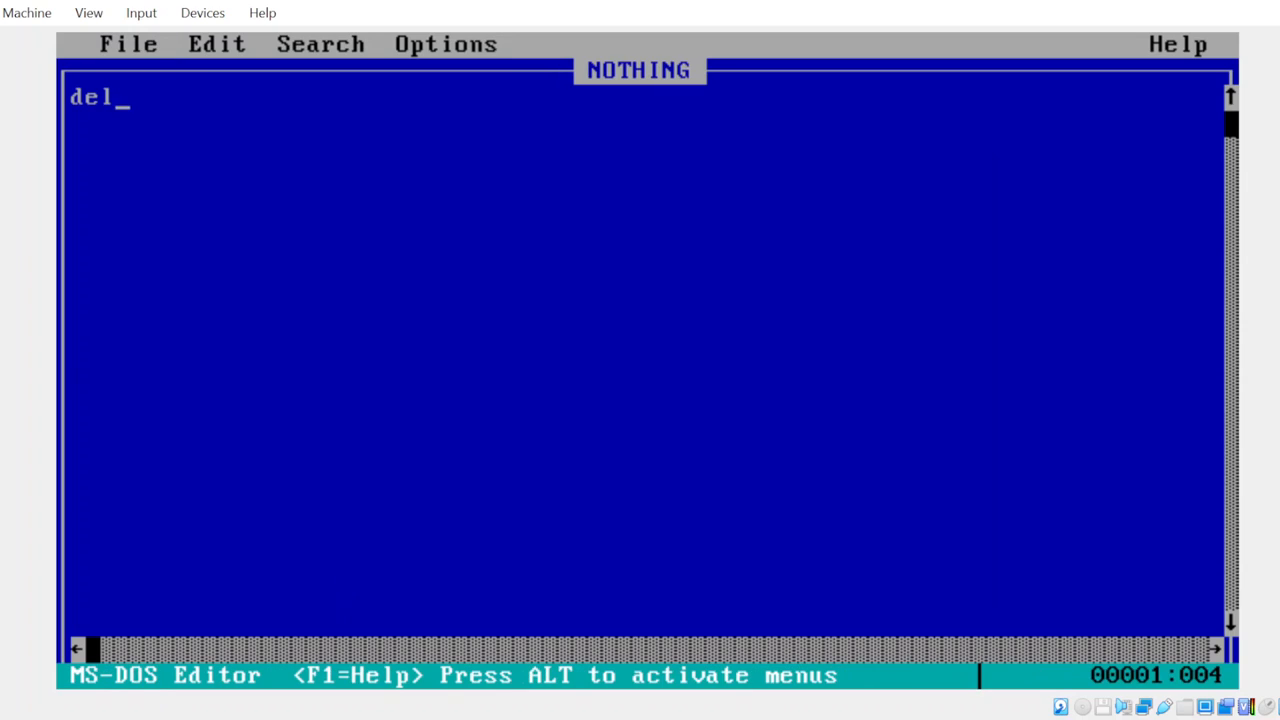
Exit MS-DOS Editor back to the C prompt.
key(BackSpace)
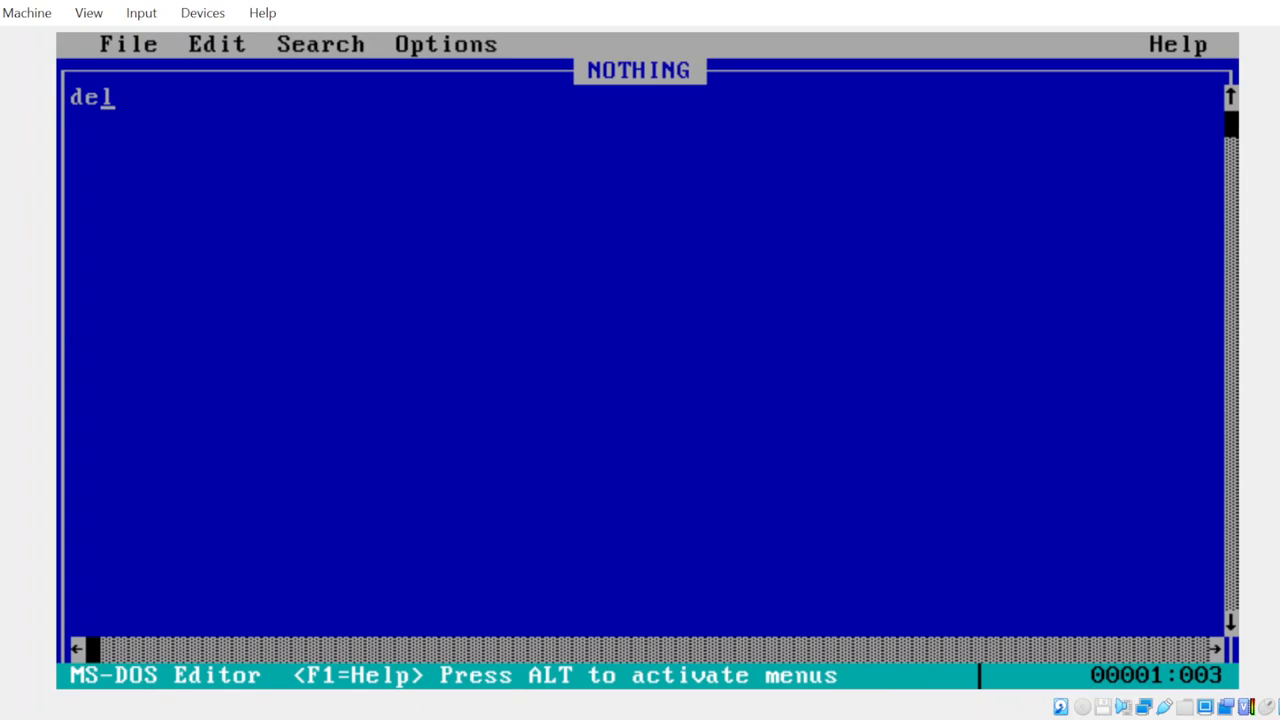
click(128, 44)
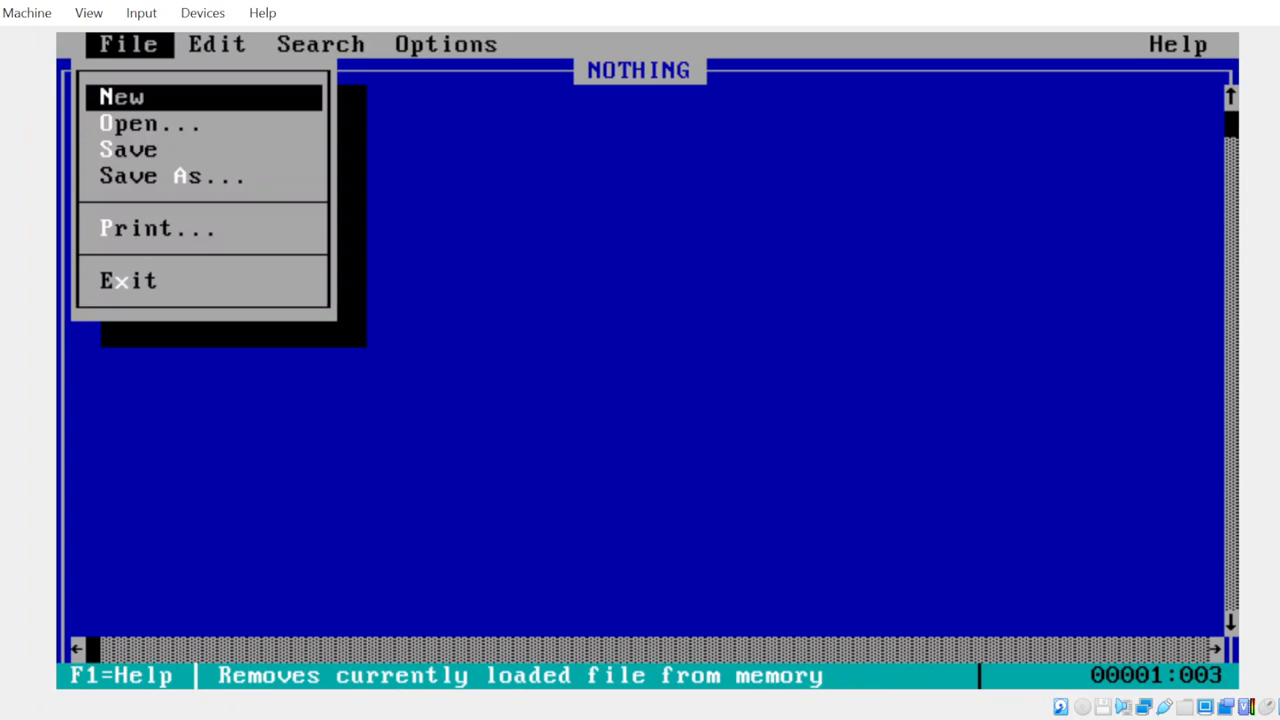
mouse_move(128, 280)
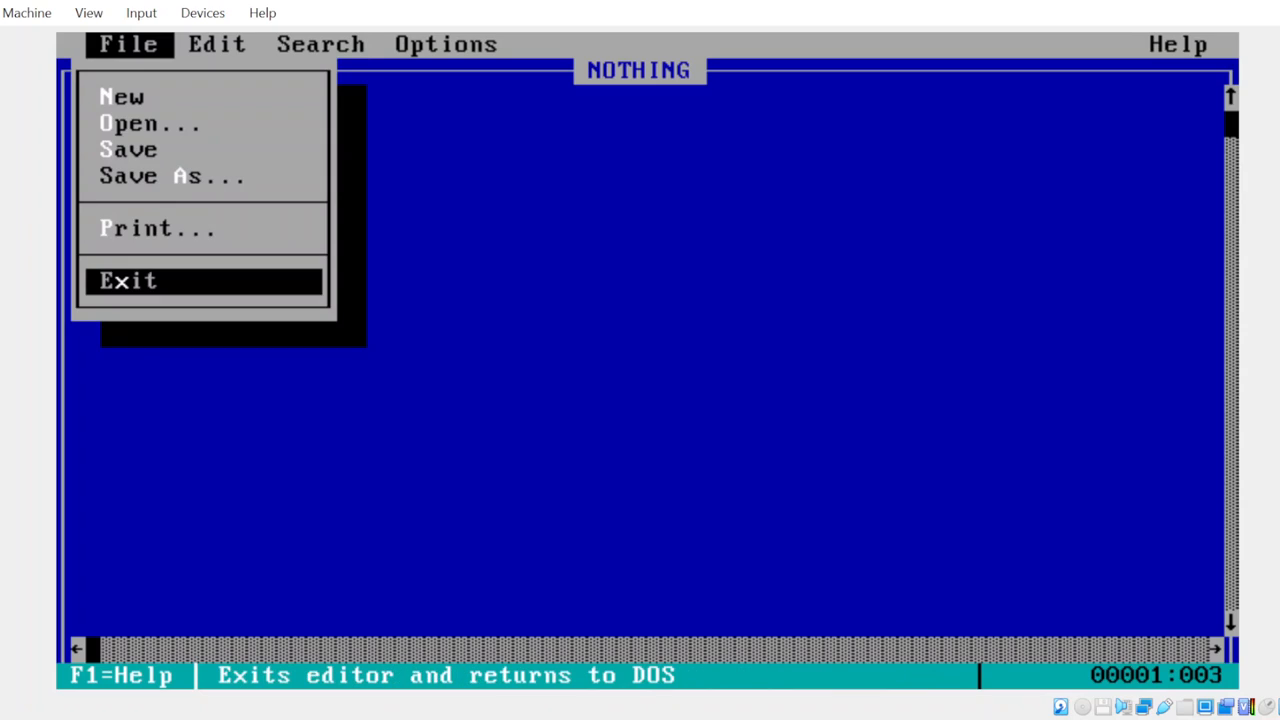
click(128, 280)
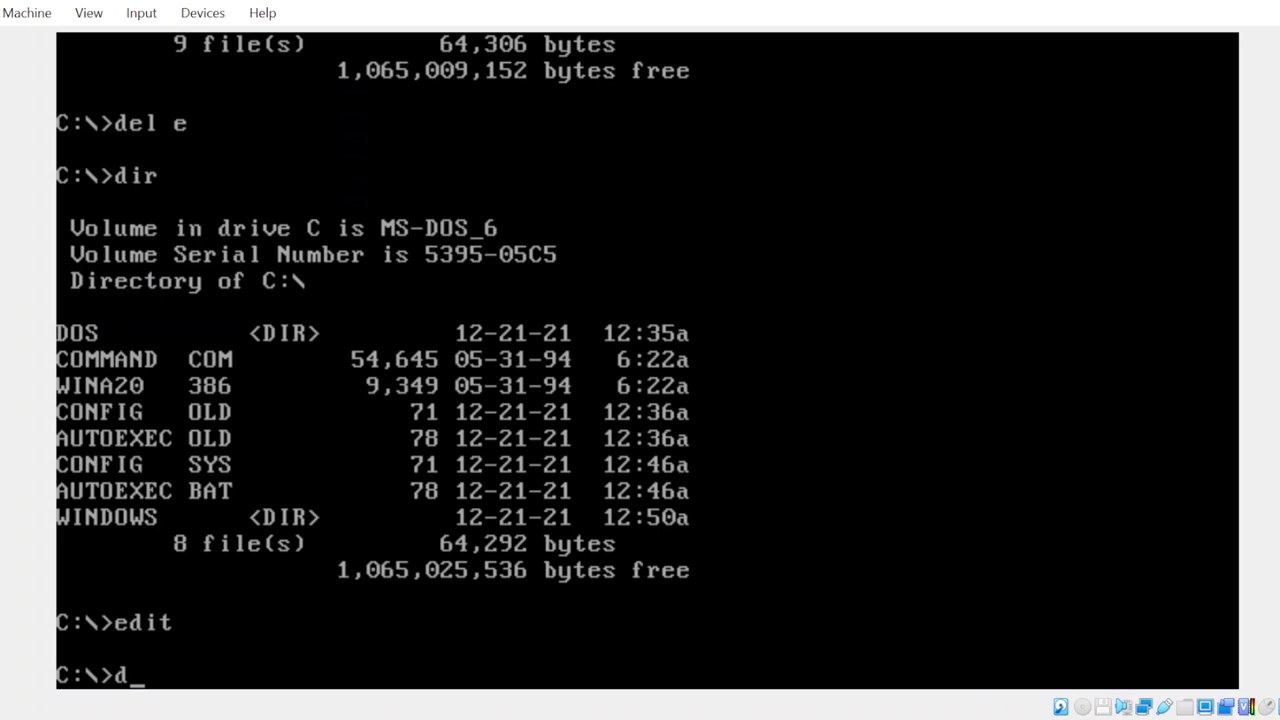
List the root showing NOTHING, delete it, and list again to confirm eight files remain.
key(Backspace)
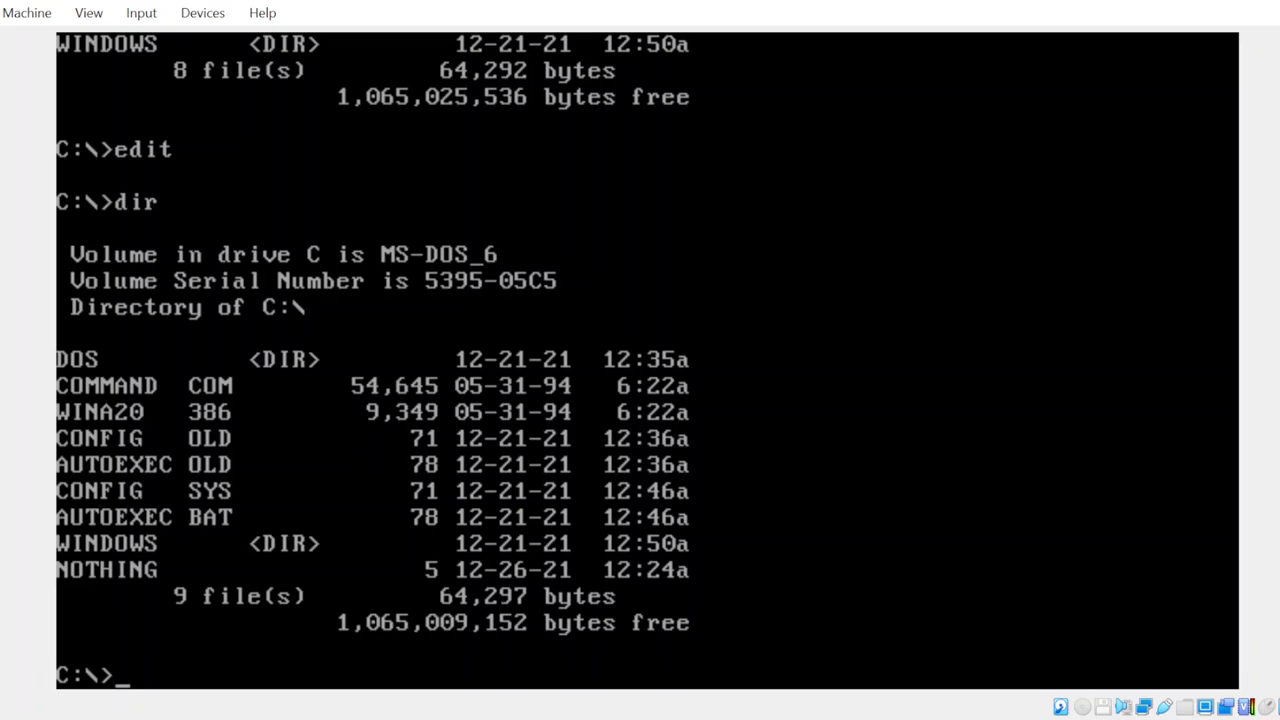
text(del)
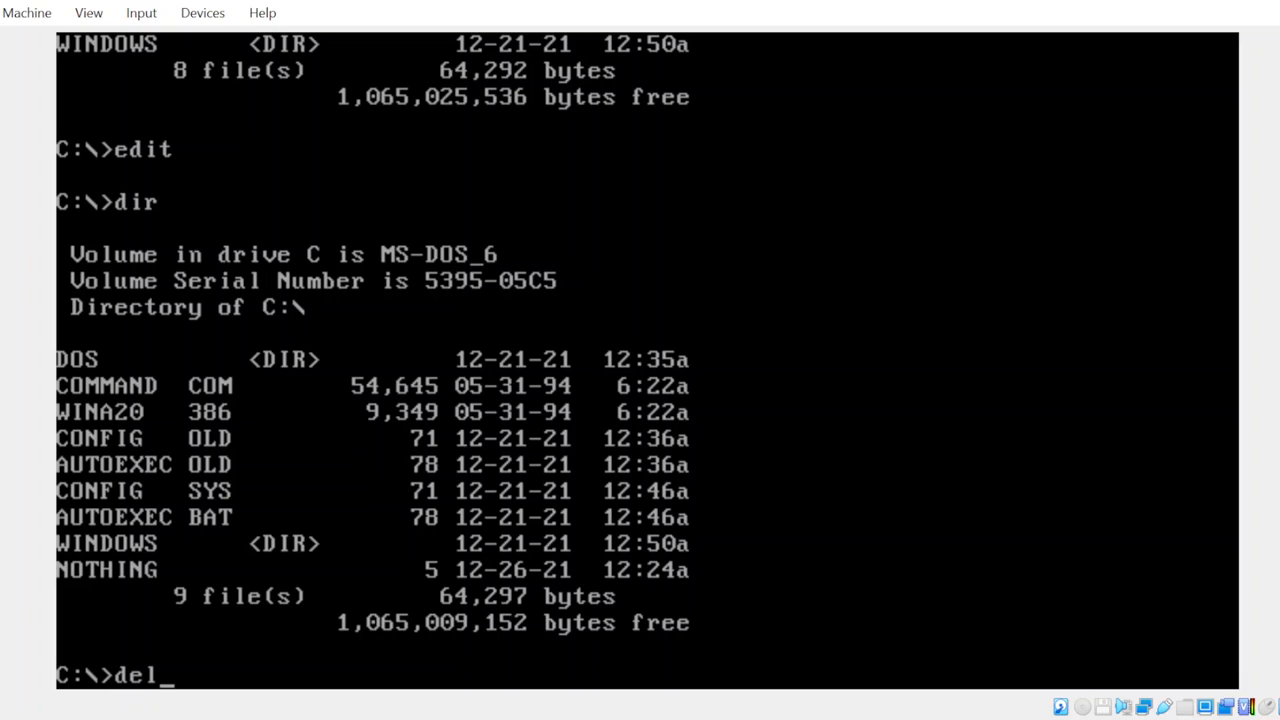
text(nothing)
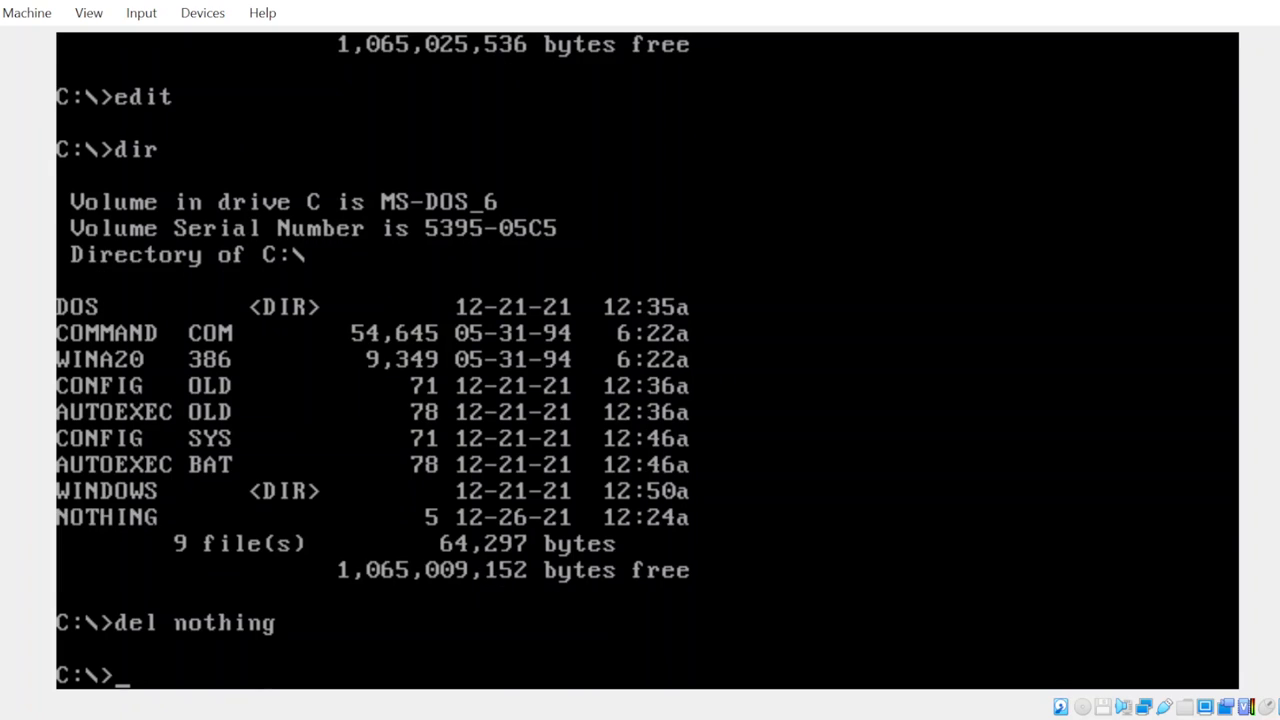
text(dir)
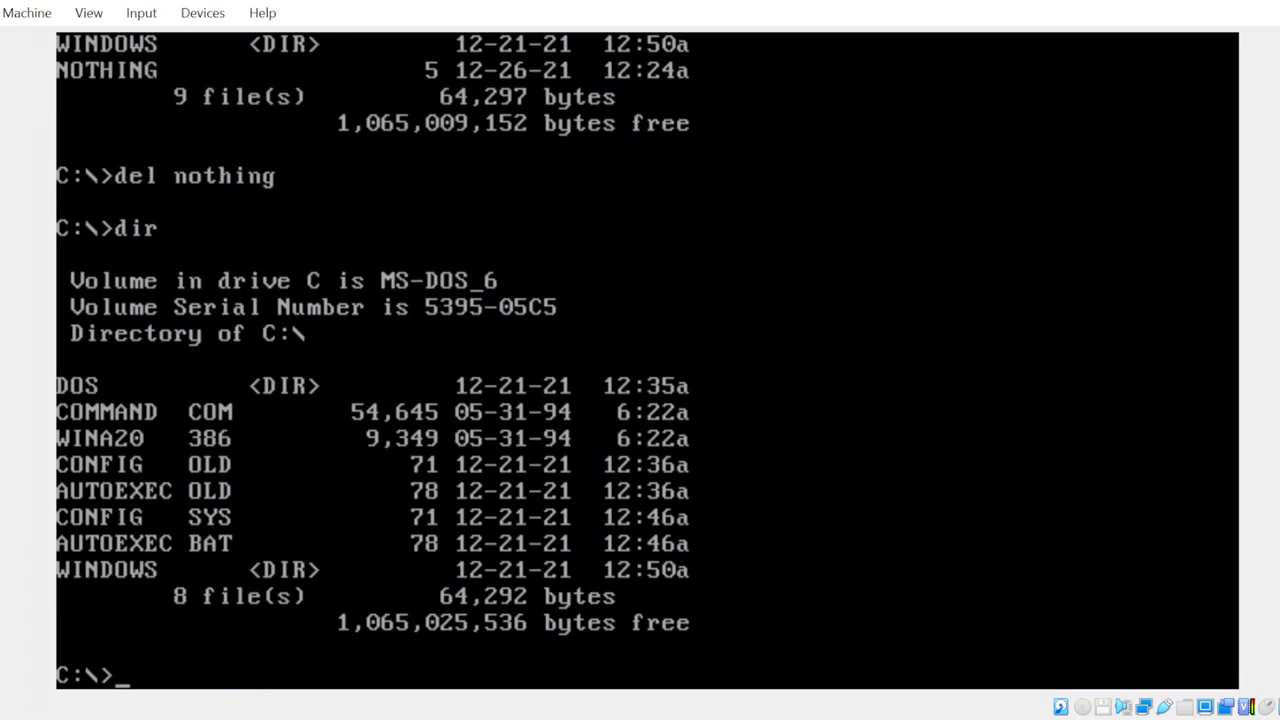